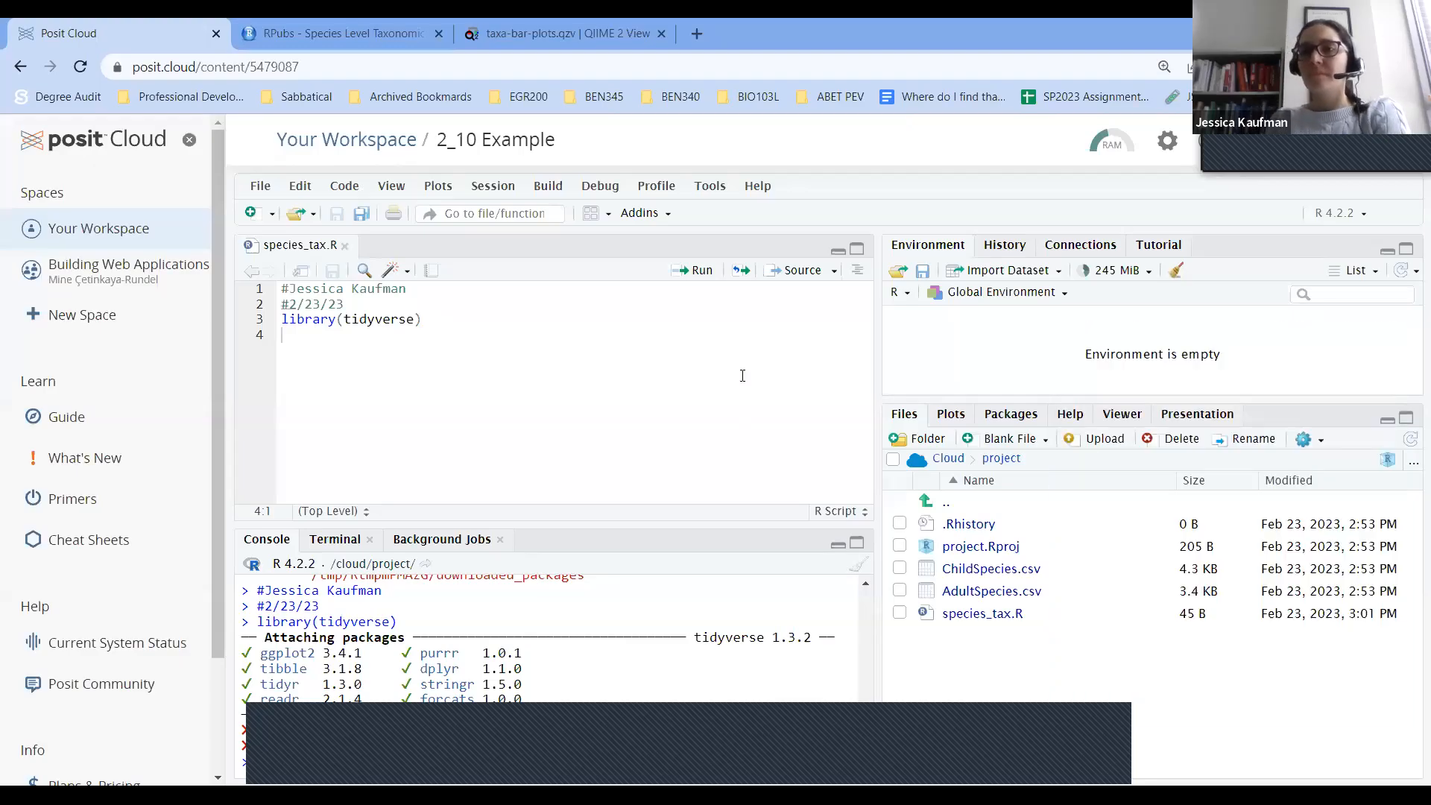
{"action": "mouse_move", "coordinate": [603, 126]}
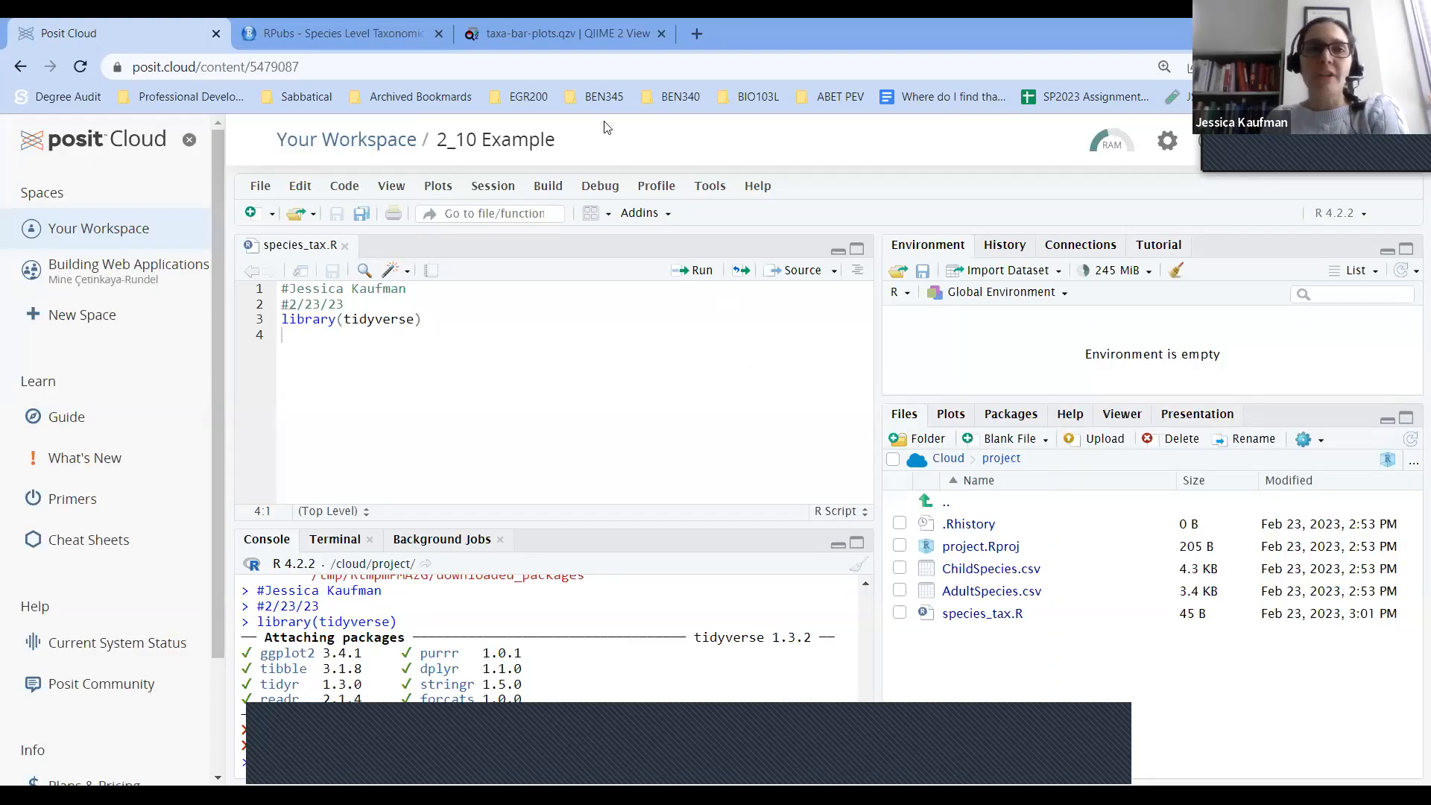
{"action": "mouse_move", "coordinate": [329, 371]}
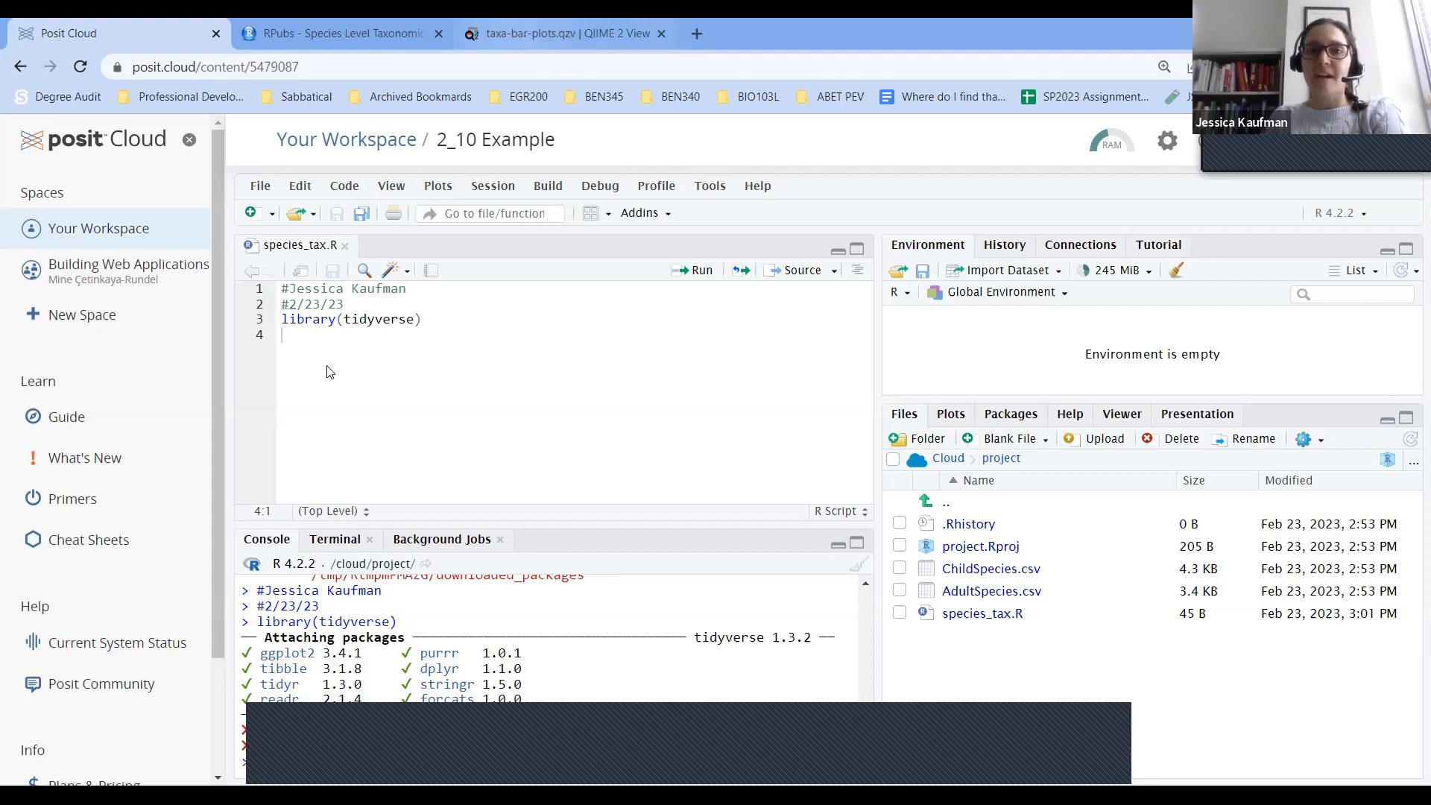
Show the example taxa bar plot at taxonomic Level 6, then Level 2.
{"action": "left_click", "coordinate": [566, 35]}
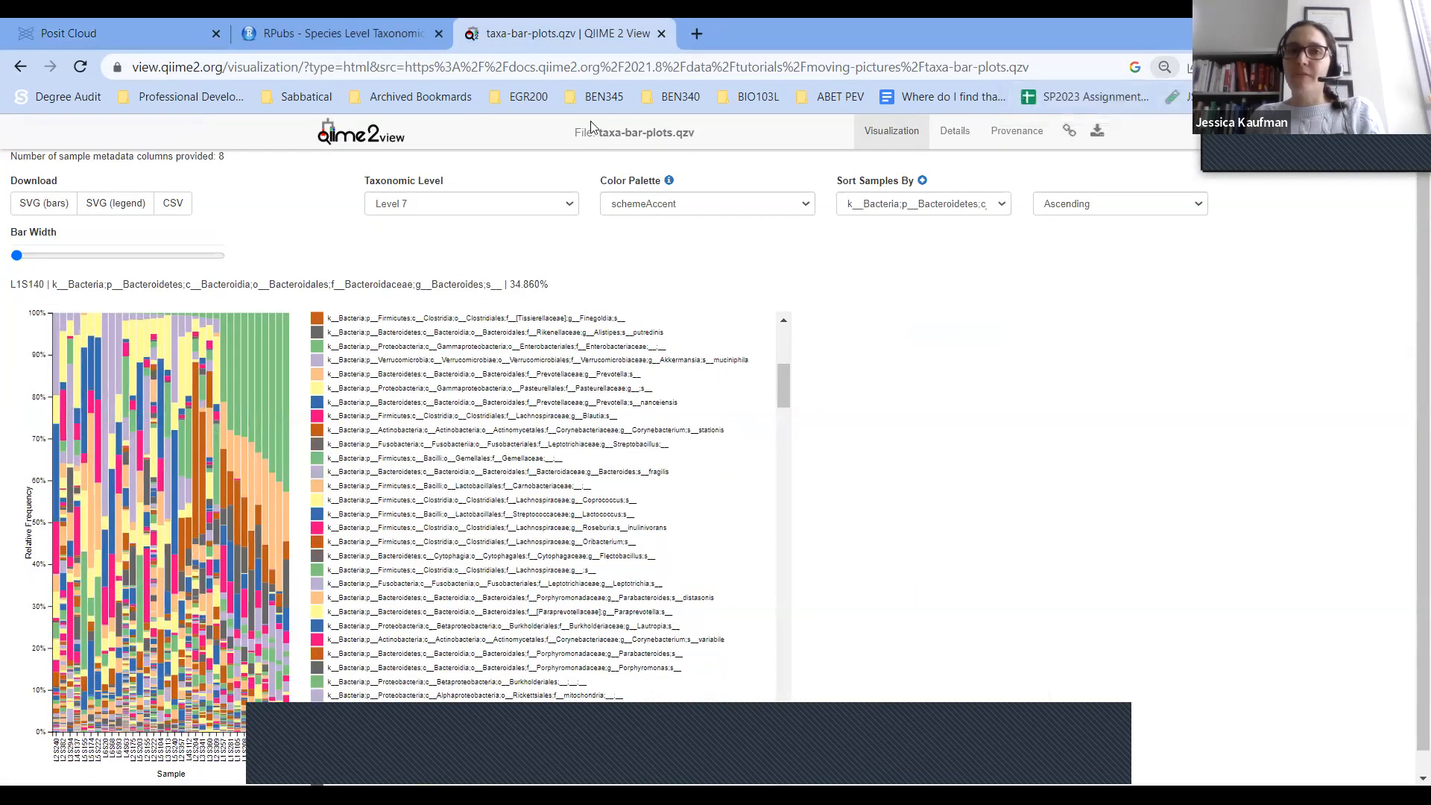
{"action": "mouse_move", "coordinate": [364, 137]}
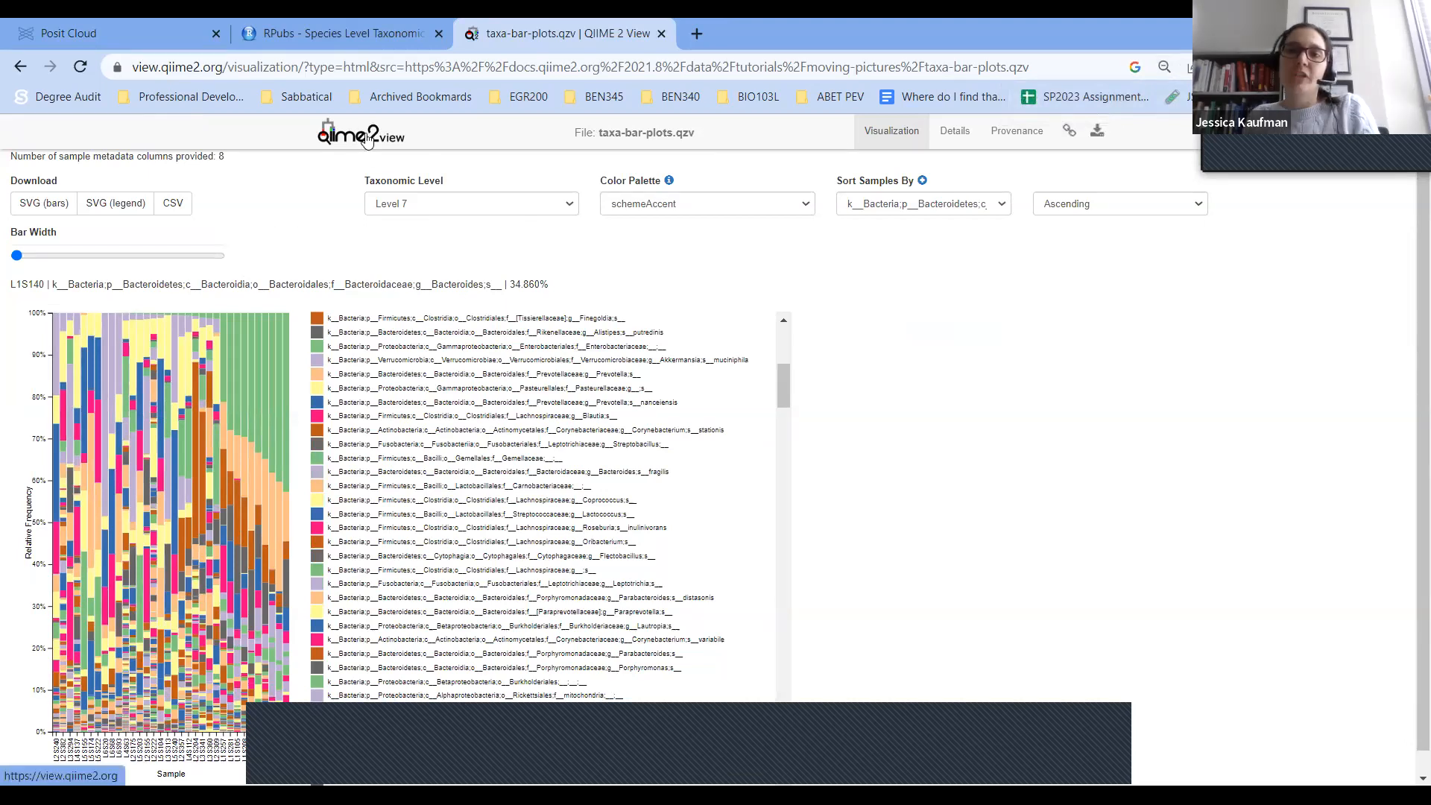
{"action": "mouse_move", "coordinate": [393, 149]}
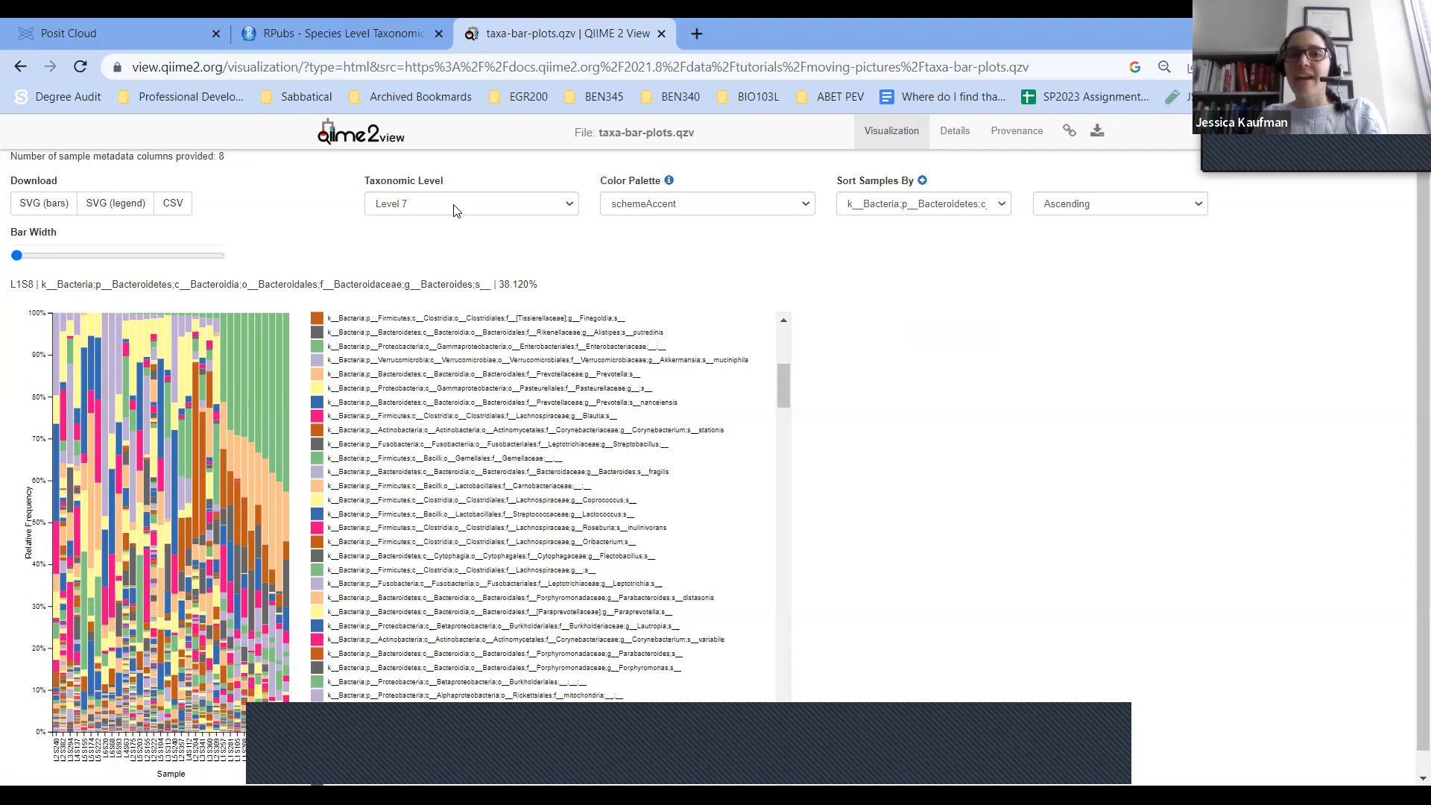
{"action": "left_click", "coordinate": [469, 203]}
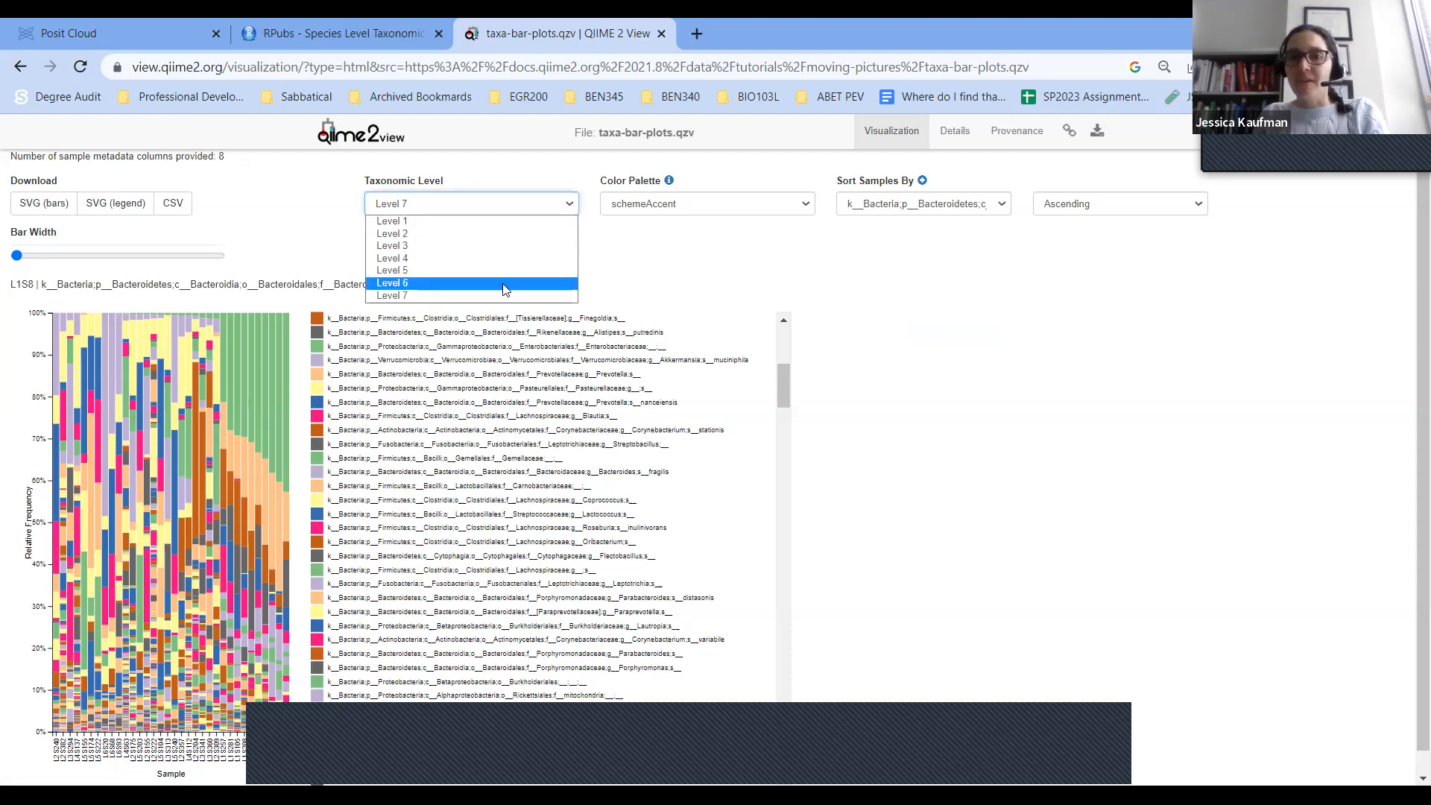
{"action": "mouse_move", "coordinate": [409, 283]}
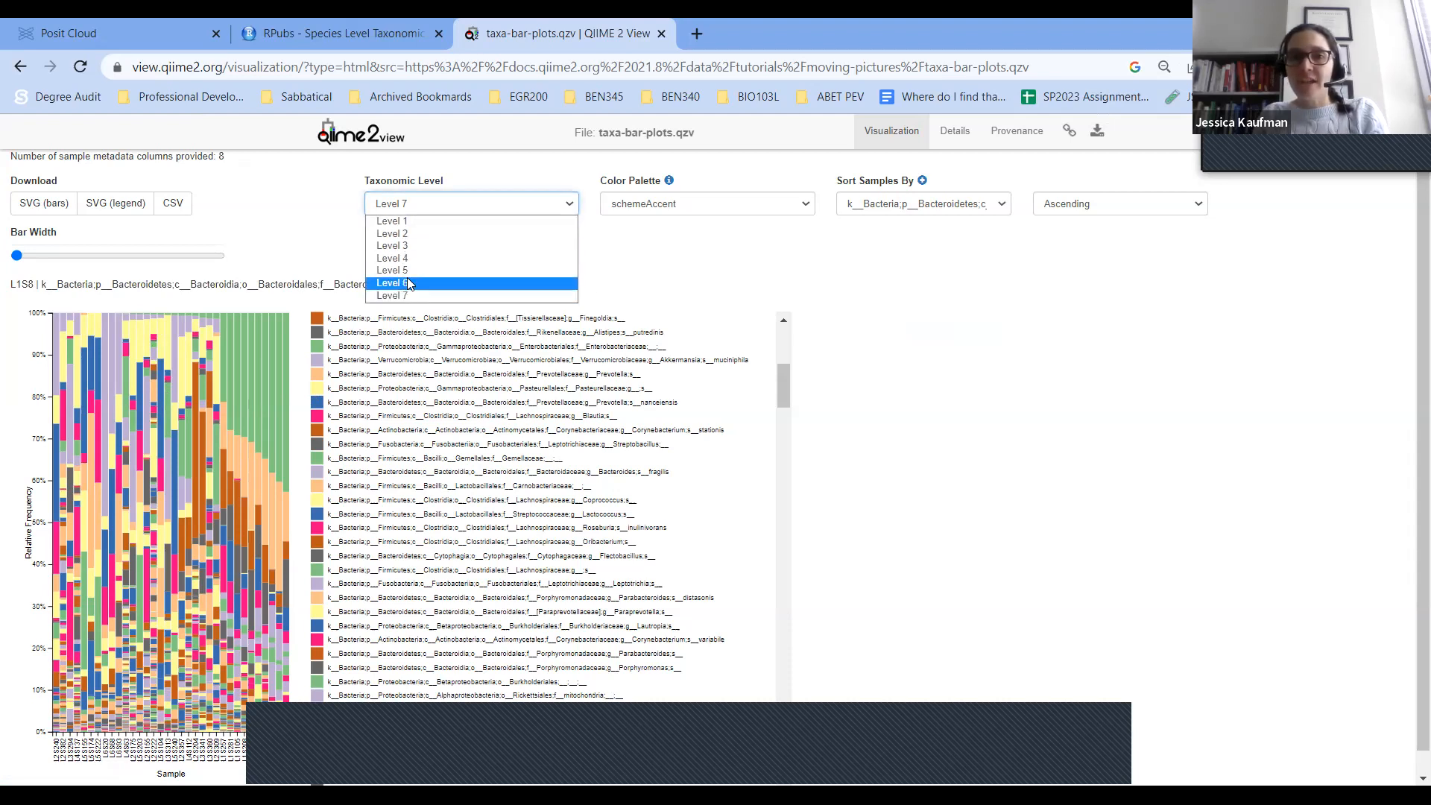
{"action": "left_click", "coordinate": [392, 281]}
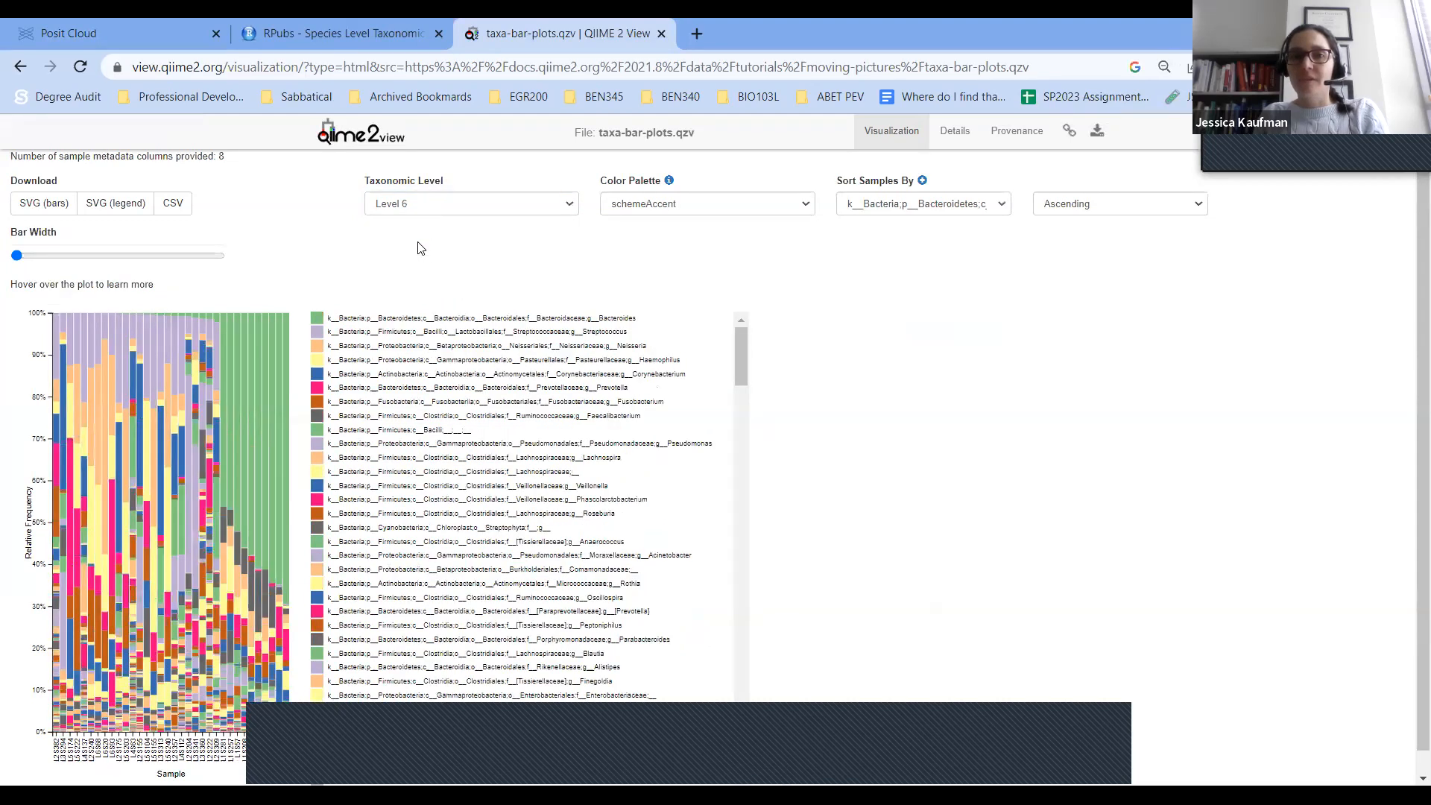
{"action": "left_click", "coordinate": [470, 203]}
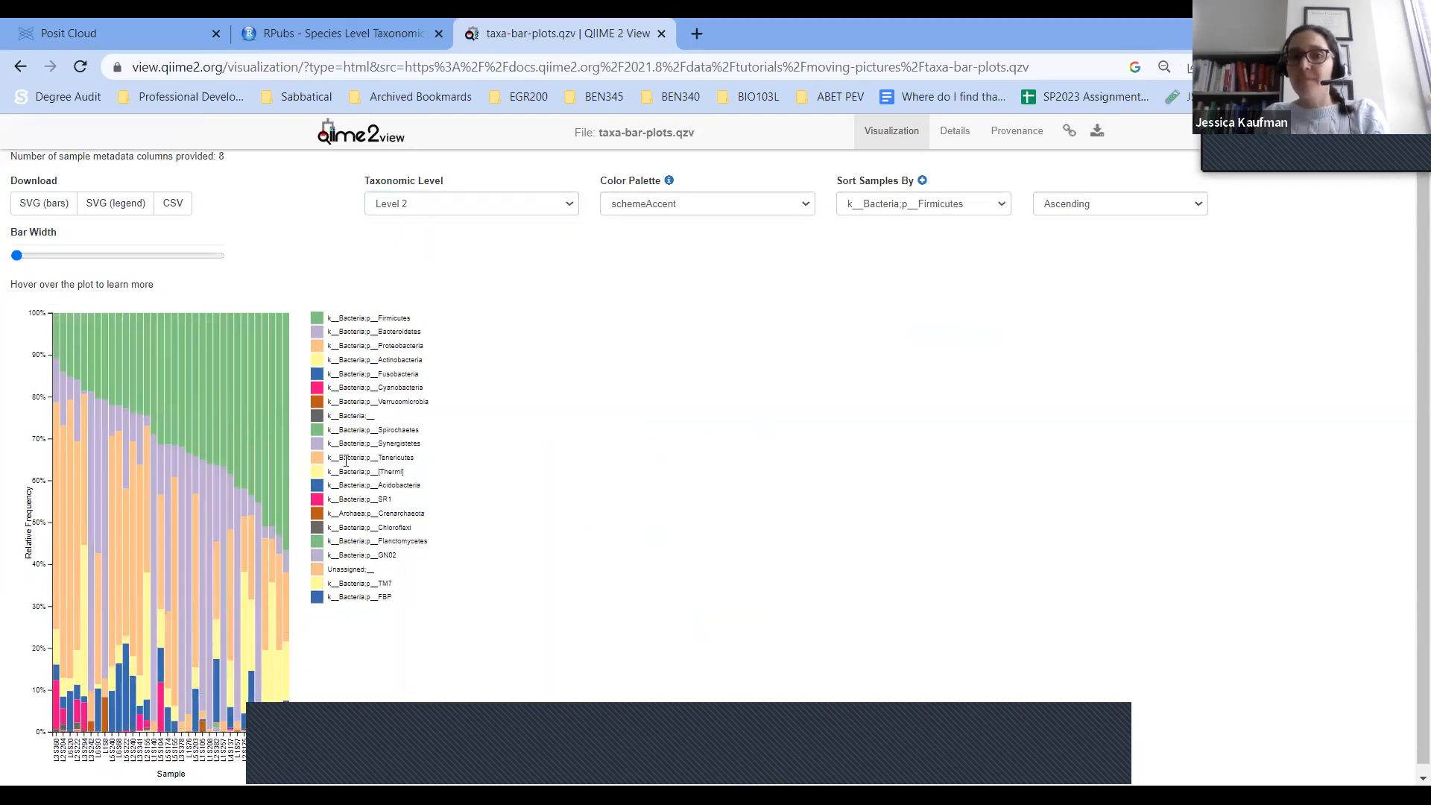
{"action": "mouse_move", "coordinate": [81, 507]}
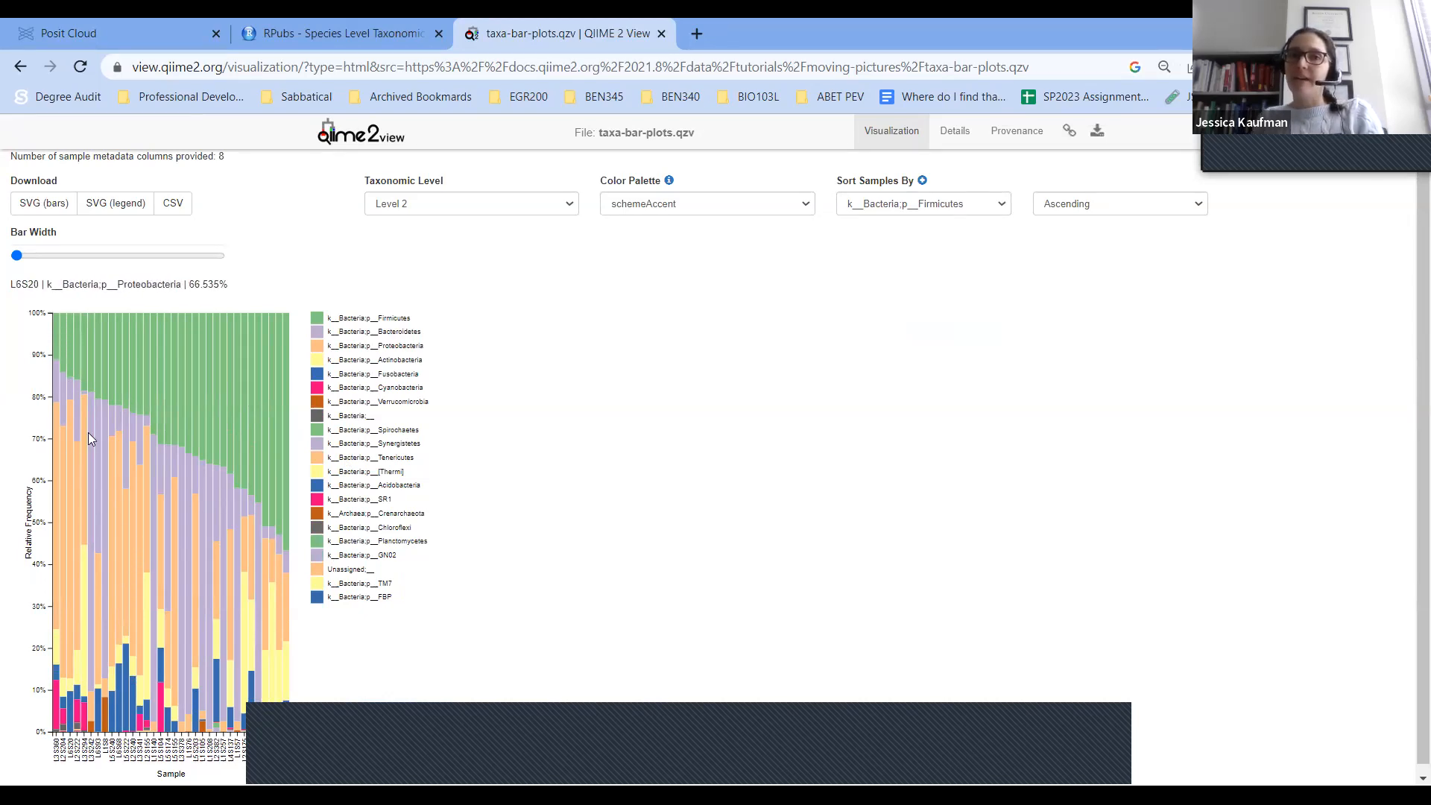
{"action": "mouse_move", "coordinate": [151, 555]}
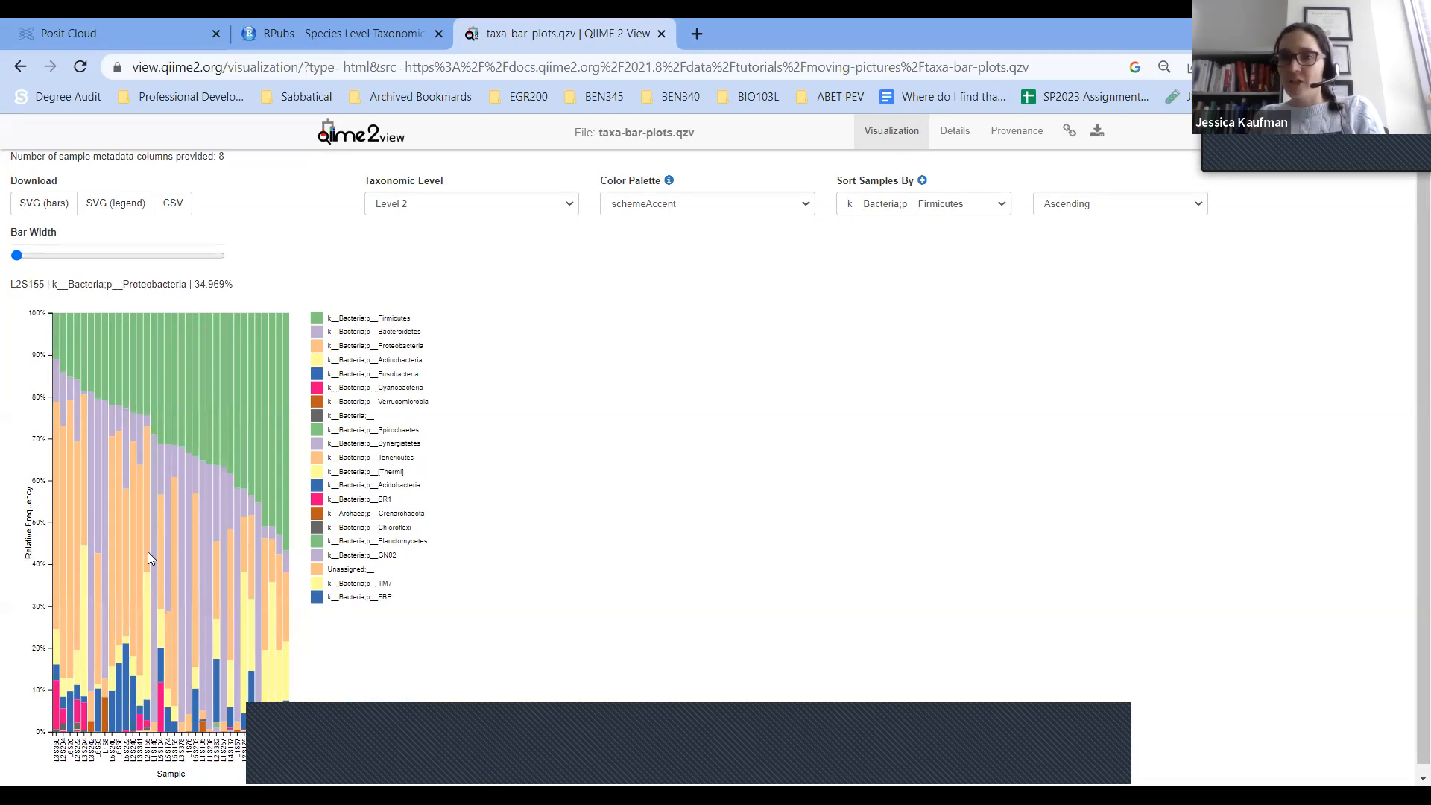
{"action": "mouse_move", "coordinate": [157, 571]}
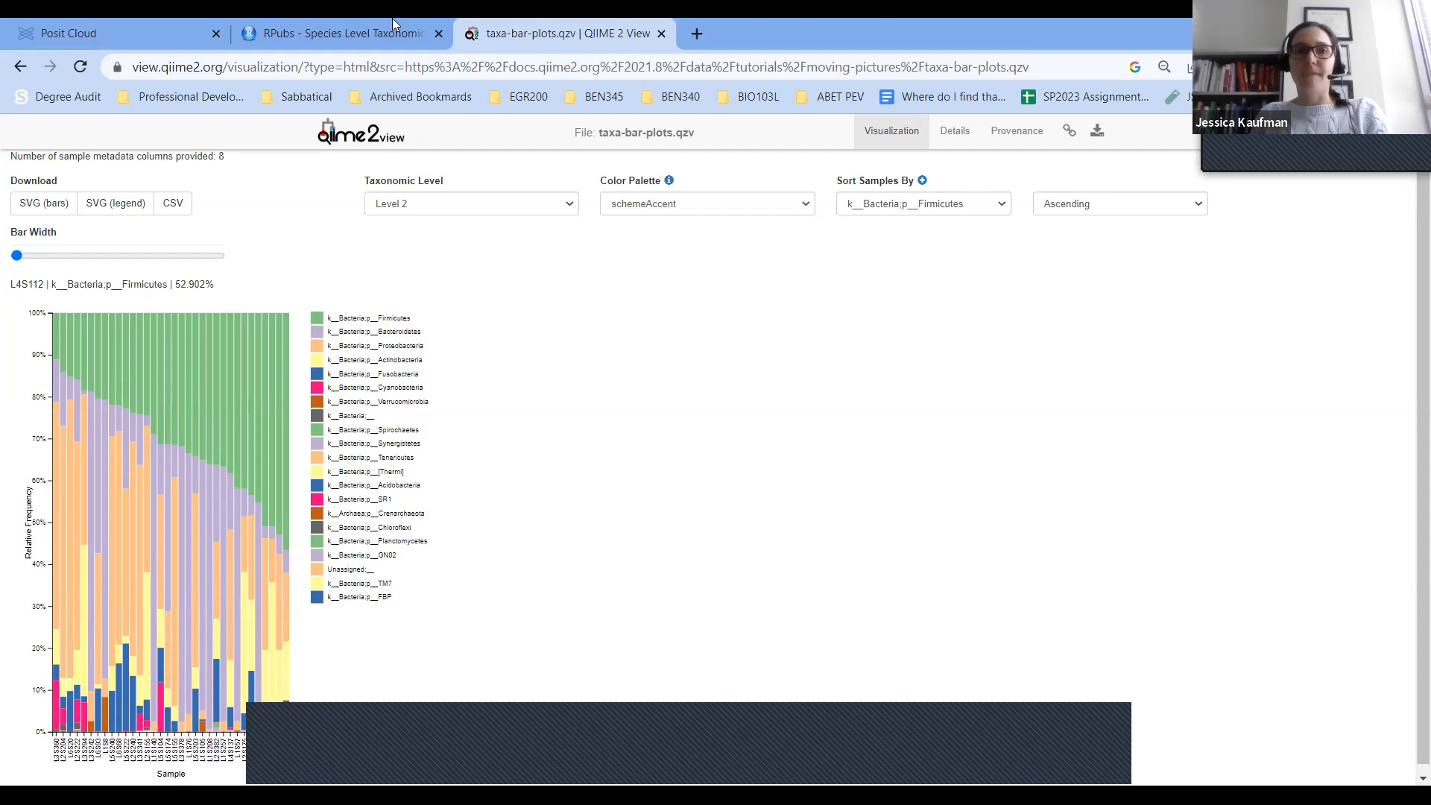
{"action": "mouse_move", "coordinate": [304, 47]}
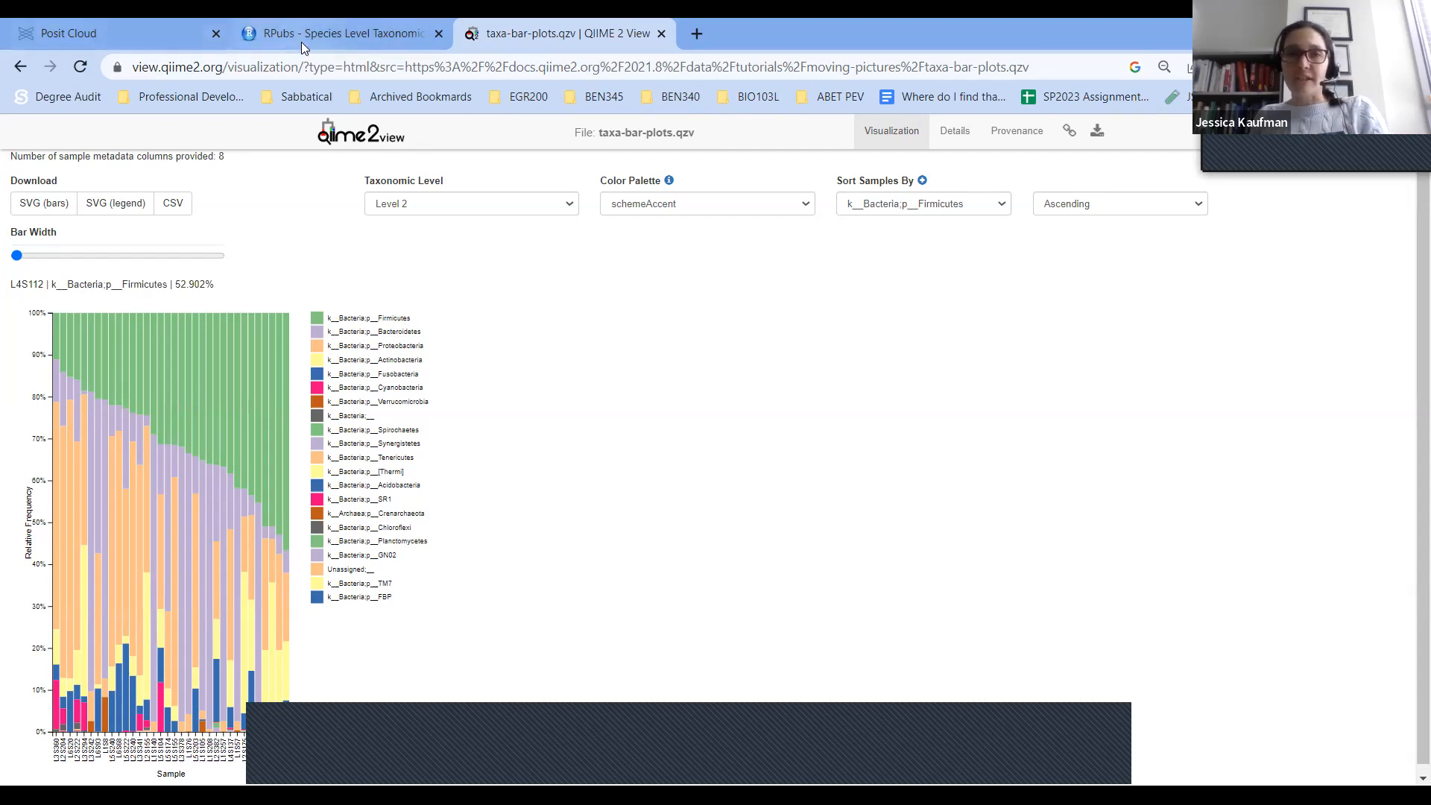
Scroll through the RPubs Updated Taxonomic Bar Plots code and embedded plot.
{"action": "left_click", "coordinate": [343, 34]}
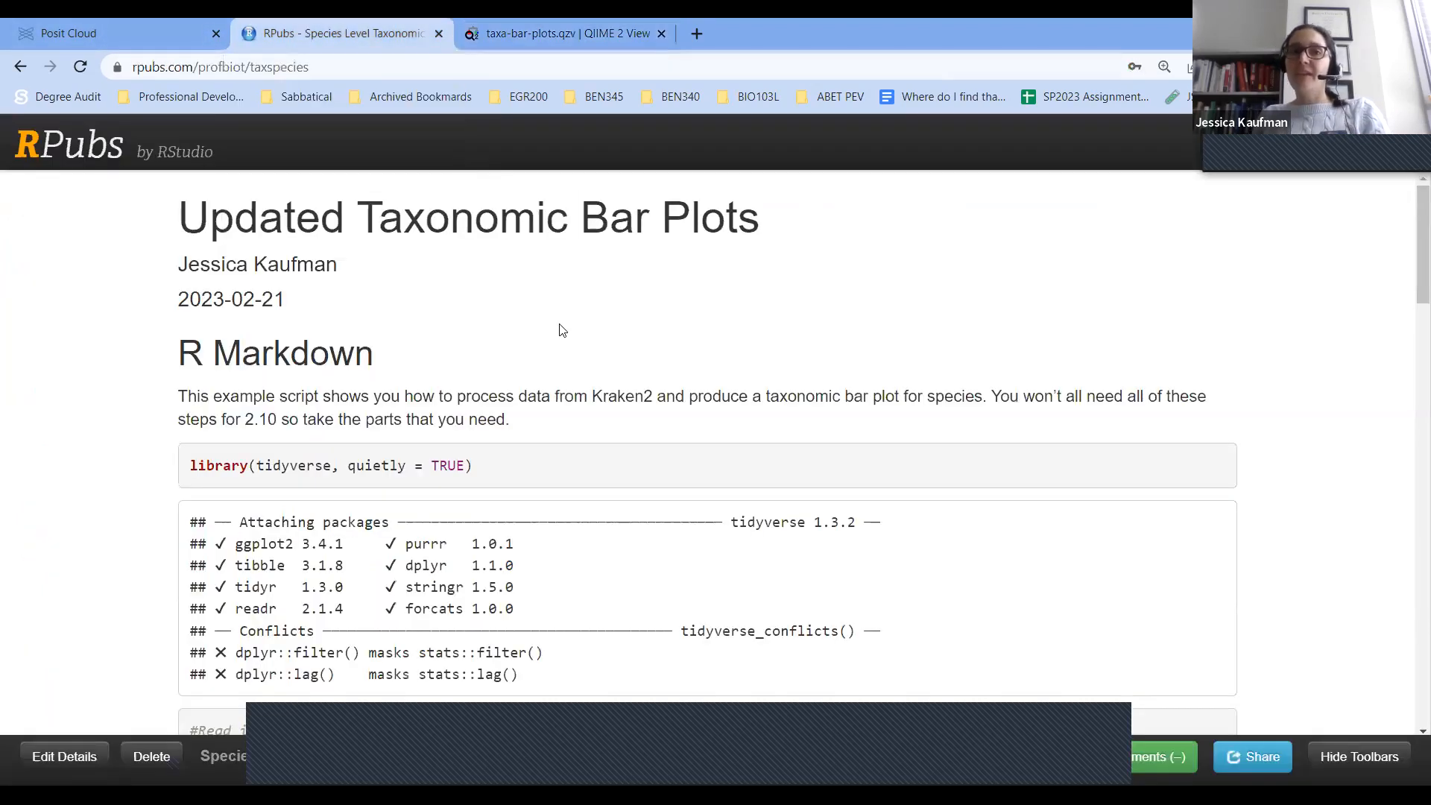
{"action": "mouse_move", "coordinate": [667, 330]}
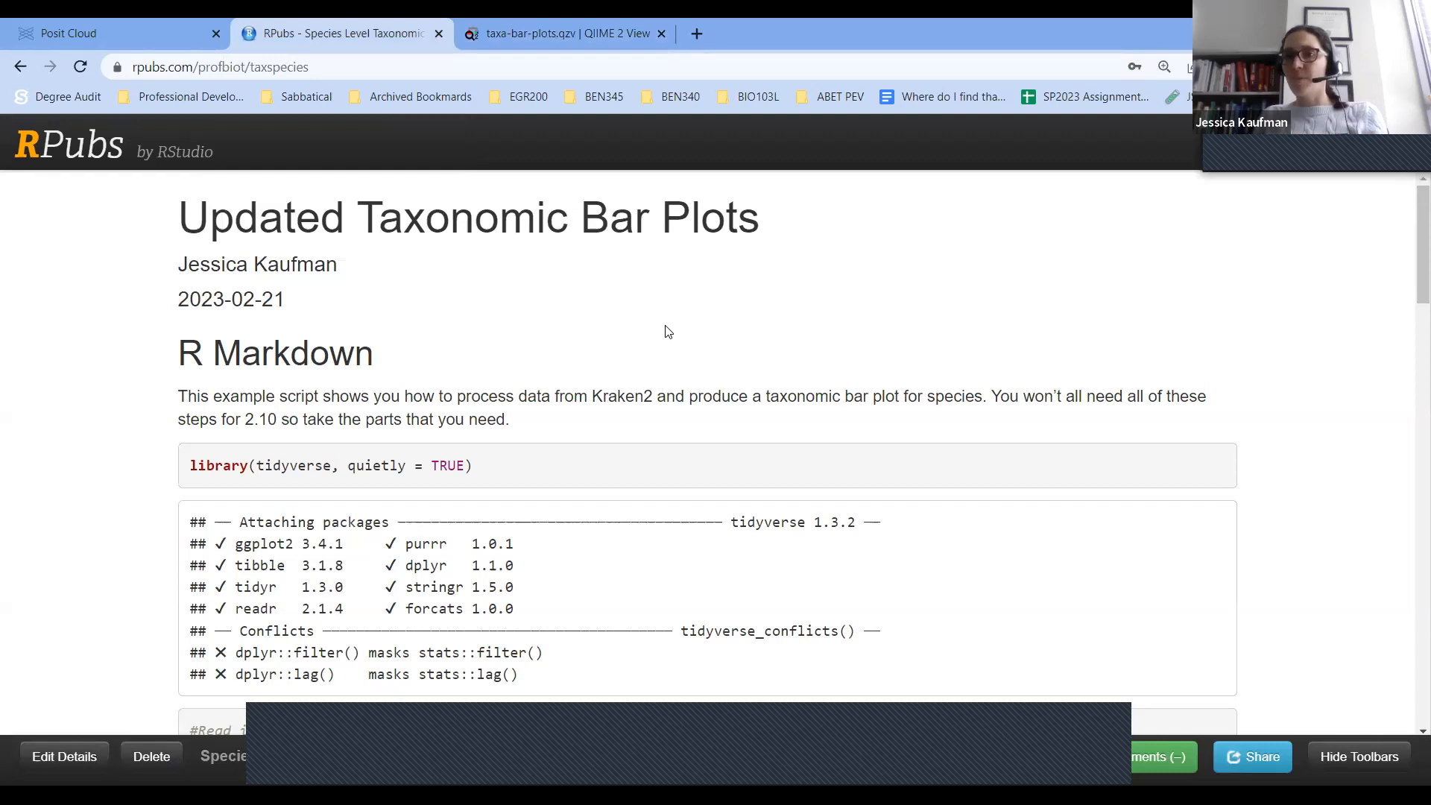
{"action": "scroll", "scroll_direction": "down", "scroll_amount": 3}
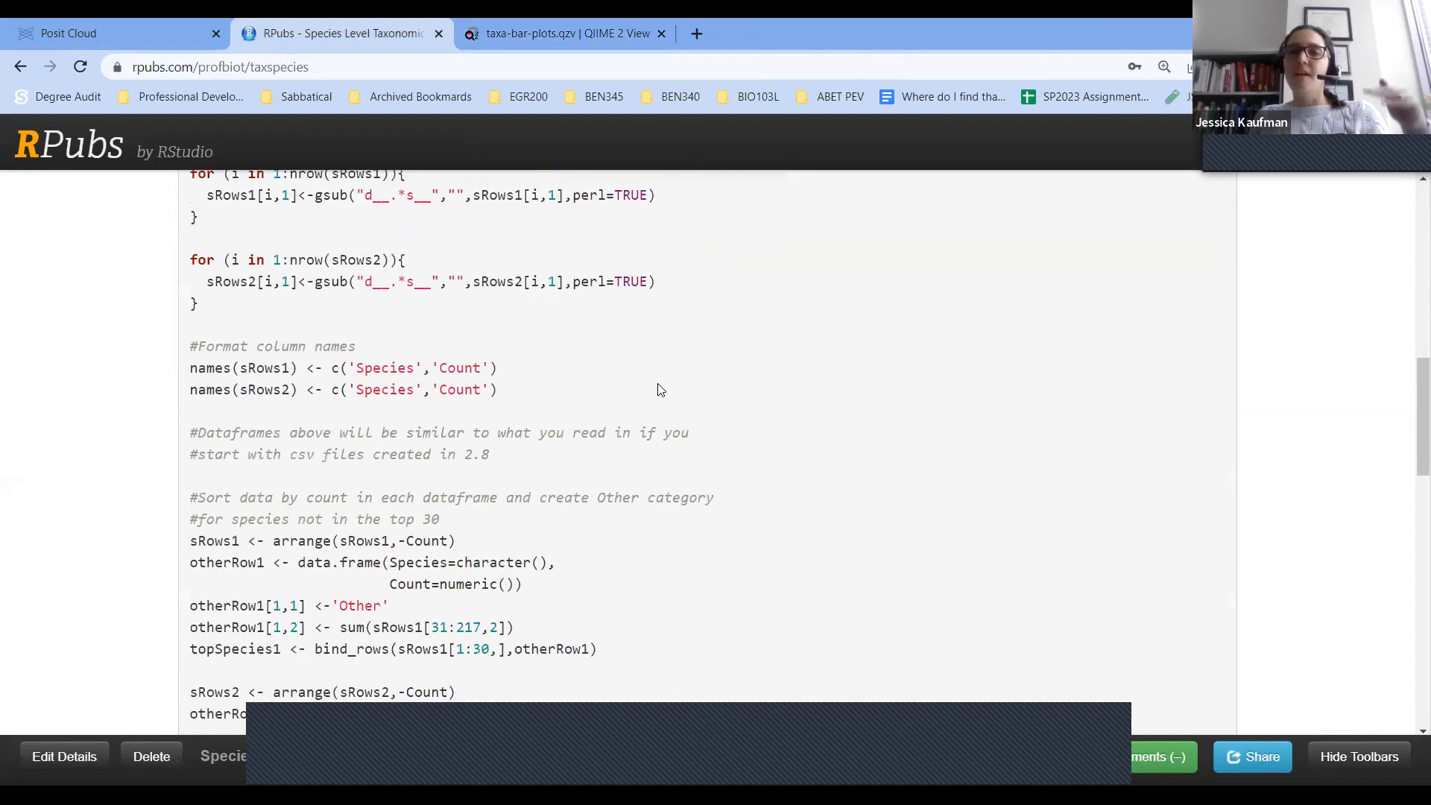
{"action": "mouse_move", "coordinate": [640, 464]}
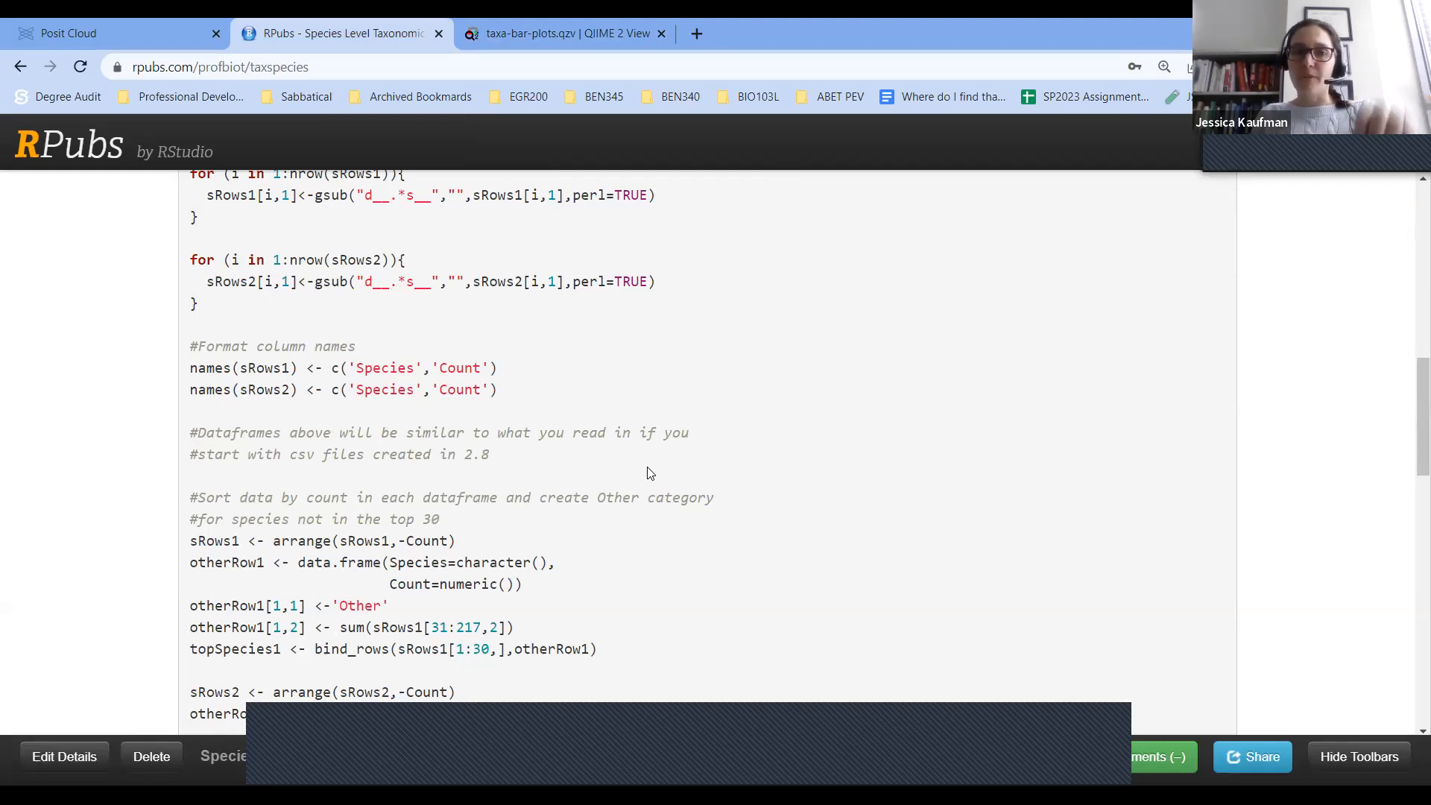
{"action": "scroll", "scroll_direction": "down", "scroll_amount": 3}
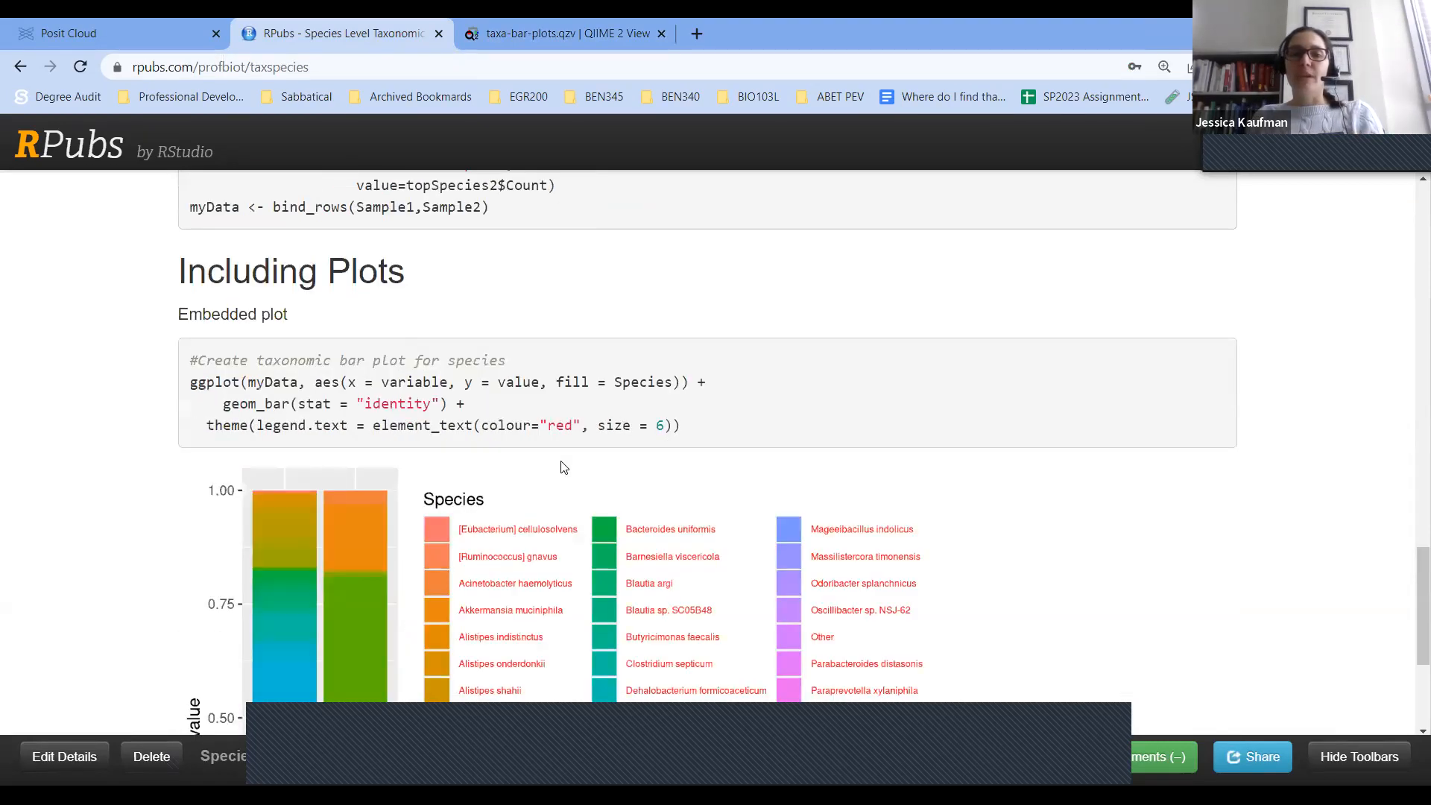
{"action": "scroll", "scroll_direction": "down", "scroll_amount": 3}
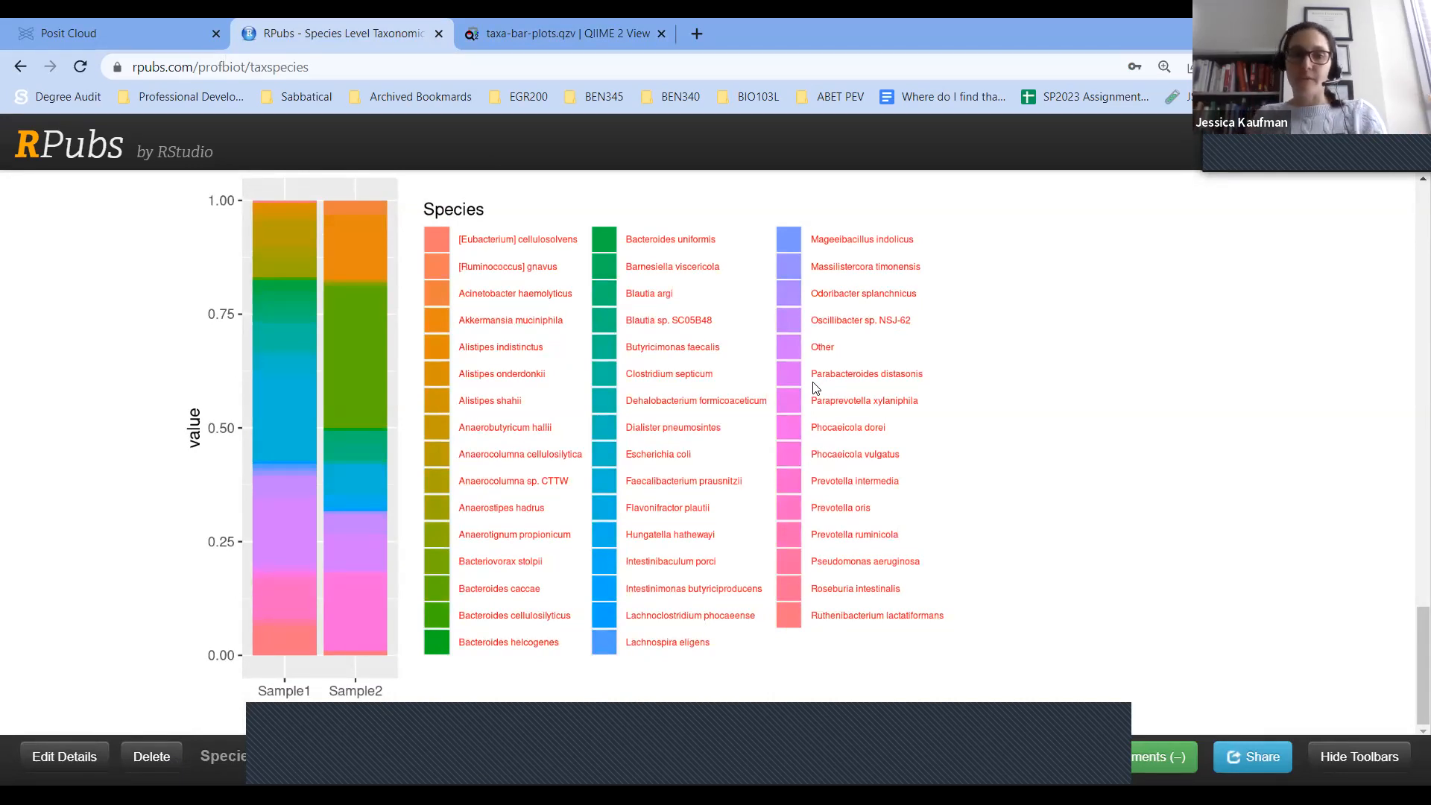
{"action": "scroll", "scroll_direction": "up", "scroll_amount": 3}
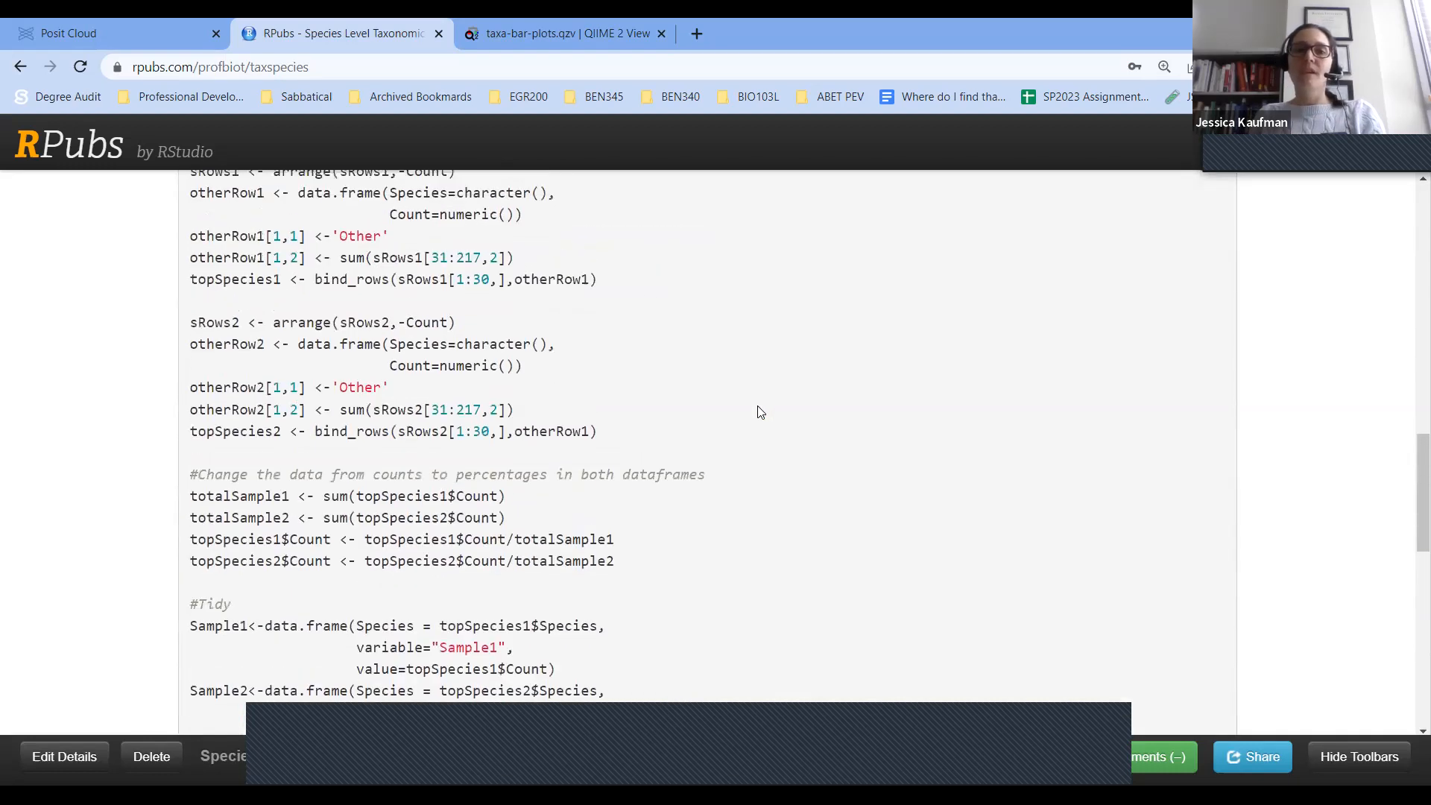
{"action": "scroll", "scroll_direction": "up", "scroll_amount": 3}
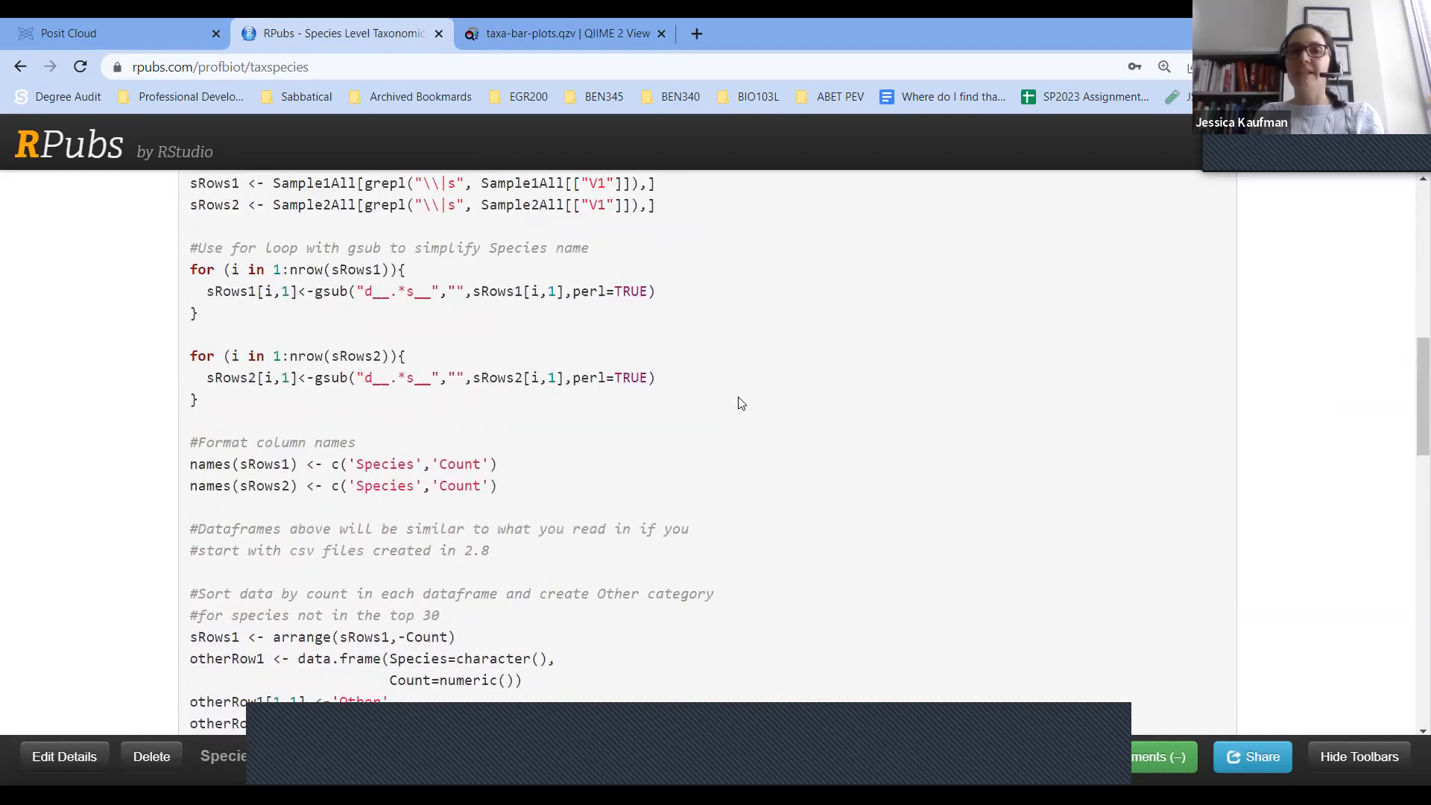
{"action": "scroll", "scroll_direction": "up", "scroll_amount": 3}
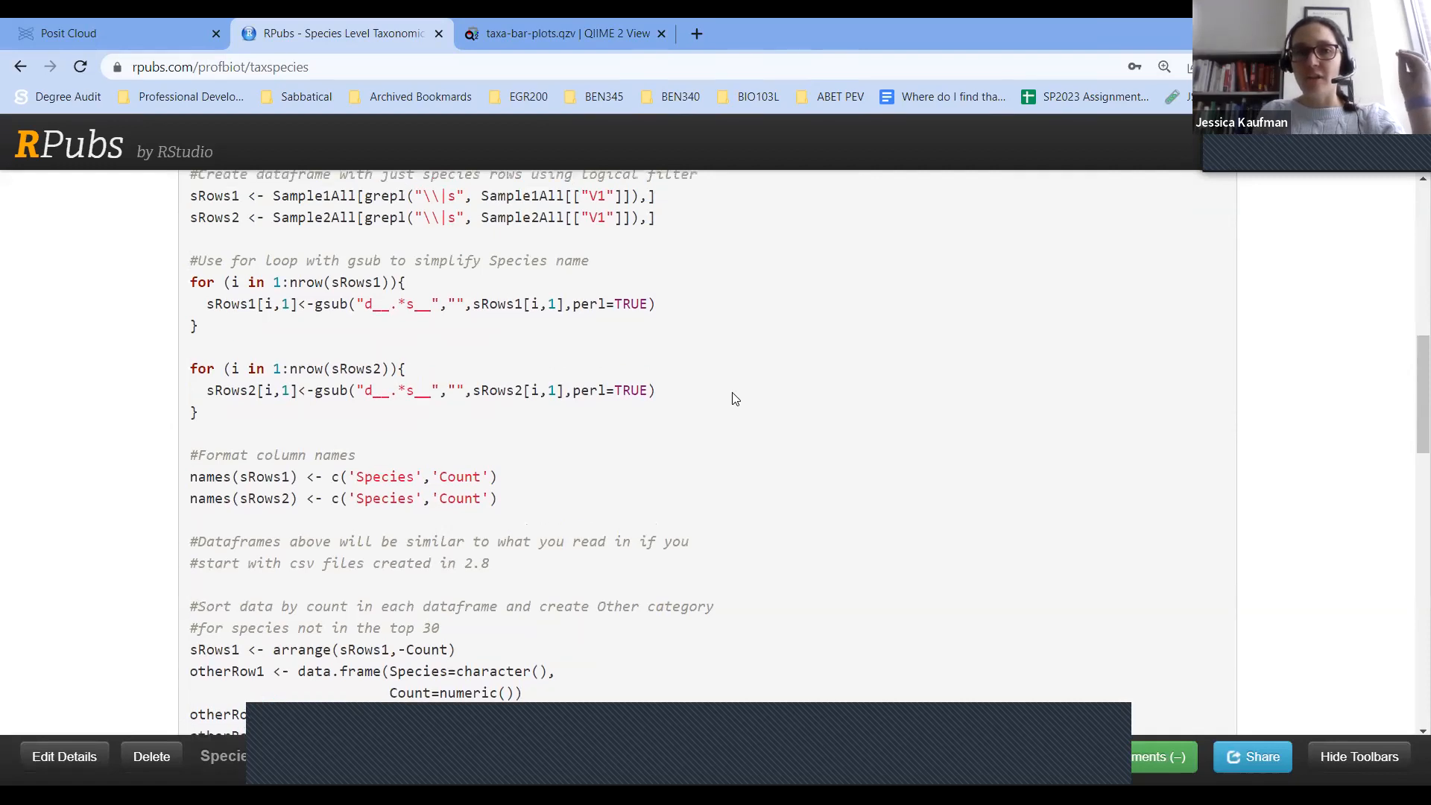
{"action": "scroll", "scroll_direction": "up", "scroll_amount": 3}
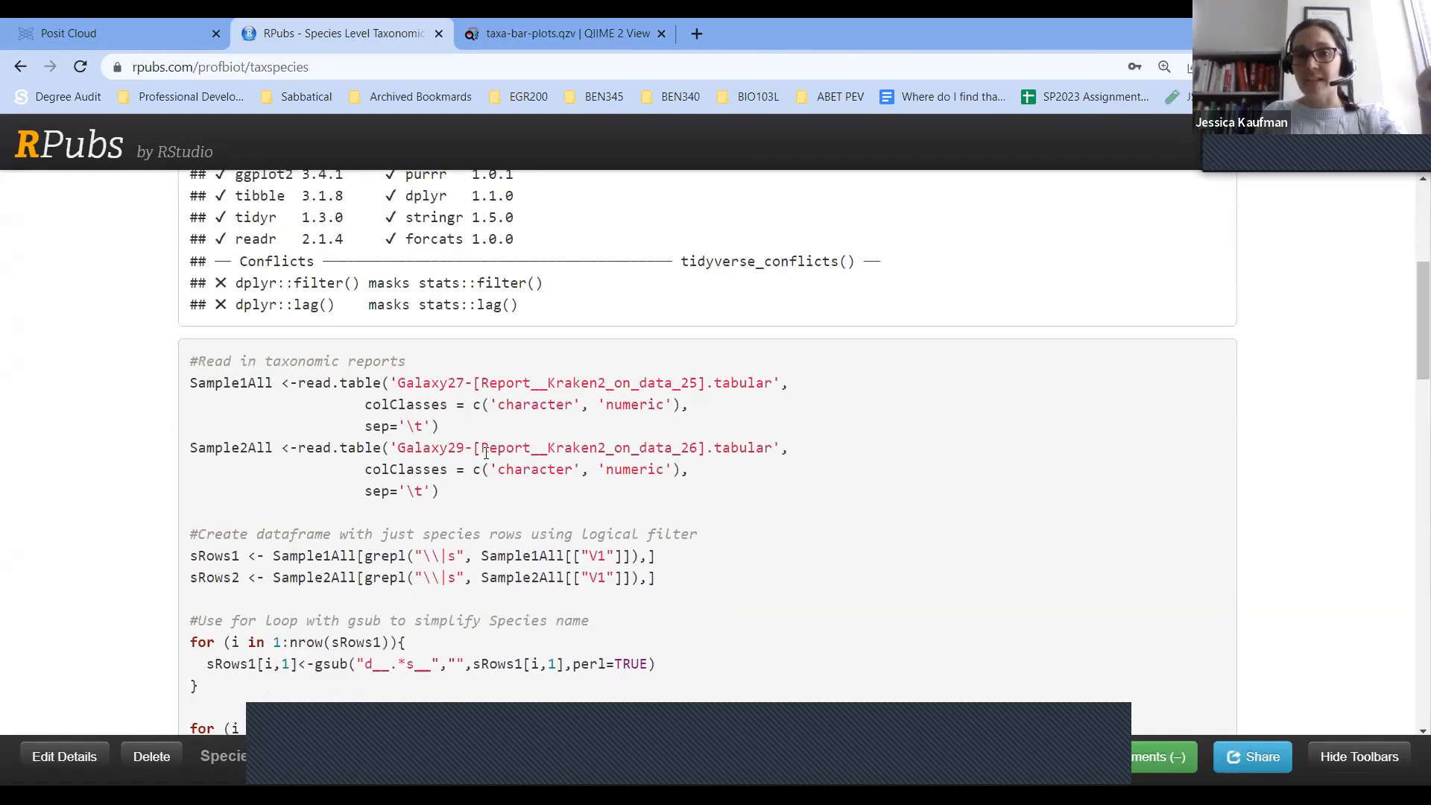
Select the sample report file name and csv-related passages in the RPubs code.
{"action": "double_click", "coordinate": [430, 383]}
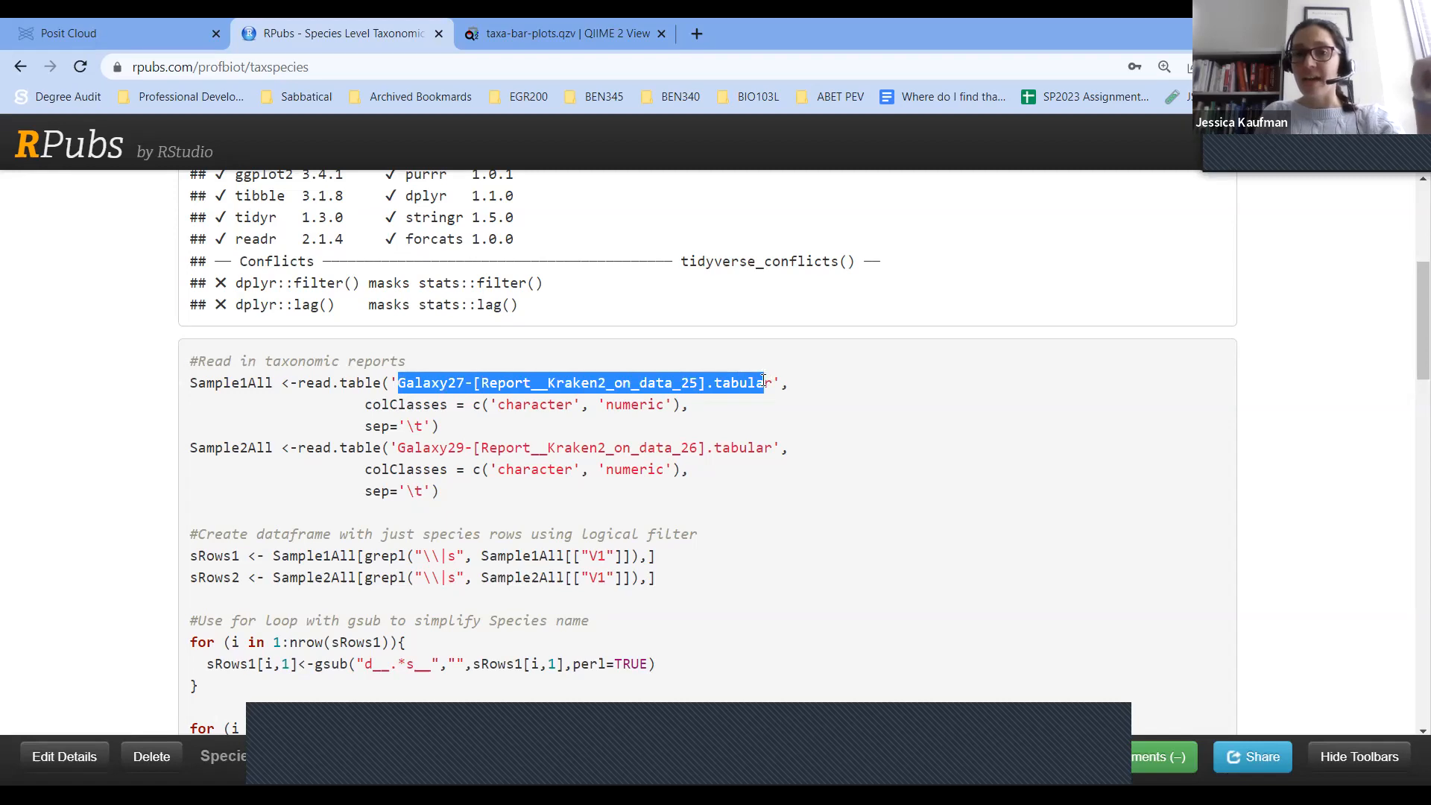
{"action": "scroll", "scroll_direction": "down", "scroll_amount": 3}
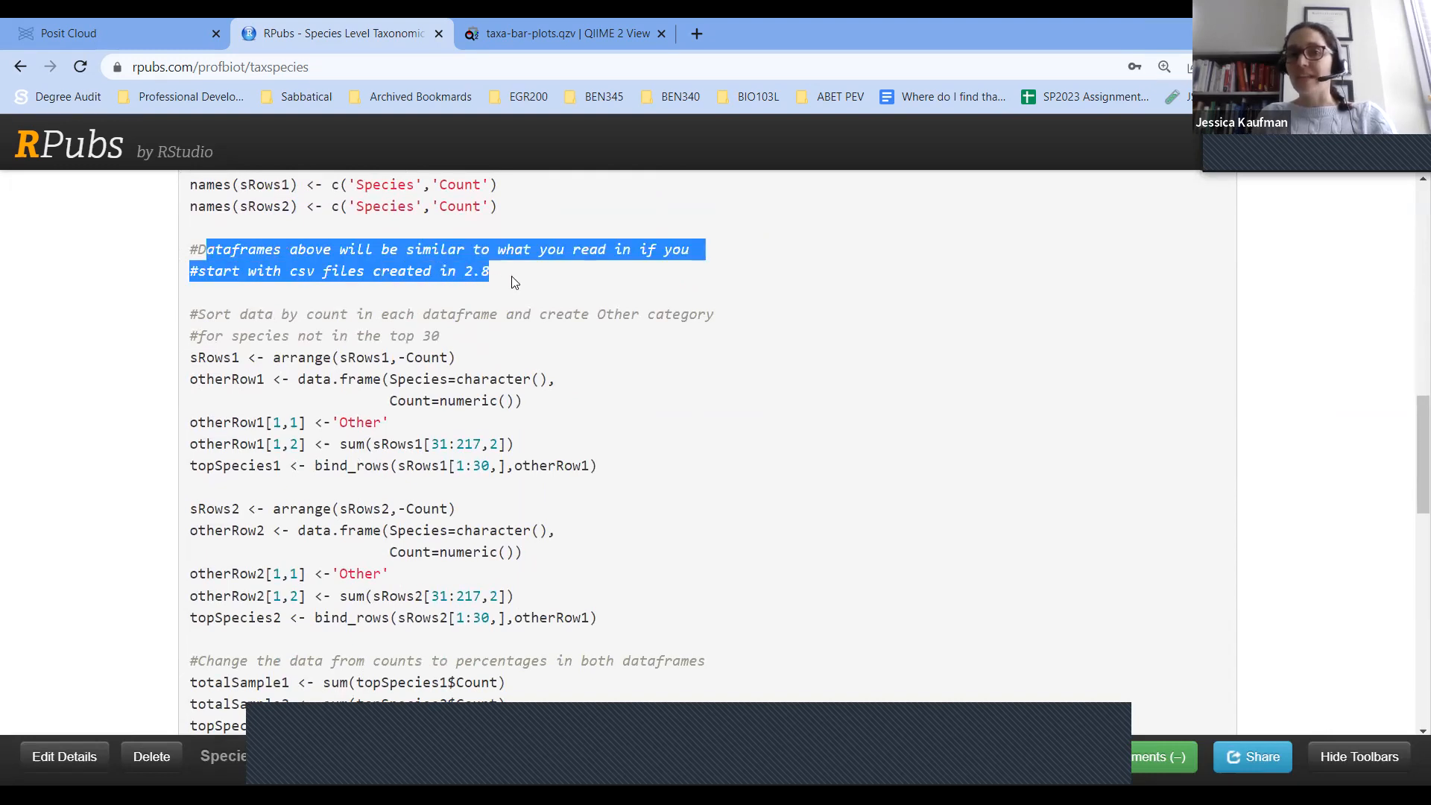
{"action": "left_click", "coordinate": [473, 307]}
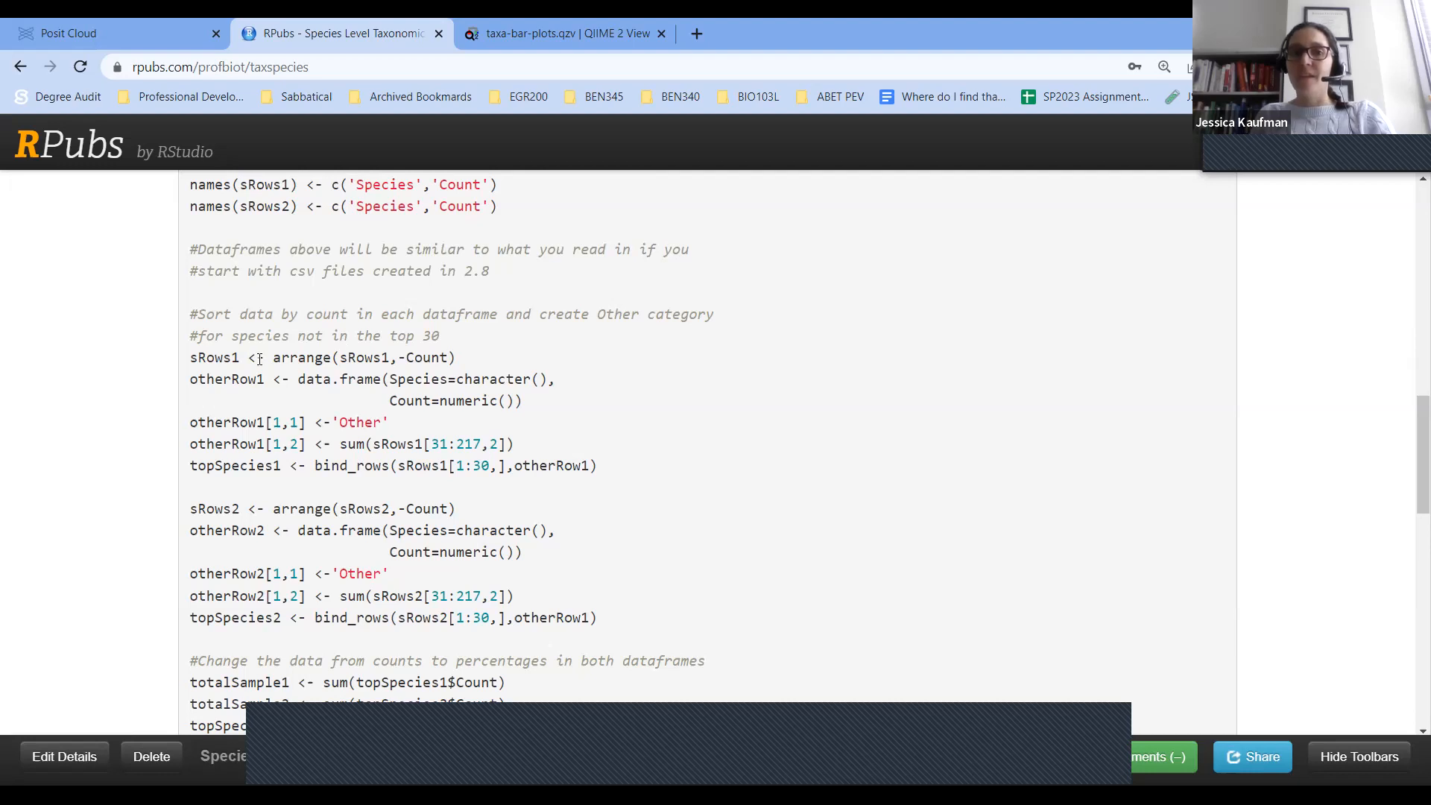
{"action": "double_click", "coordinate": [215, 356]}
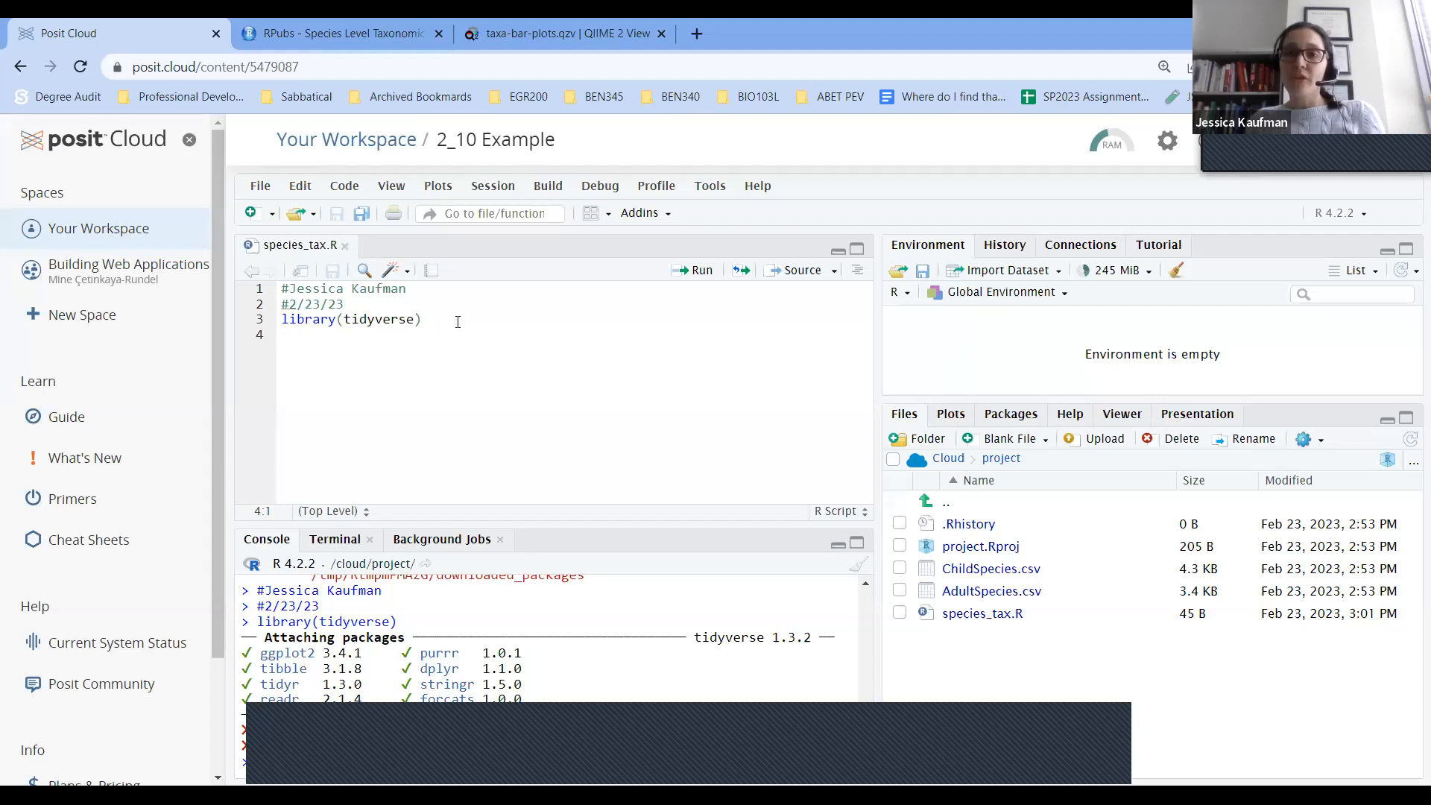
{"action": "left_click", "coordinate": [283, 336]}
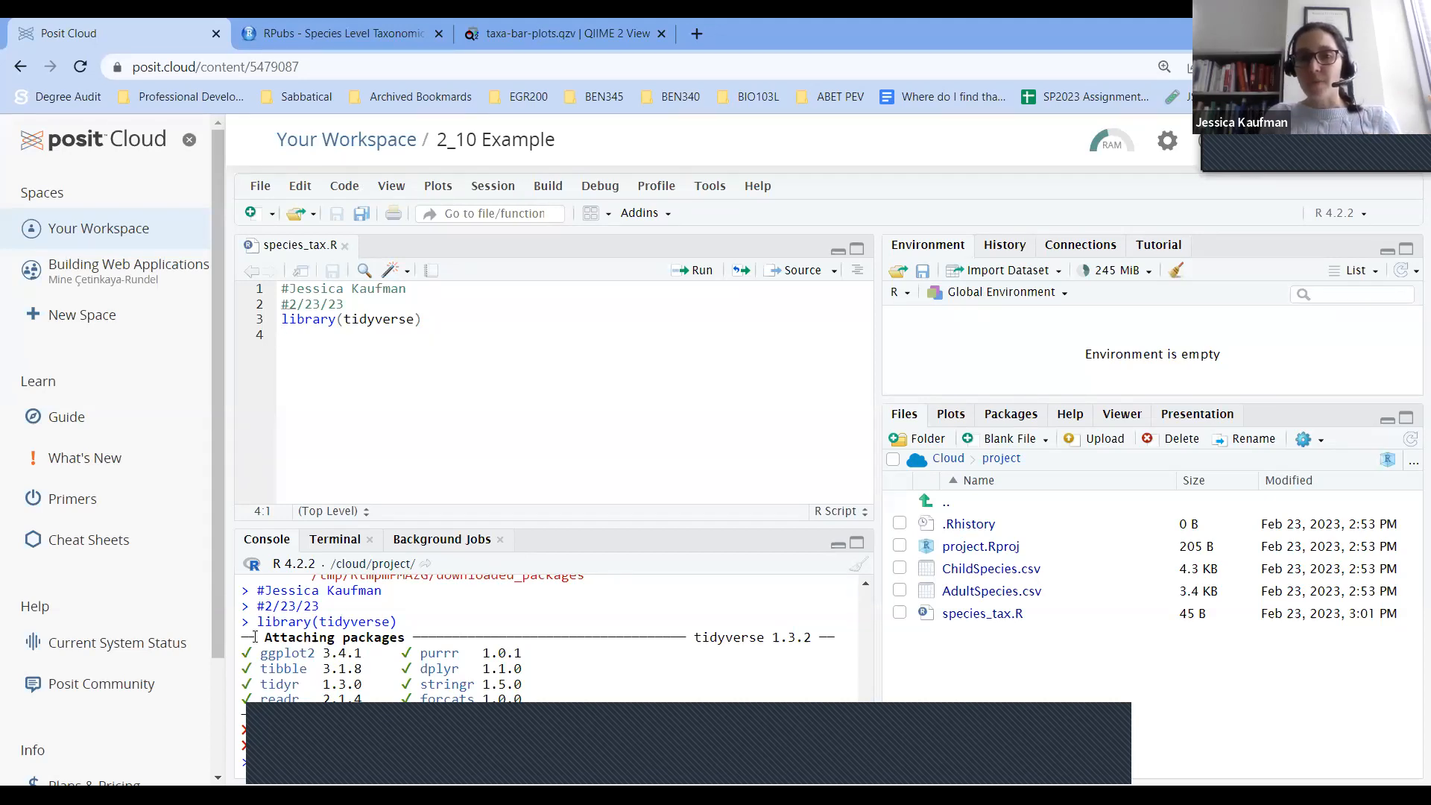
{"action": "left_click", "coordinate": [306, 335]}
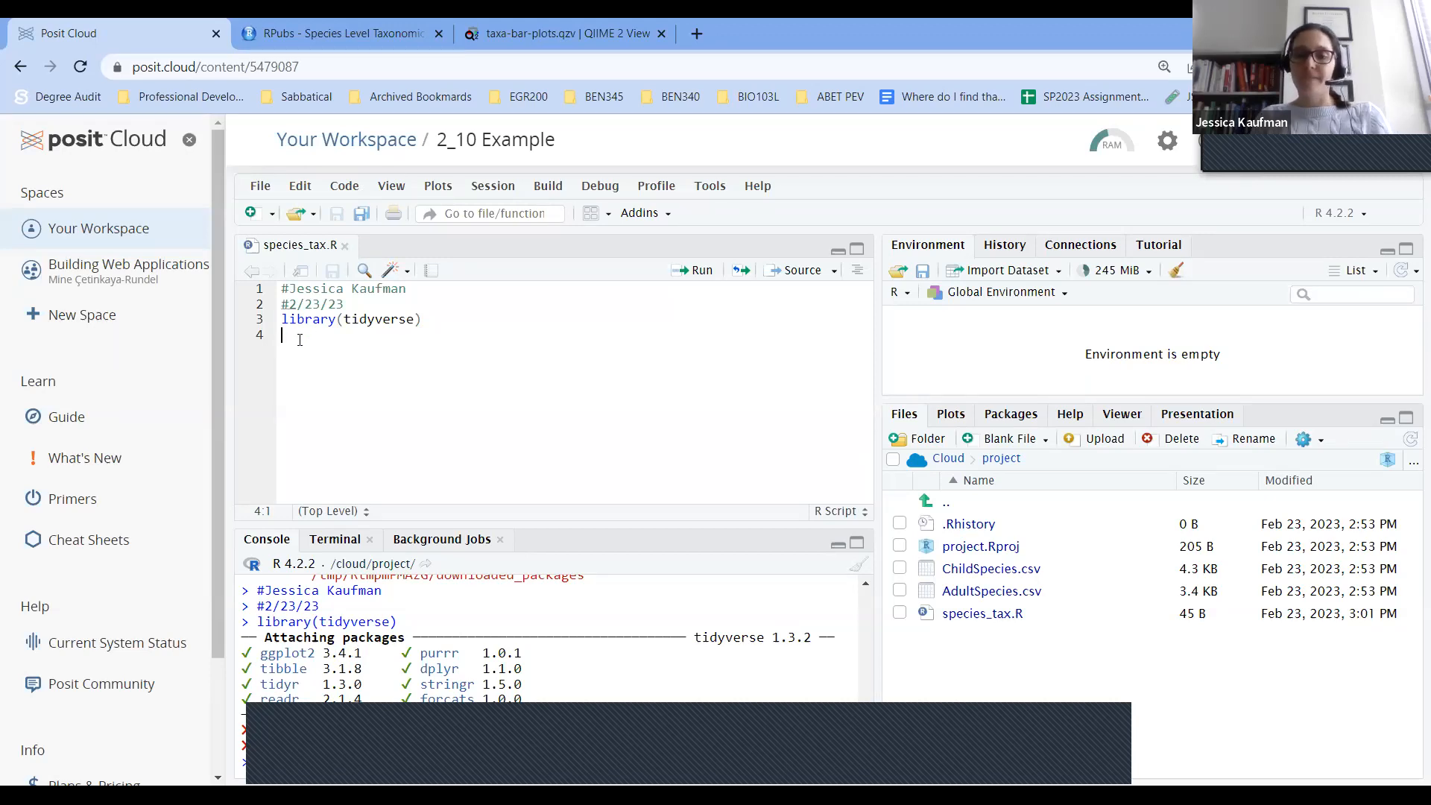
Write sRows1 <- read.csv('AdultSpecies.csv') to load the adult species counts.
{"action": "type", "text": "sRows1 <-"}
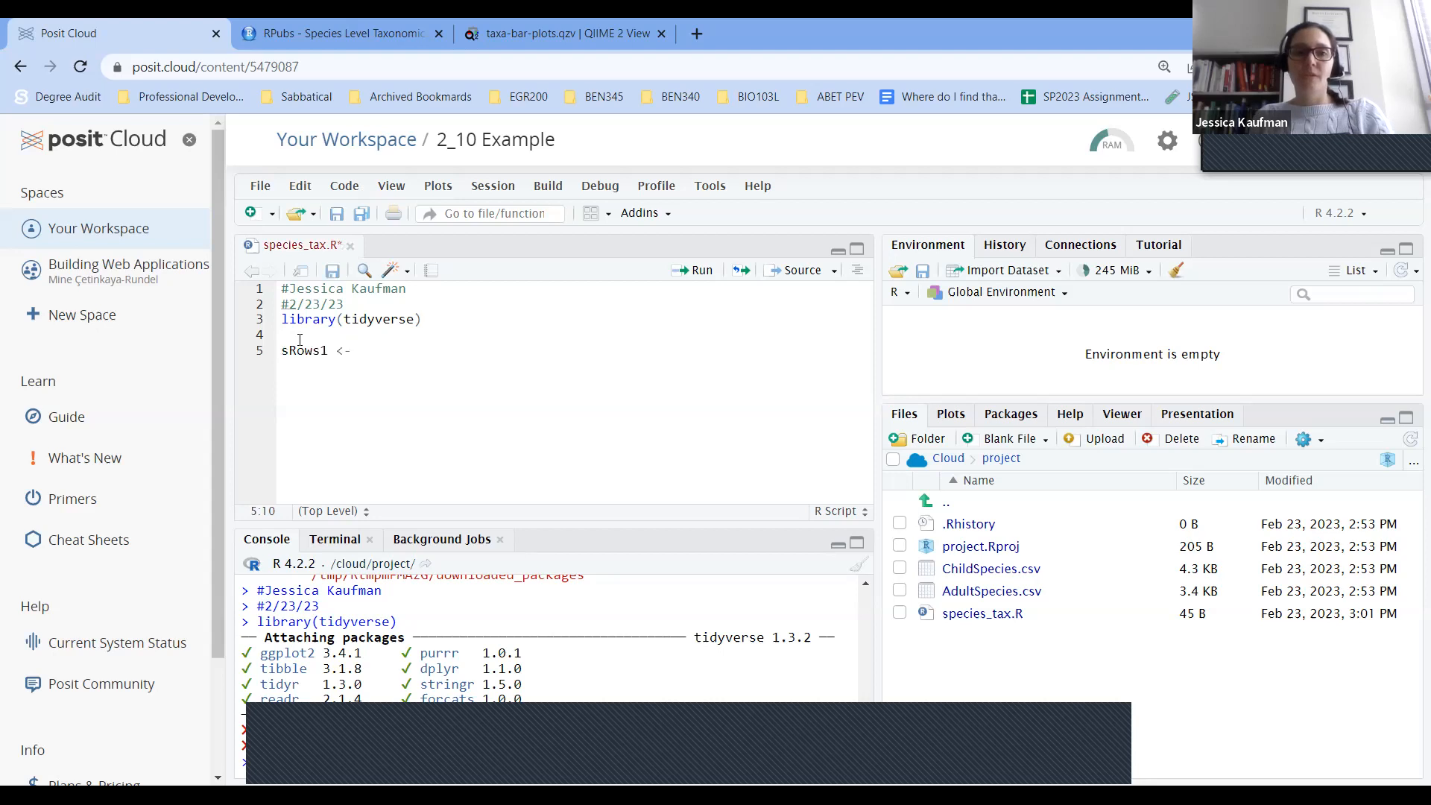
{"action": "type", "text": "read."}
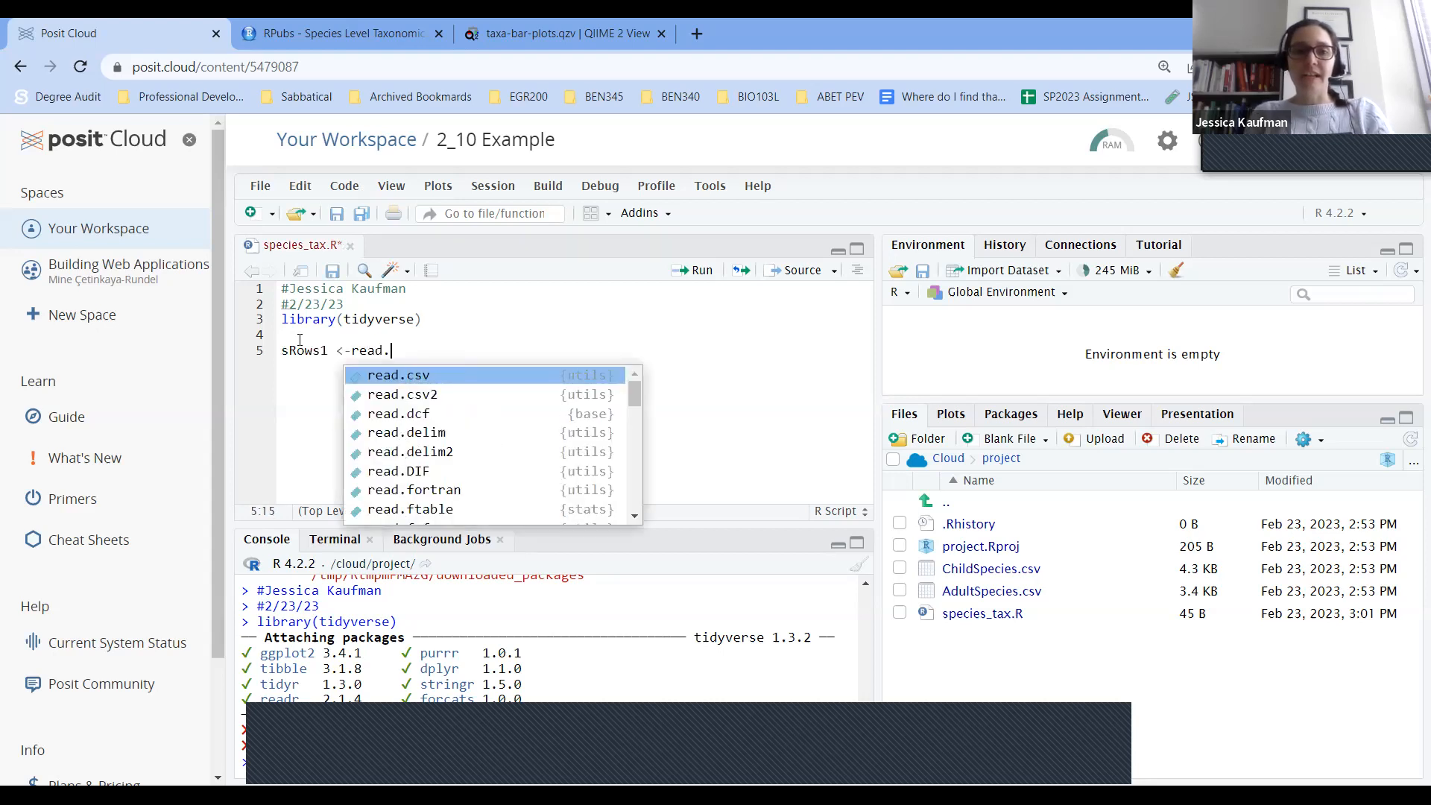
{"action": "type", "text": "csv('"}
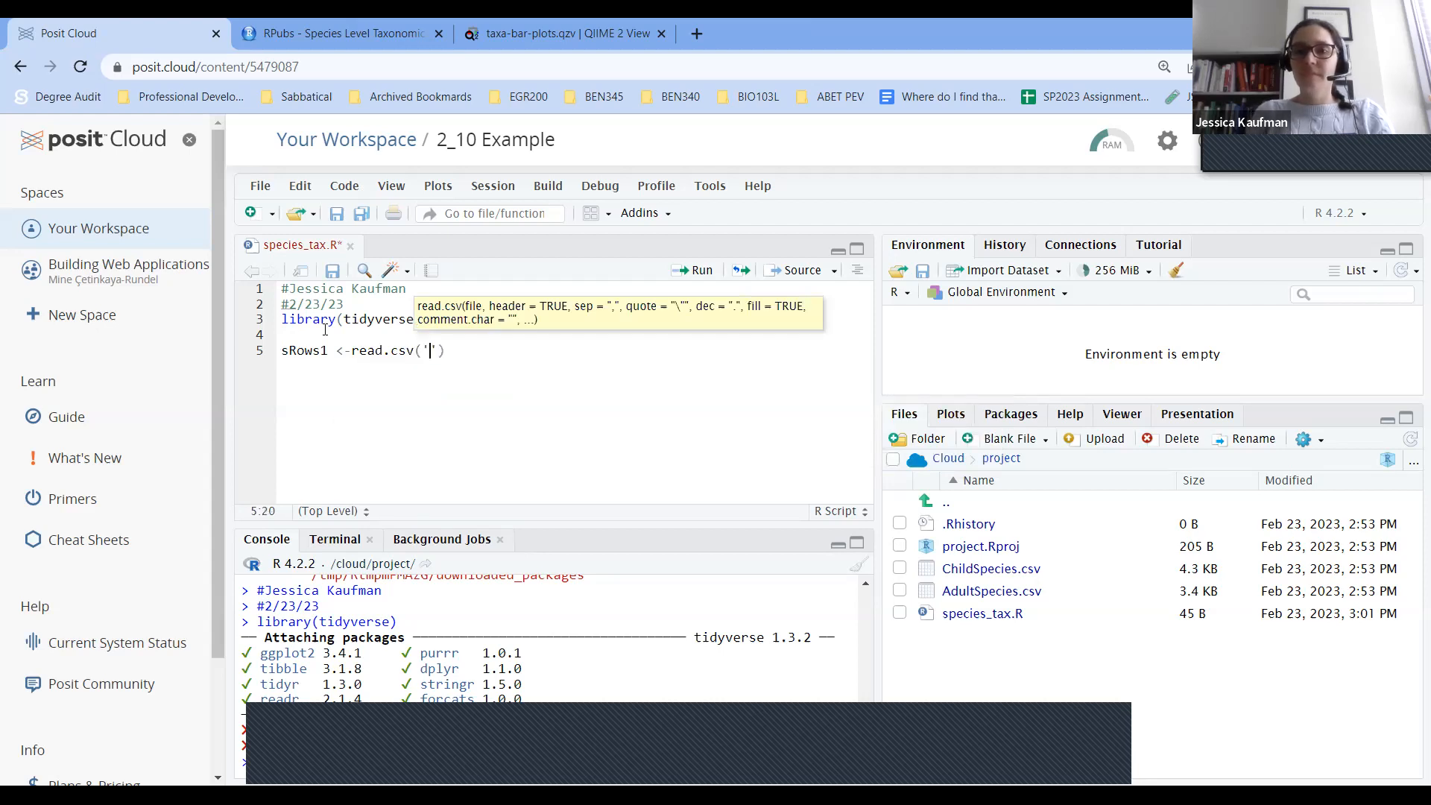
{"action": "type", "text": "AdultSpecies.csv"}
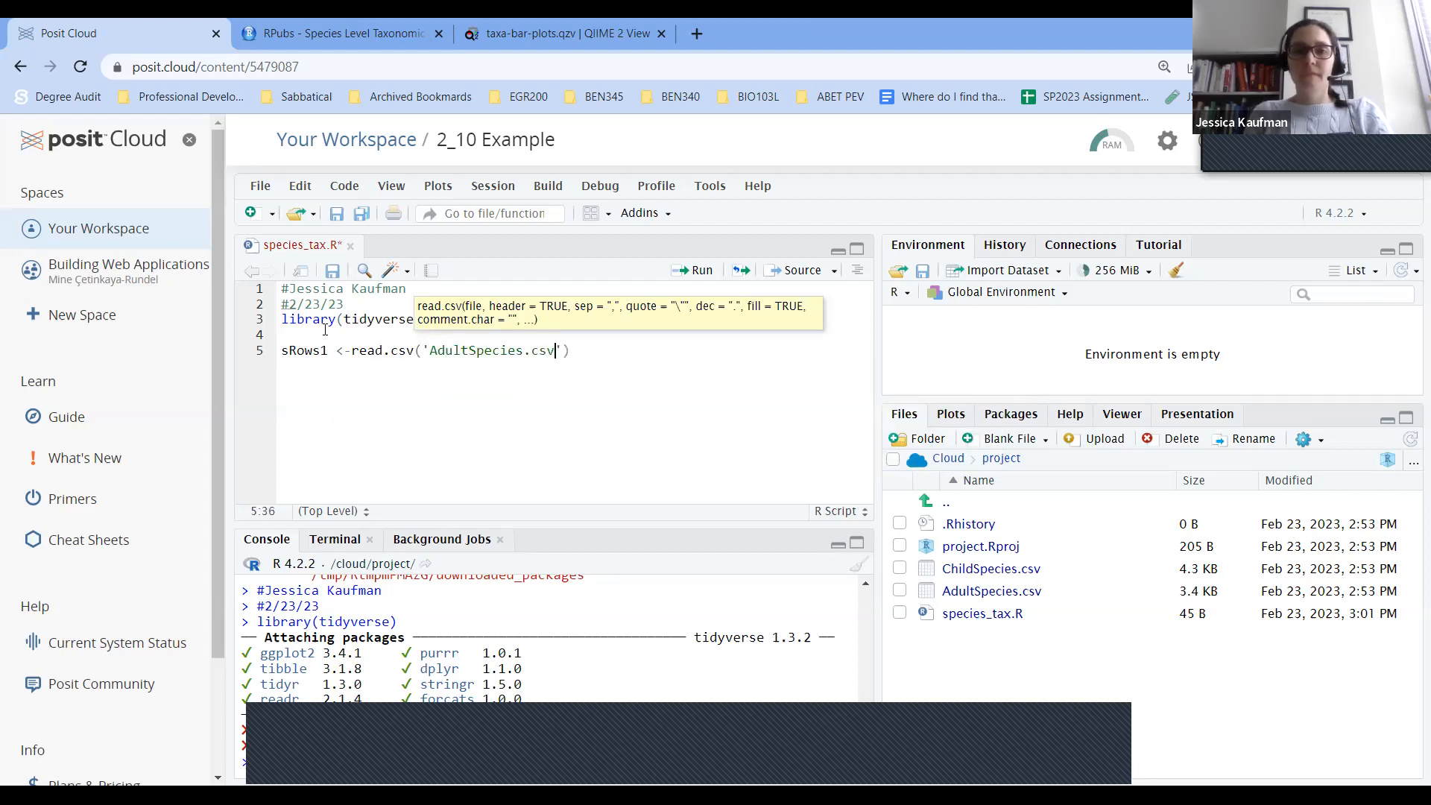
{"action": "mouse_move", "coordinate": [680, 275]}
{"action": "type", "text": "sR"}
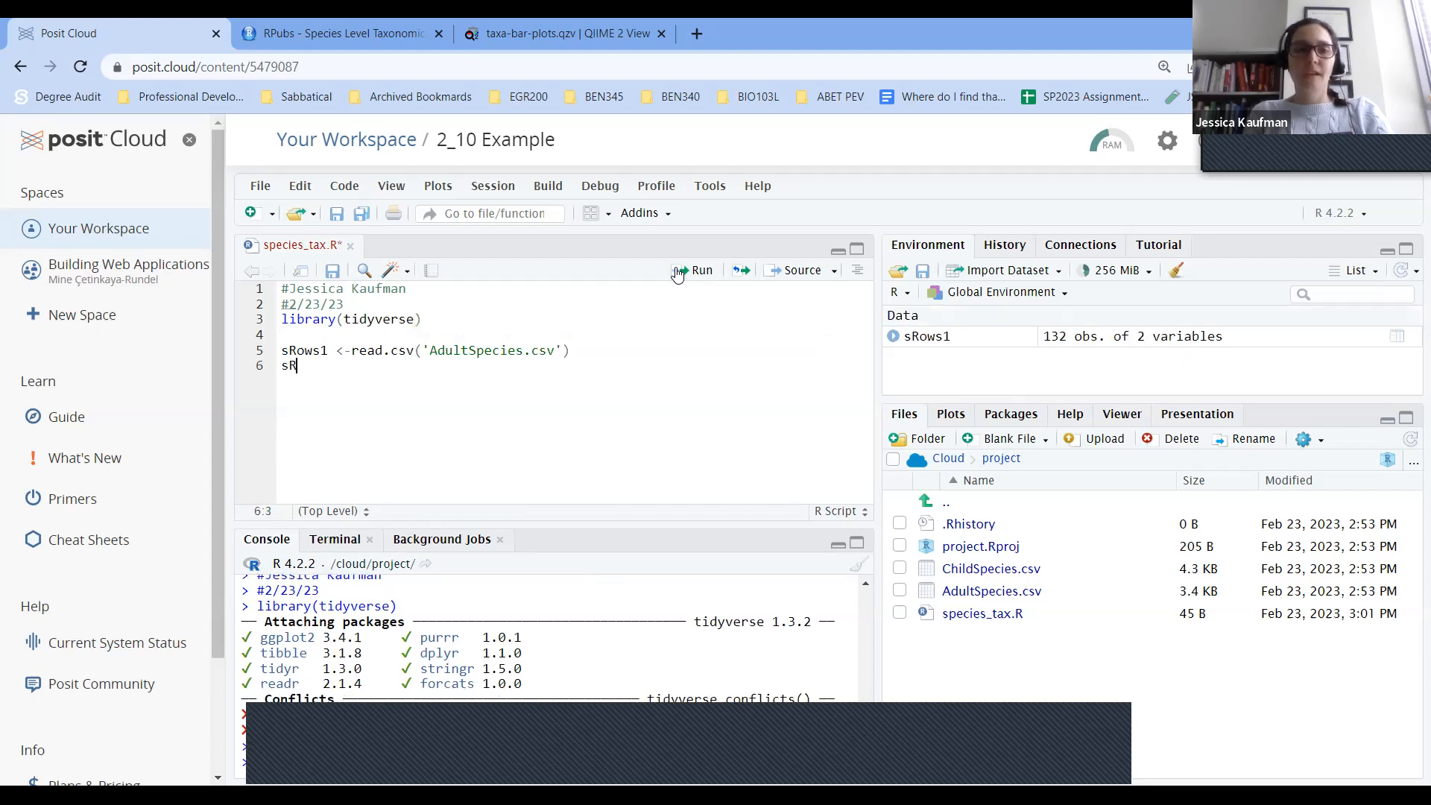
Write sRows2 <- read.csv('ChildSpecies.csv') to load the child species counts.
{"action": "type", "text": "ows2"}
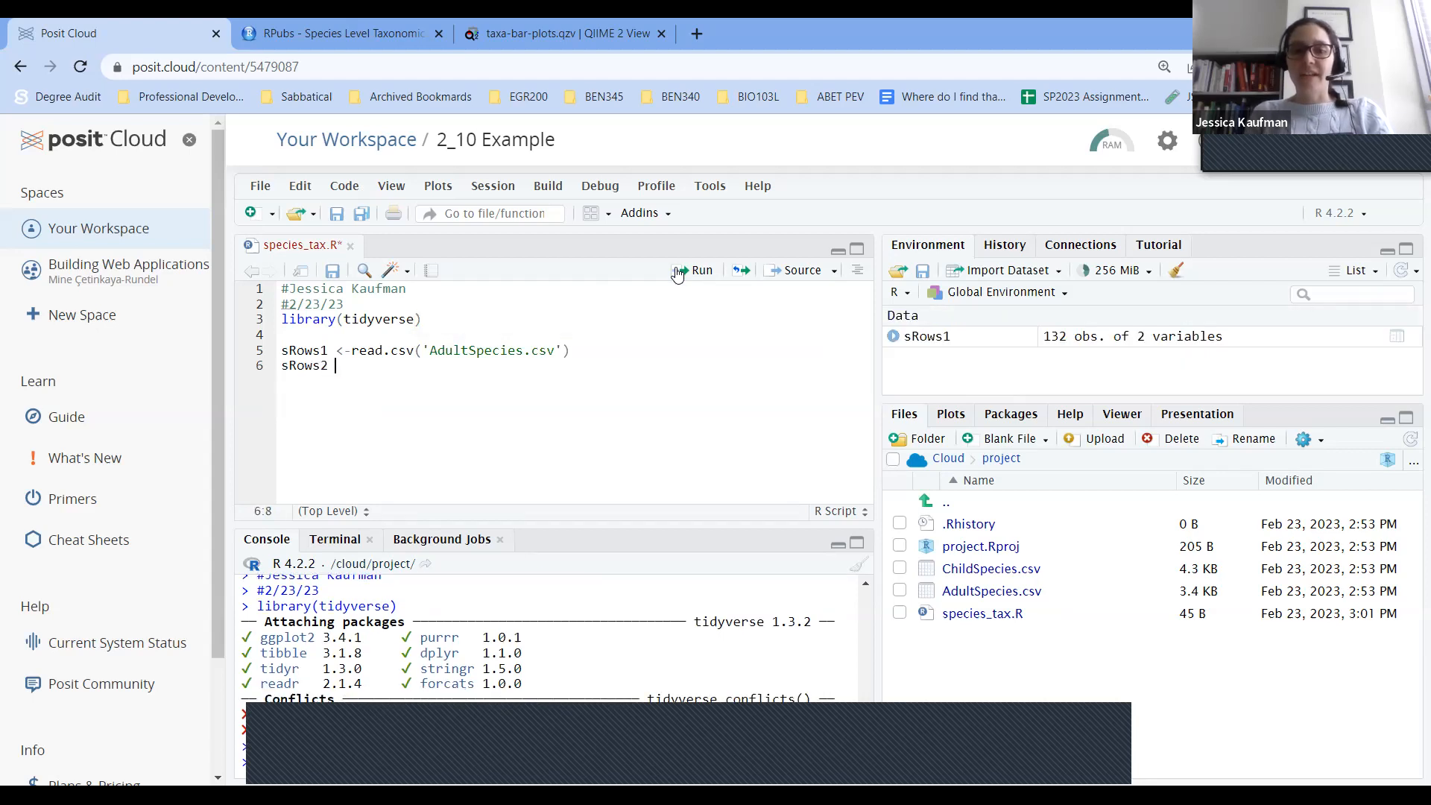
{"action": "type", "text": "<-r"}
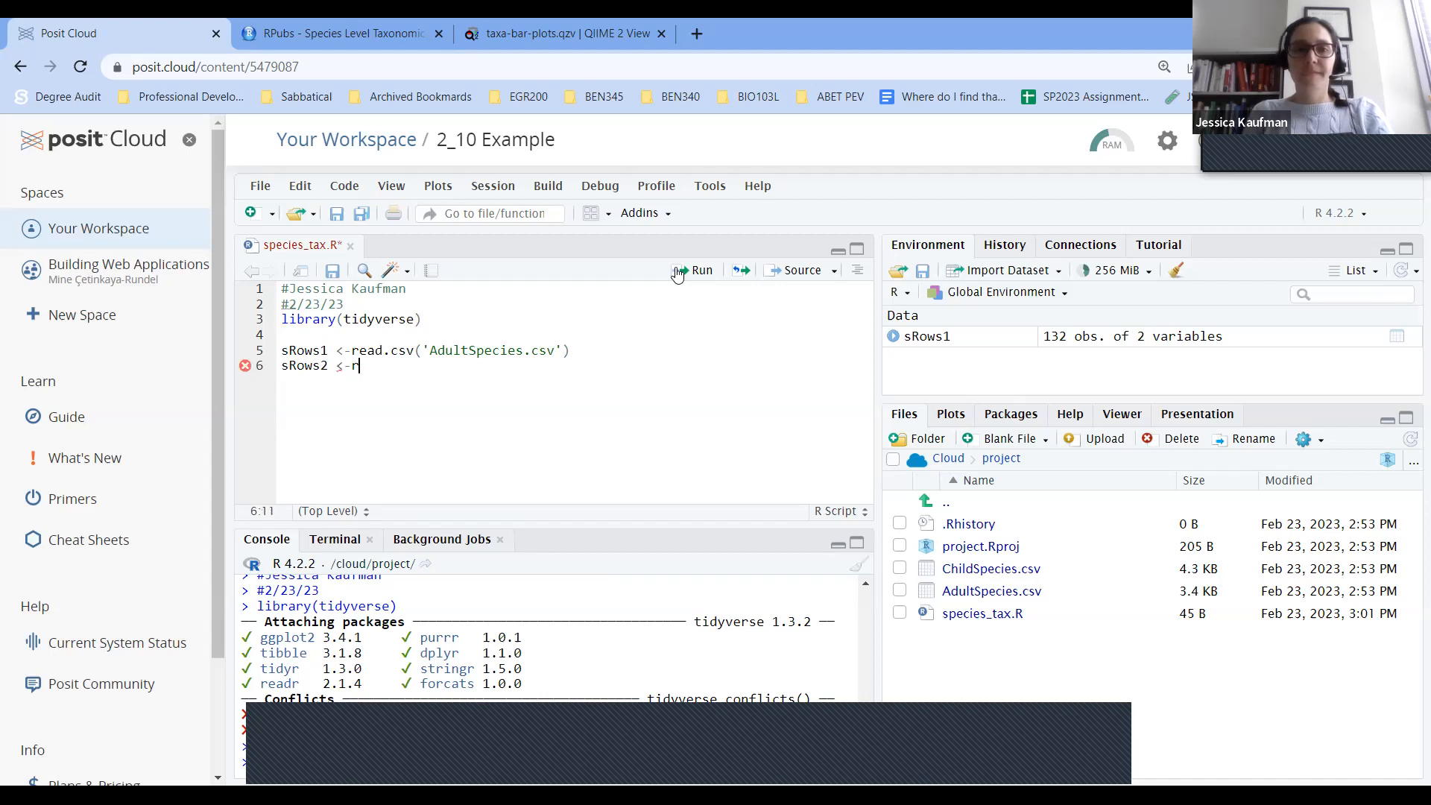
{"action": "type", "text": "ead.csv('"}
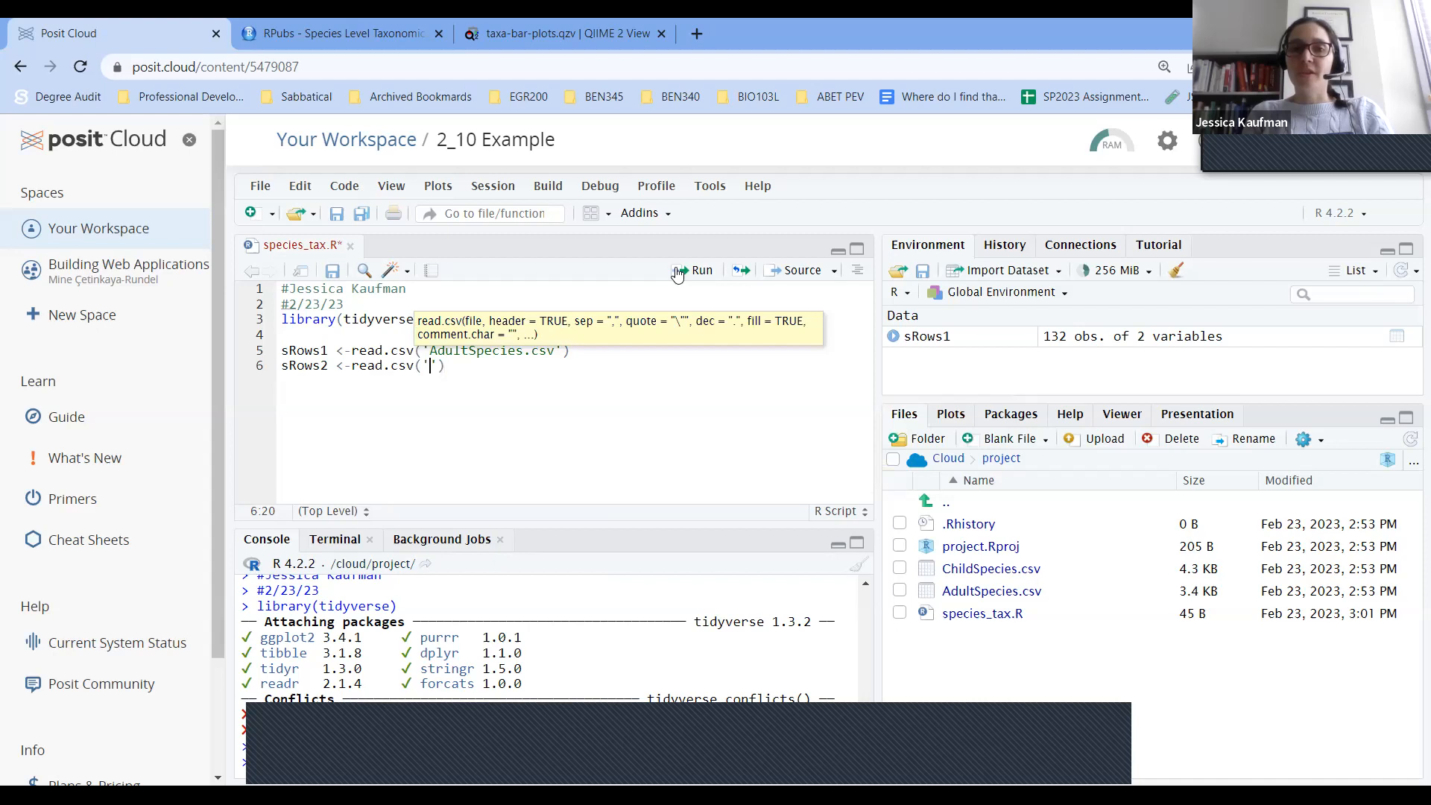
{"action": "type", "text": "ChildSpecies.csv"}
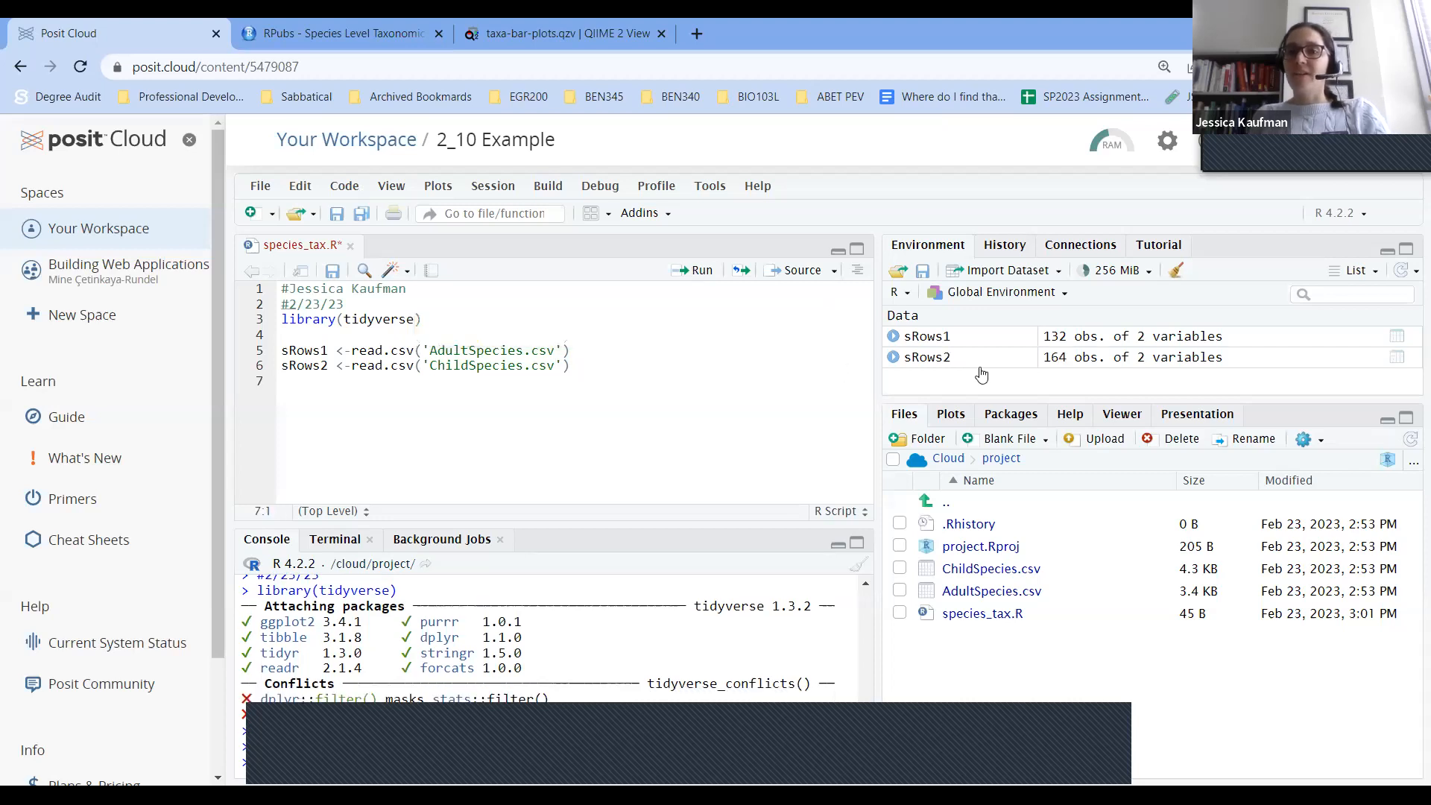
{"action": "mouse_move", "coordinate": [958, 335]}
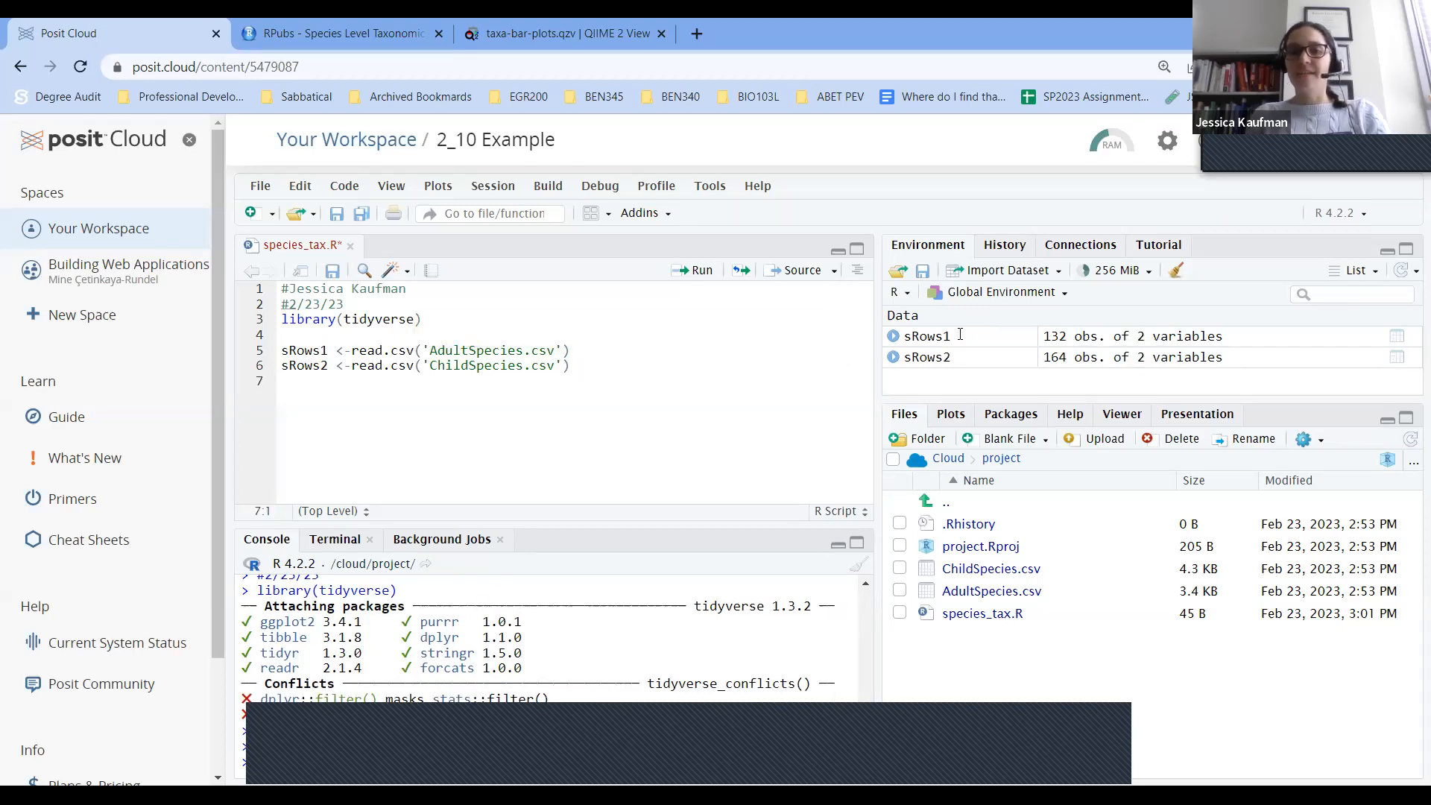
Add the comment '#Read in files with species names and counts' above the read.csv lines.
{"action": "left_click", "coordinate": [305, 335]}
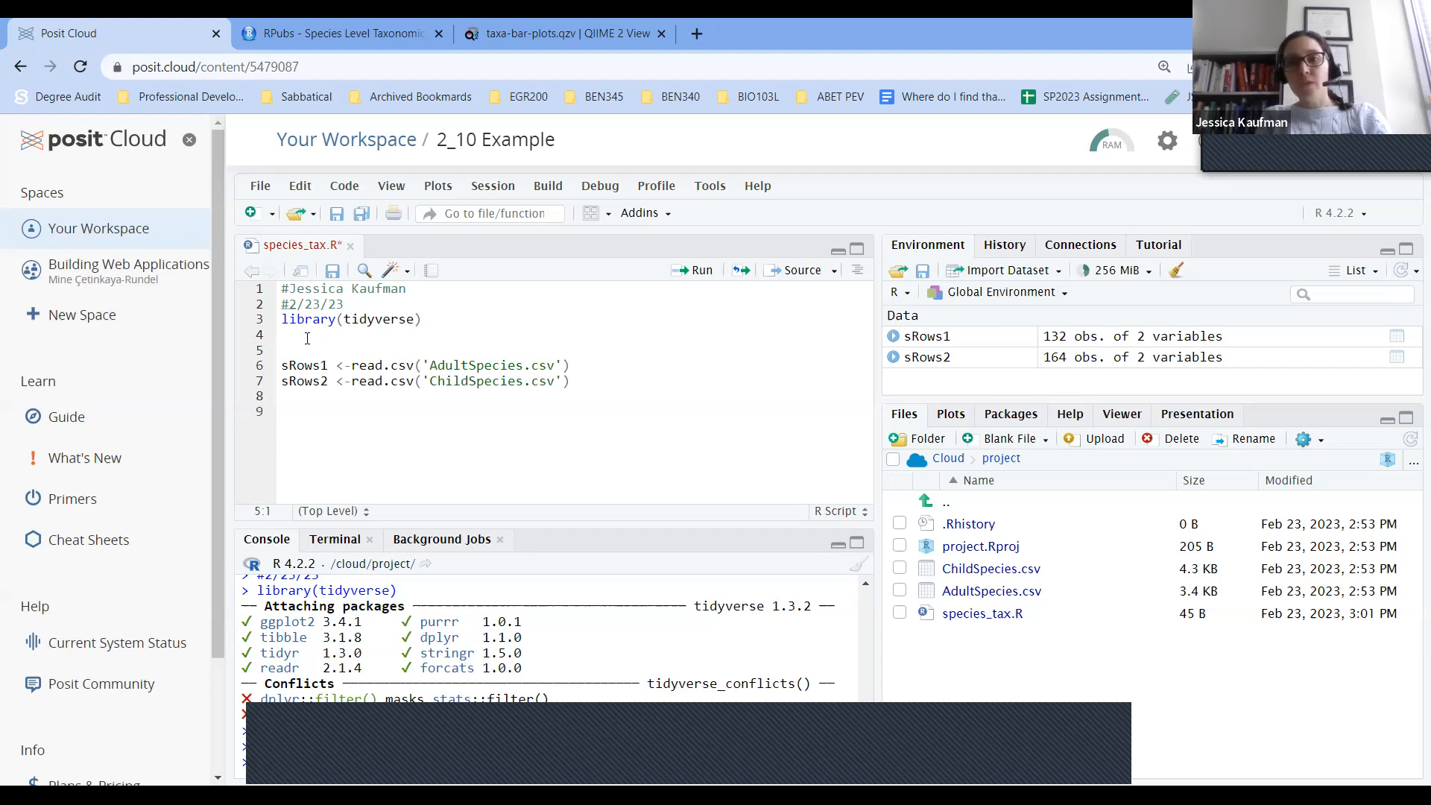
{"action": "type", "text": "#"}
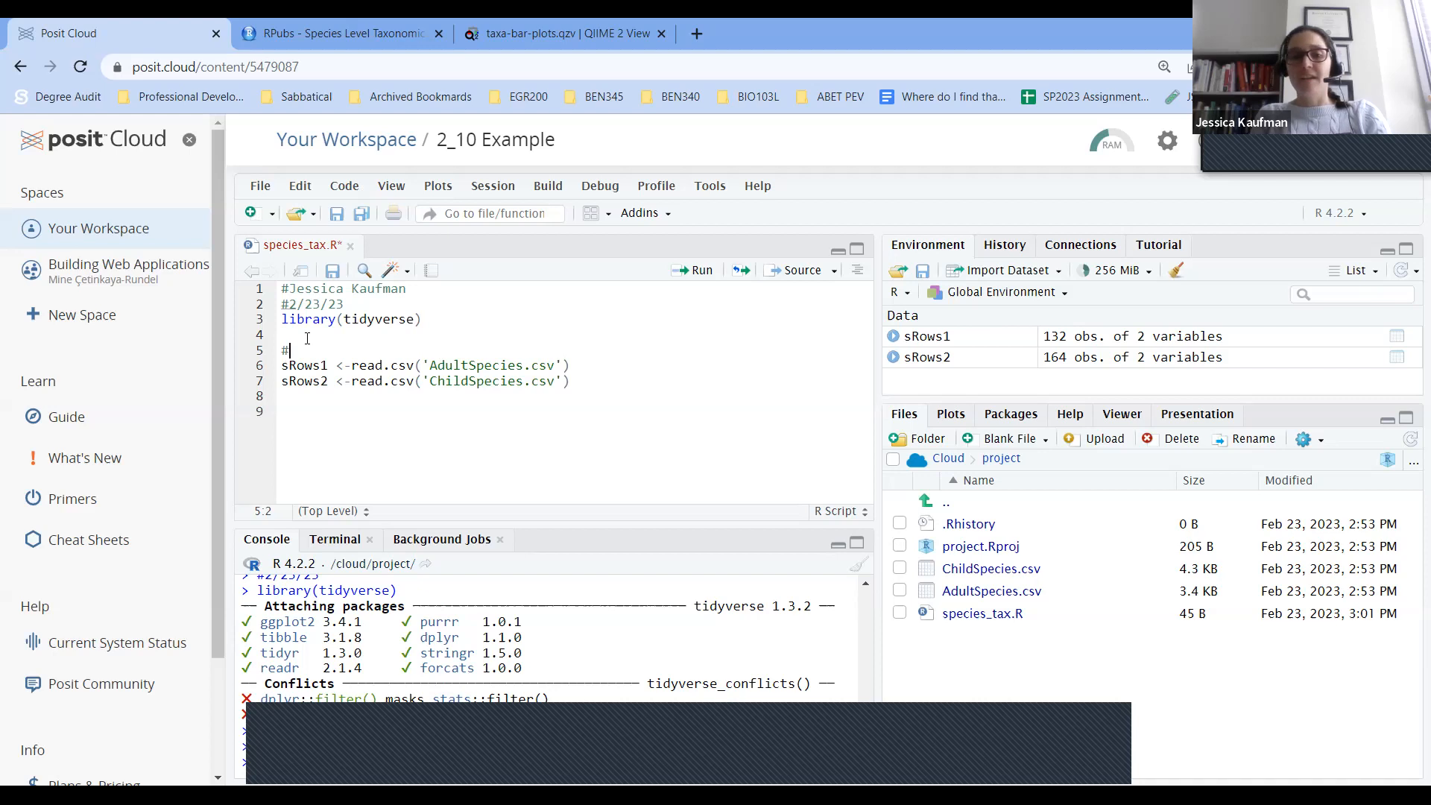
{"action": "type", "text": "Read in"}
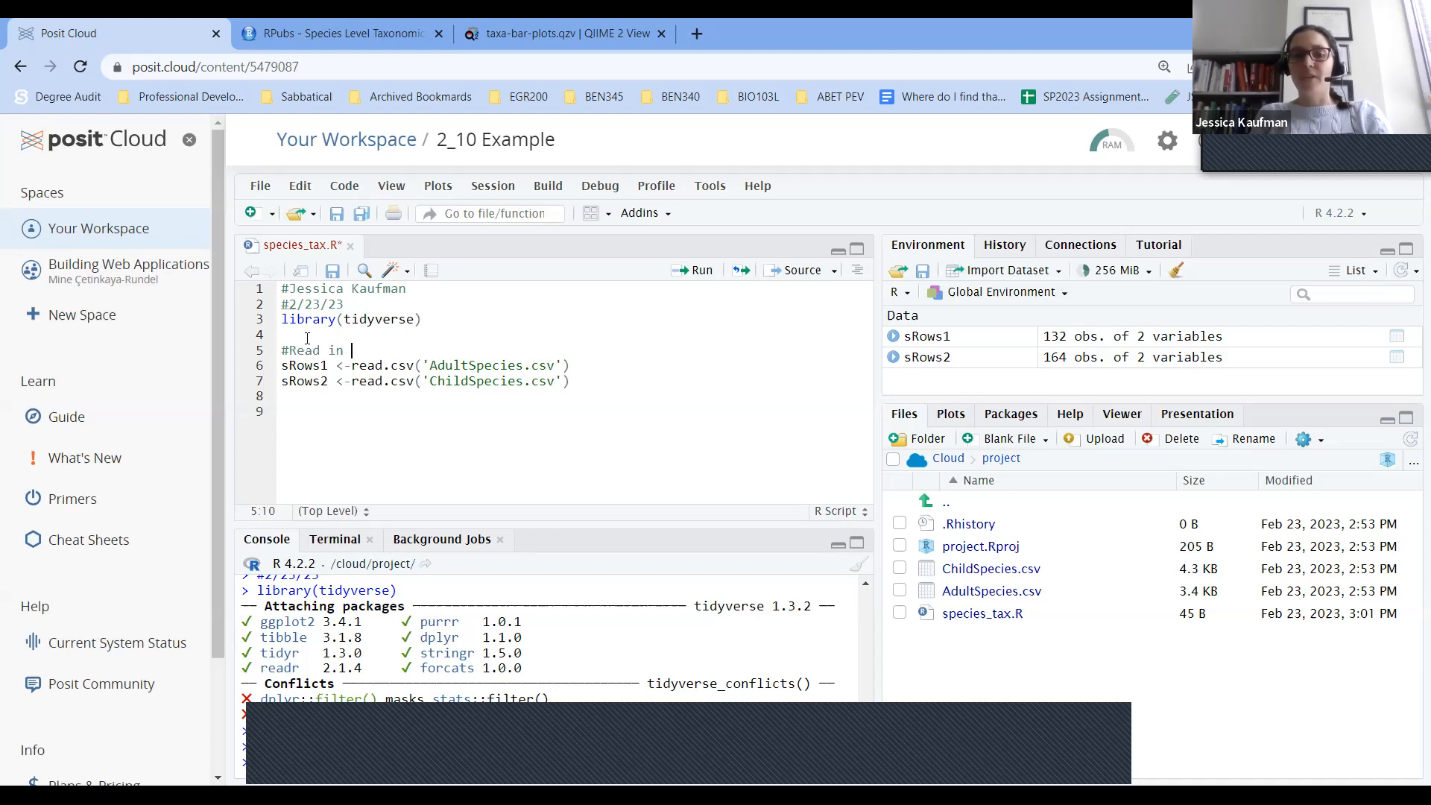
{"action": "type", "text": "files"}
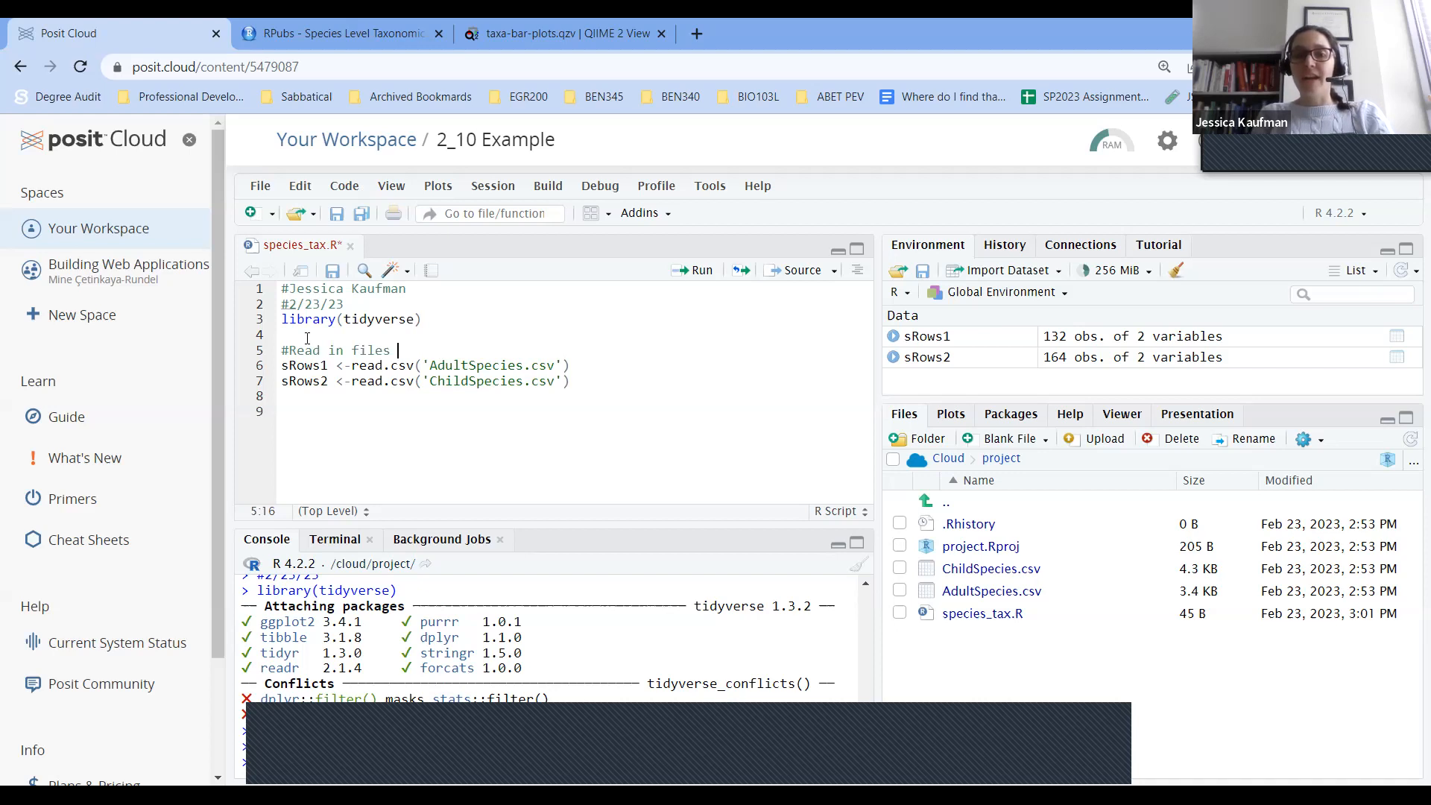
{"action": "type", "text": "with"}
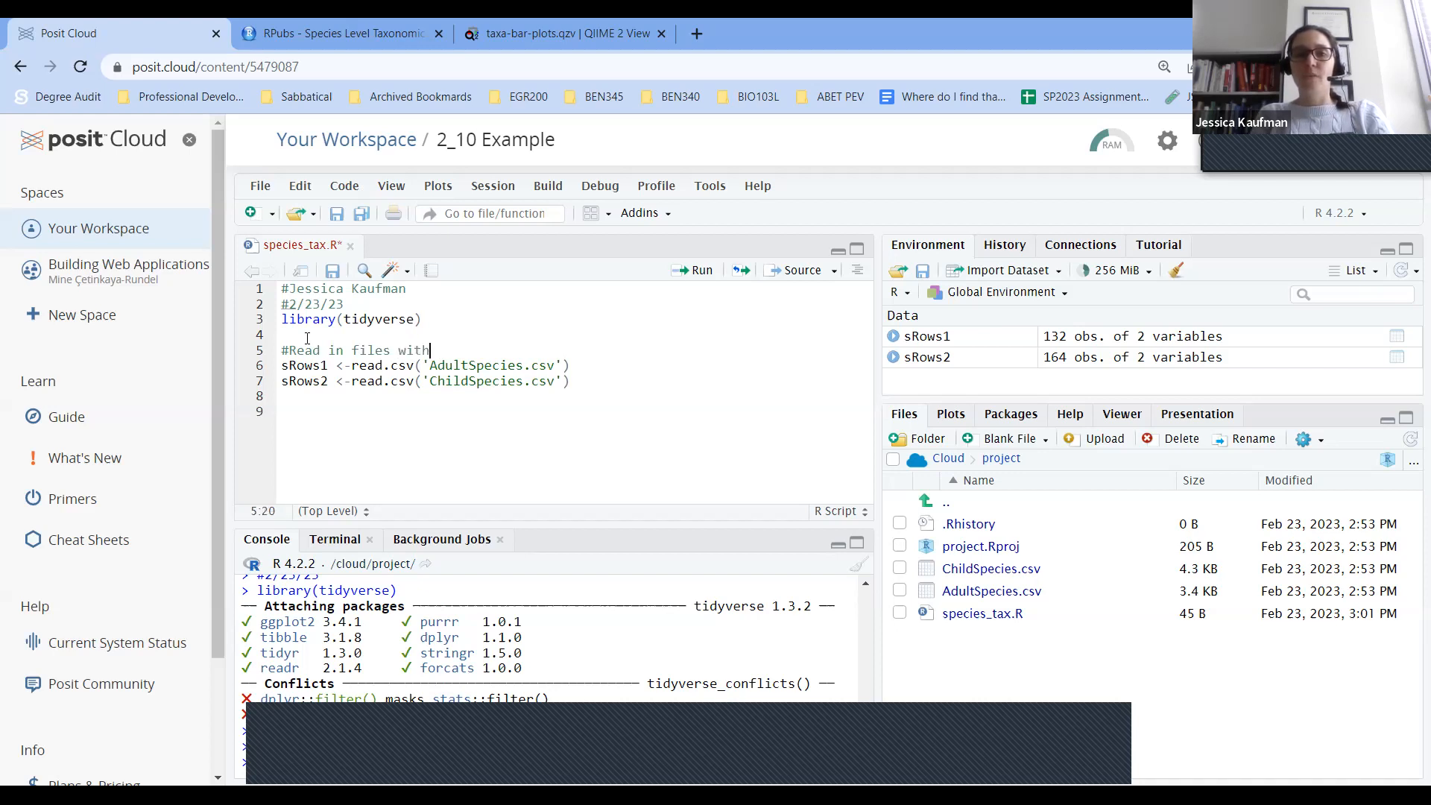
{"action": "type", "text": "species names and counts"}
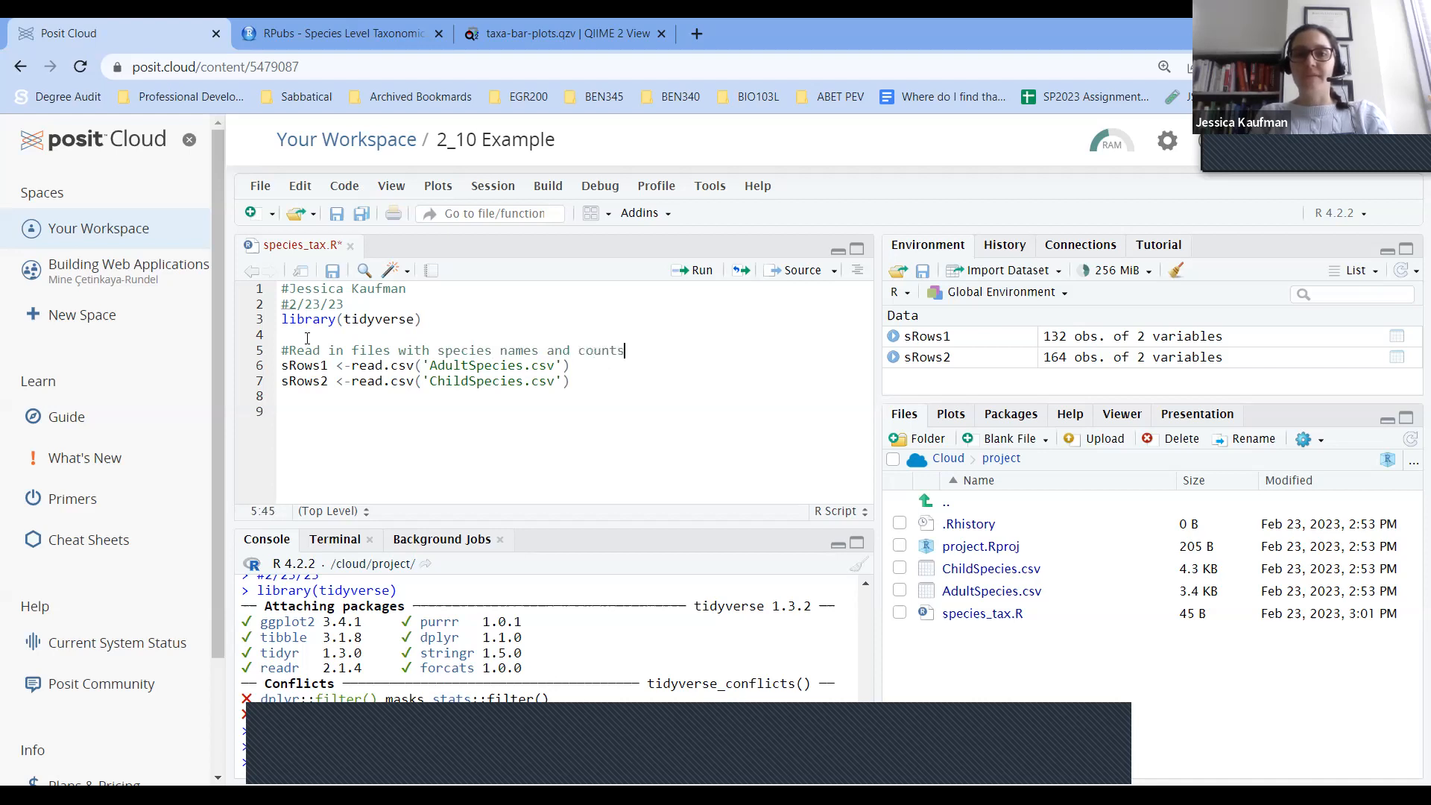
{"action": "left_click", "coordinate": [357, 408]}
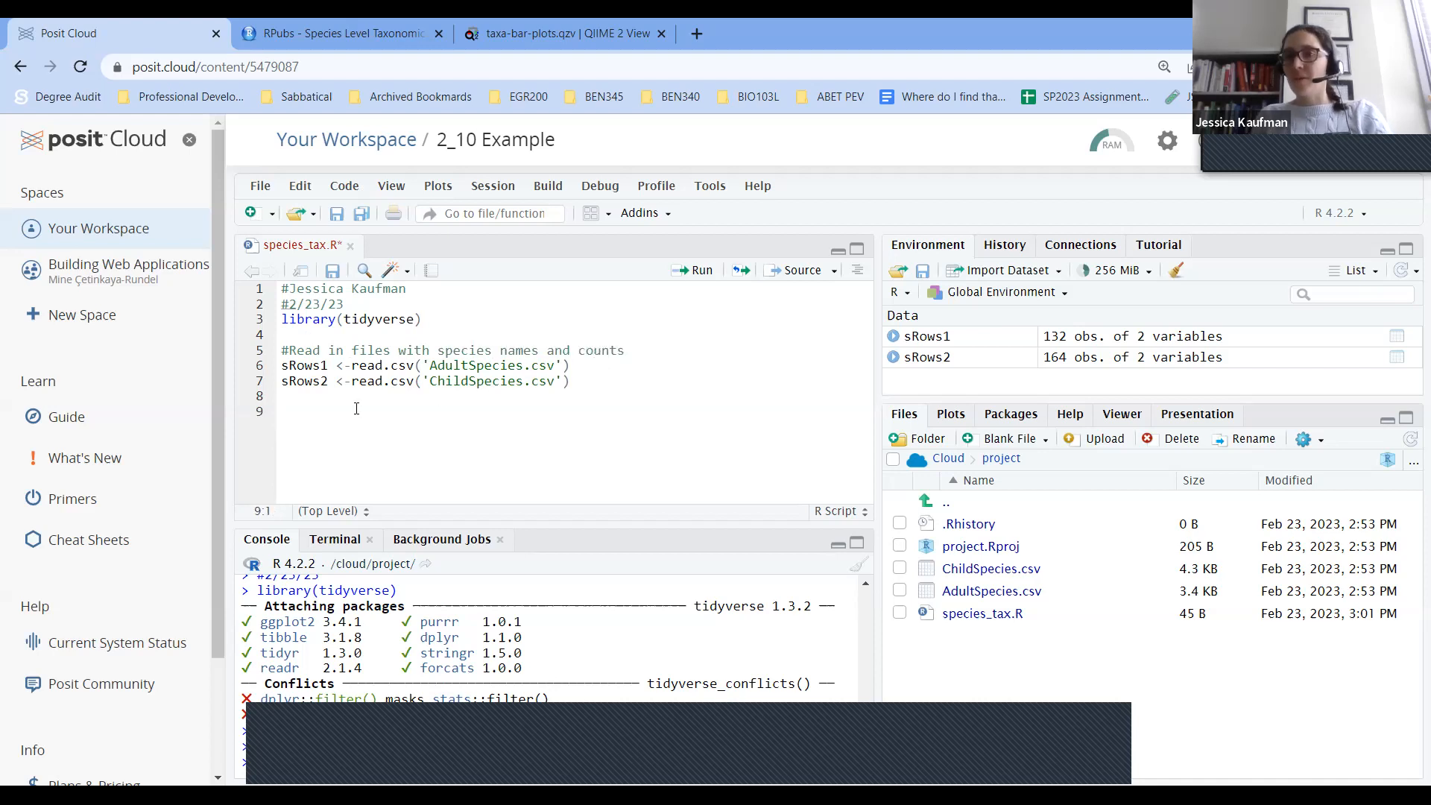
Copy the RPubs sort-by-count and Other category block and bring it to the species script.
{"action": "left_click", "coordinate": [340, 34]}
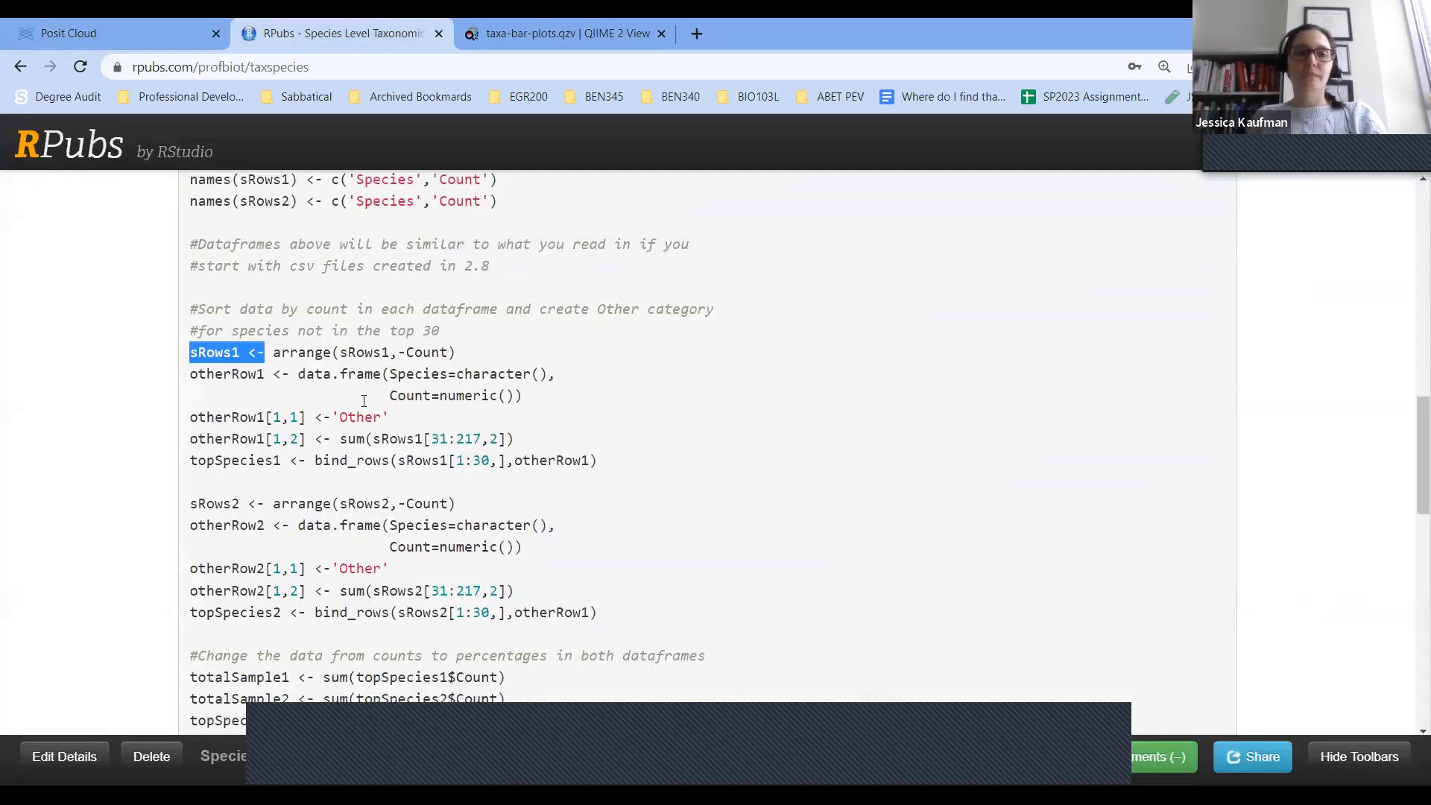
{"action": "scroll", "scroll_direction": "down", "scroll_amount": 3}
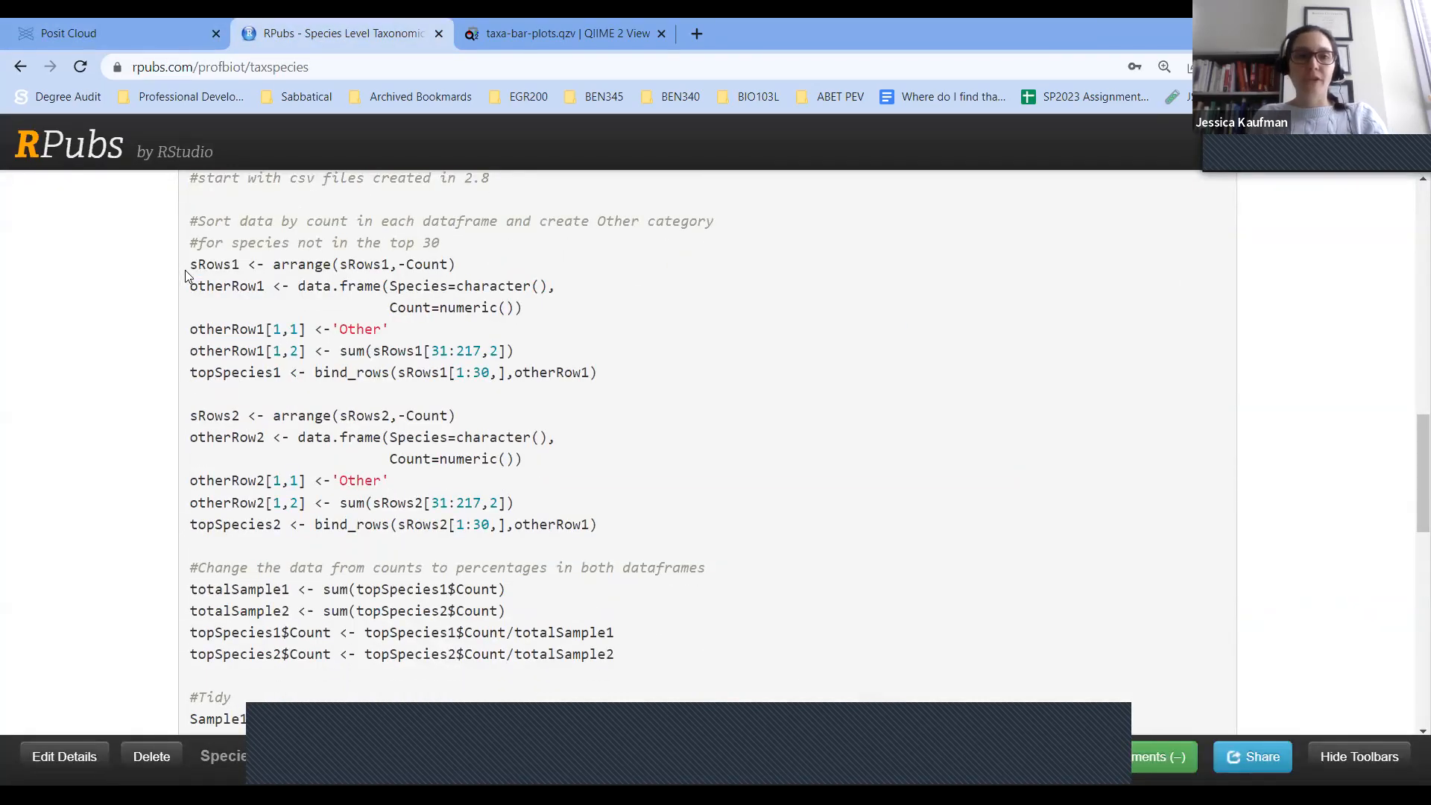
{"action": "left_click_drag", "start_coordinate": [189, 221], "coordinate": [433, 241]}
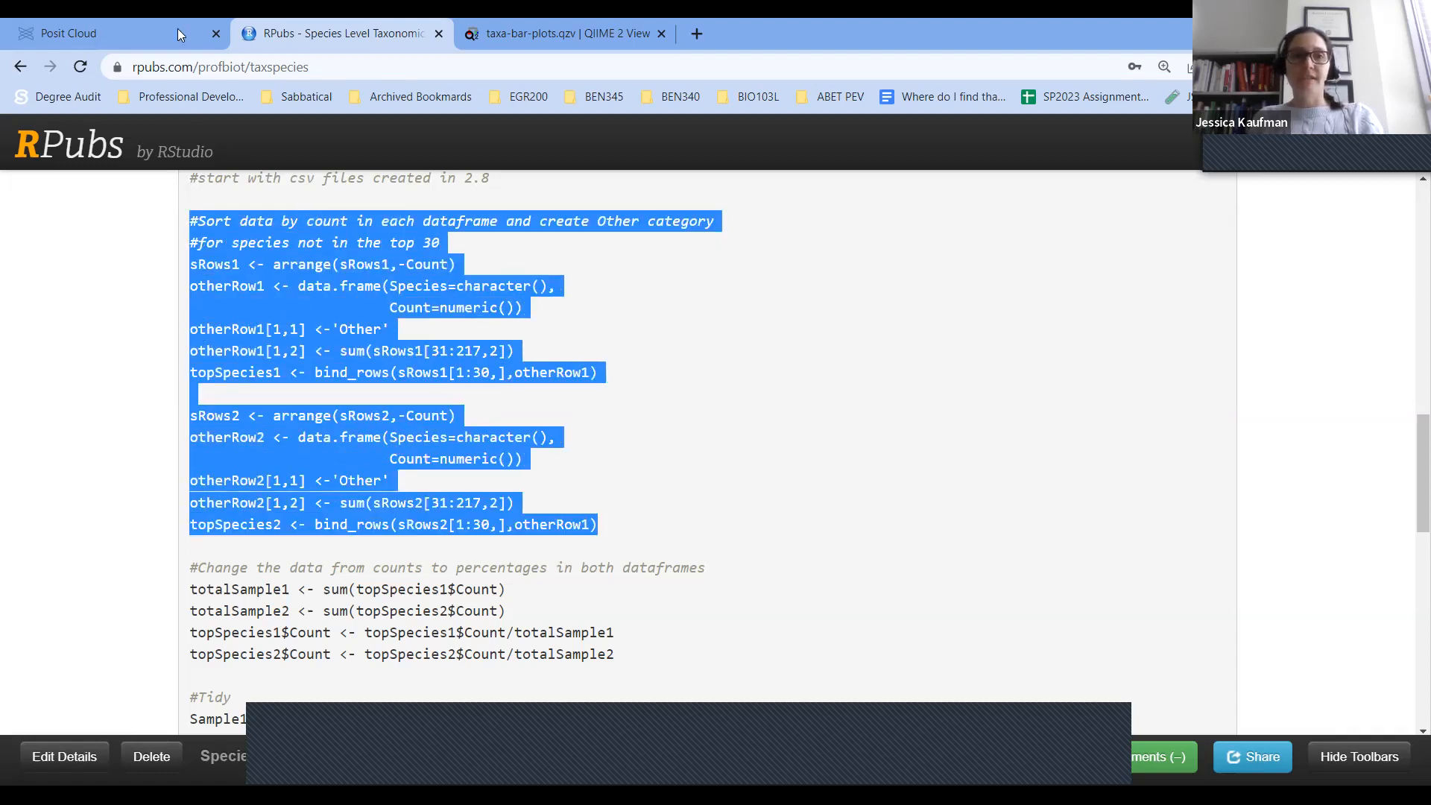
{"action": "left_click", "coordinate": [68, 34]}
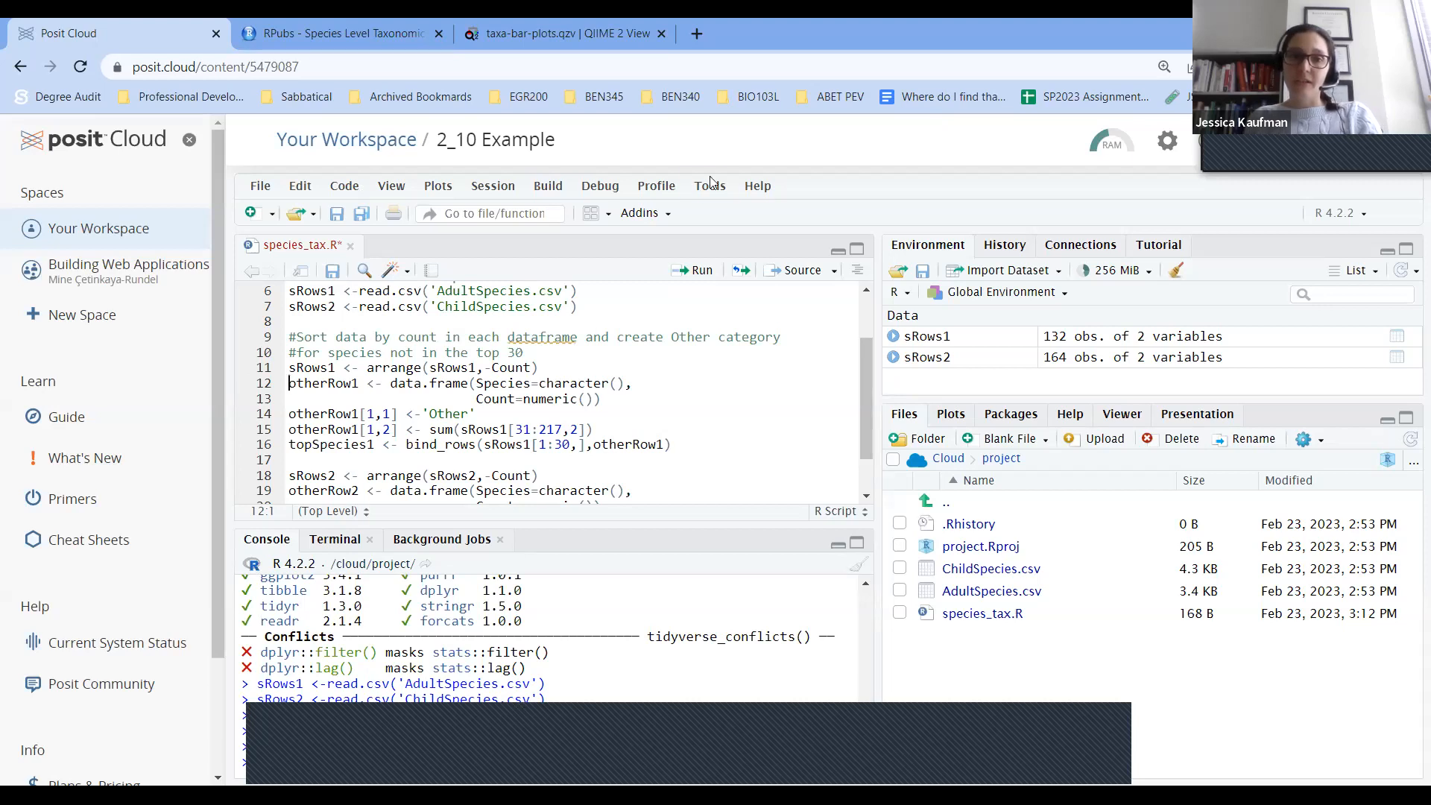
Run the top-30 sorting and Other row code, summing rows 31:132 and 31:164 into topSpecies1 and topSpecies2.
{"action": "left_click", "coordinate": [696, 270]}
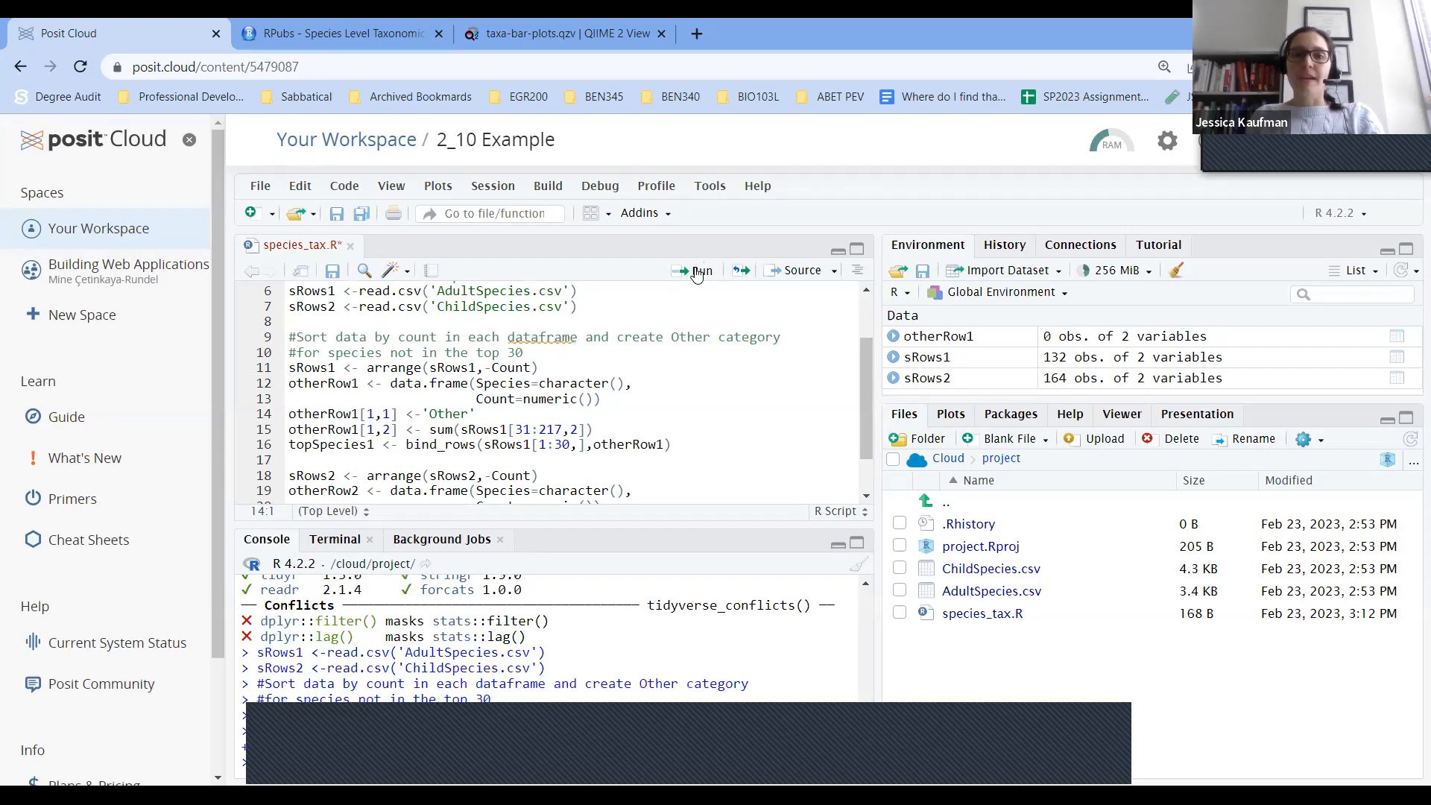
{"action": "left_click", "coordinate": [696, 270]}
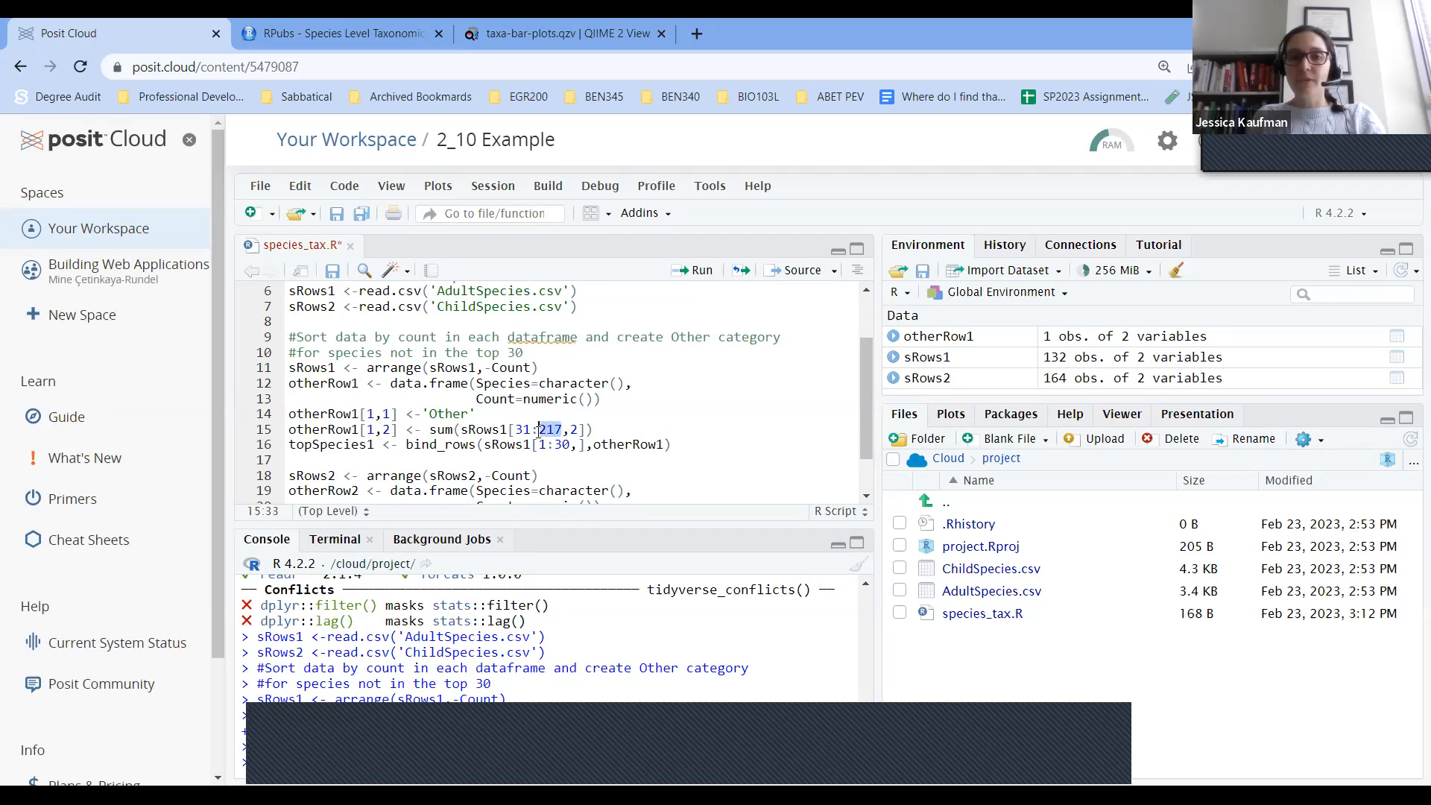
{"action": "mouse_move", "coordinate": [1006, 367]}
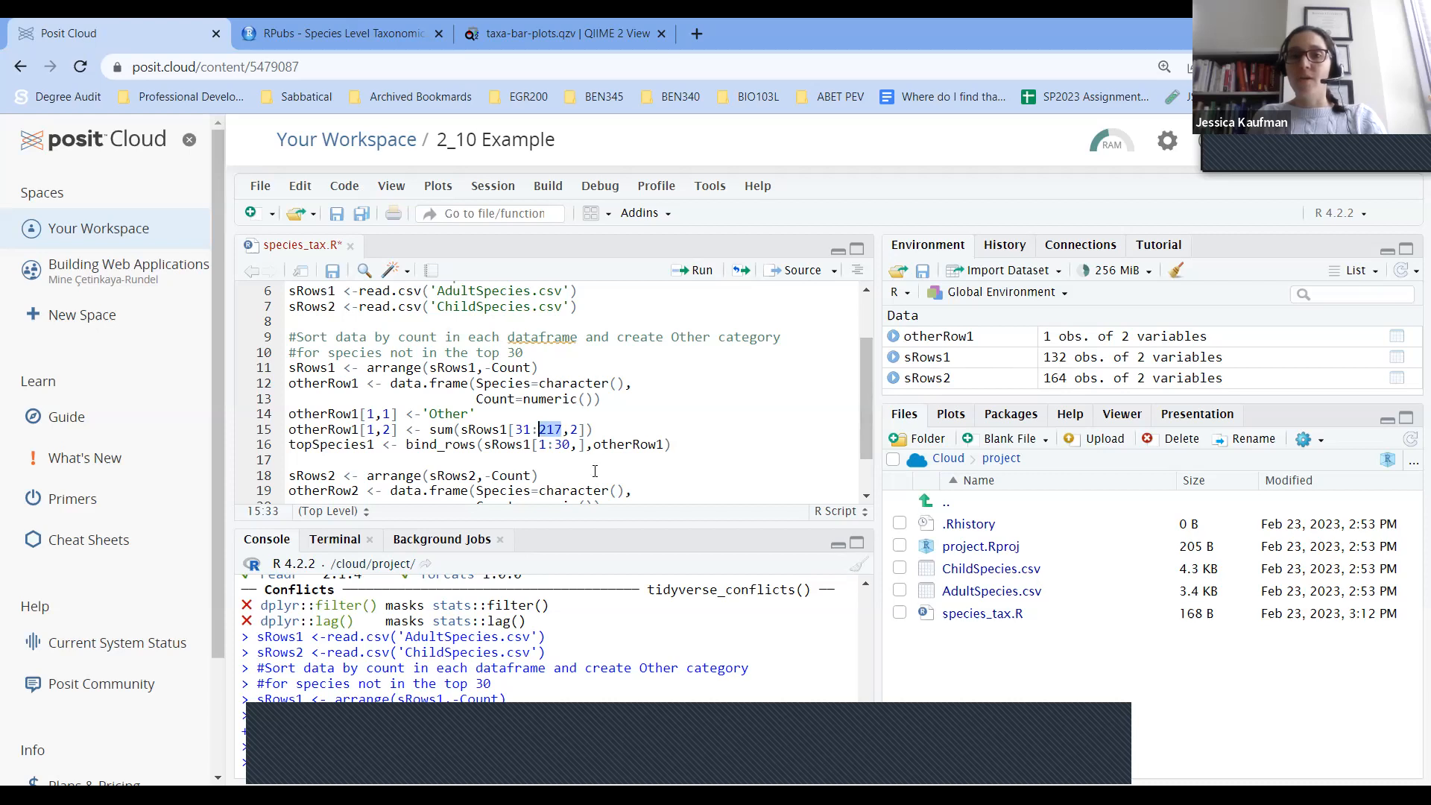
{"action": "mouse_move", "coordinate": [663, 409]}
{"action": "type", "text": "13"}
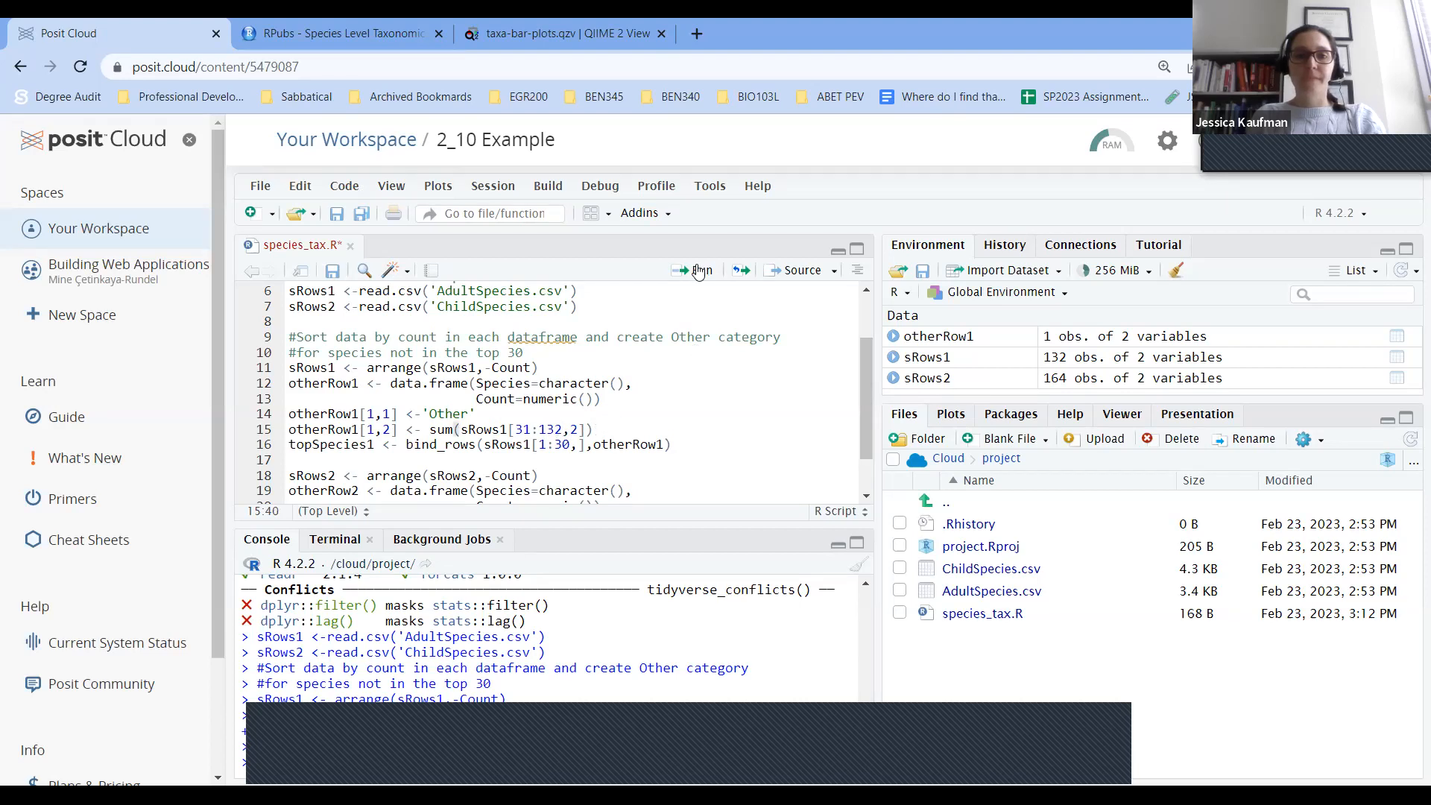
{"action": "left_click", "coordinate": [693, 269]}
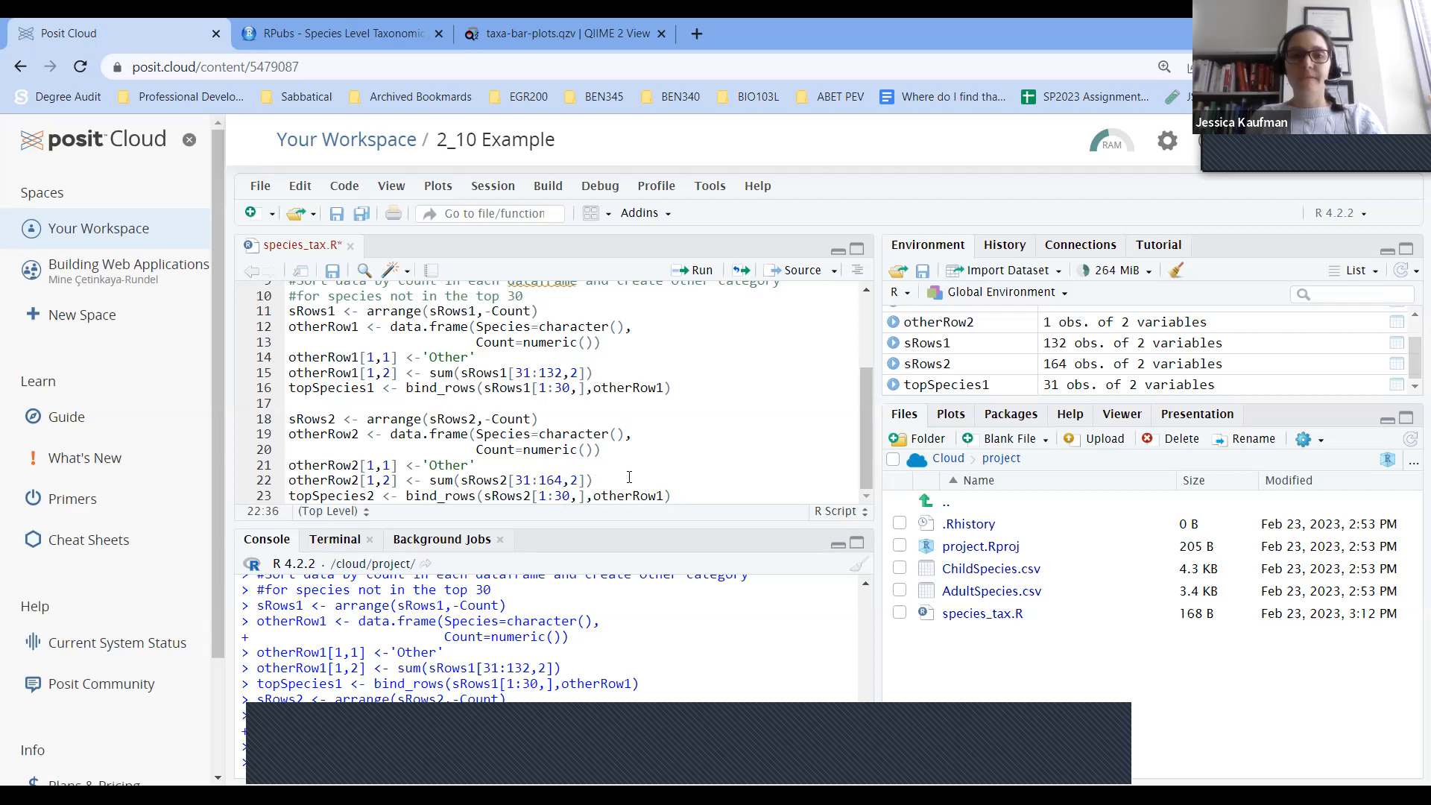
{"action": "left_click", "coordinate": [693, 270]}
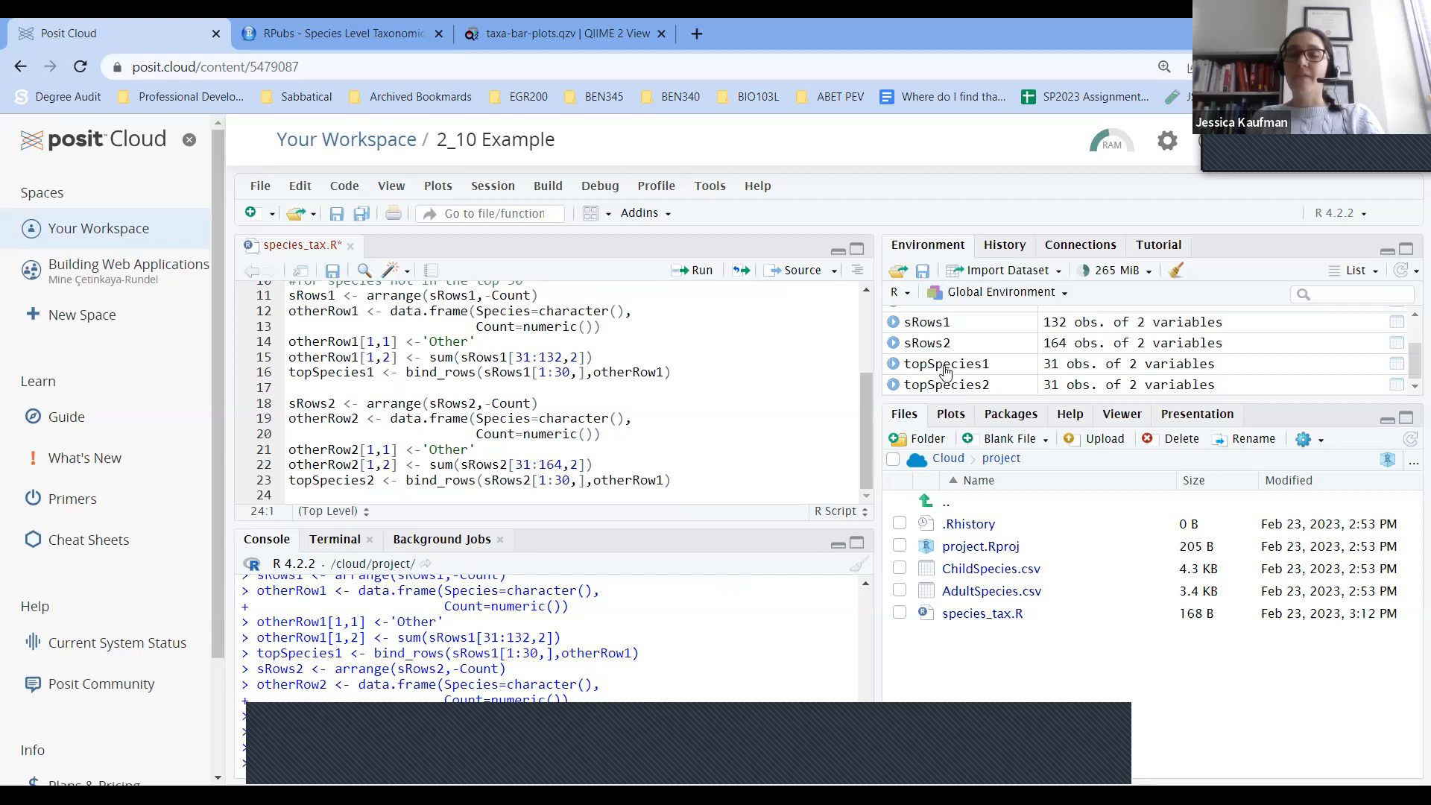
{"action": "mouse_move", "coordinate": [945, 364]}
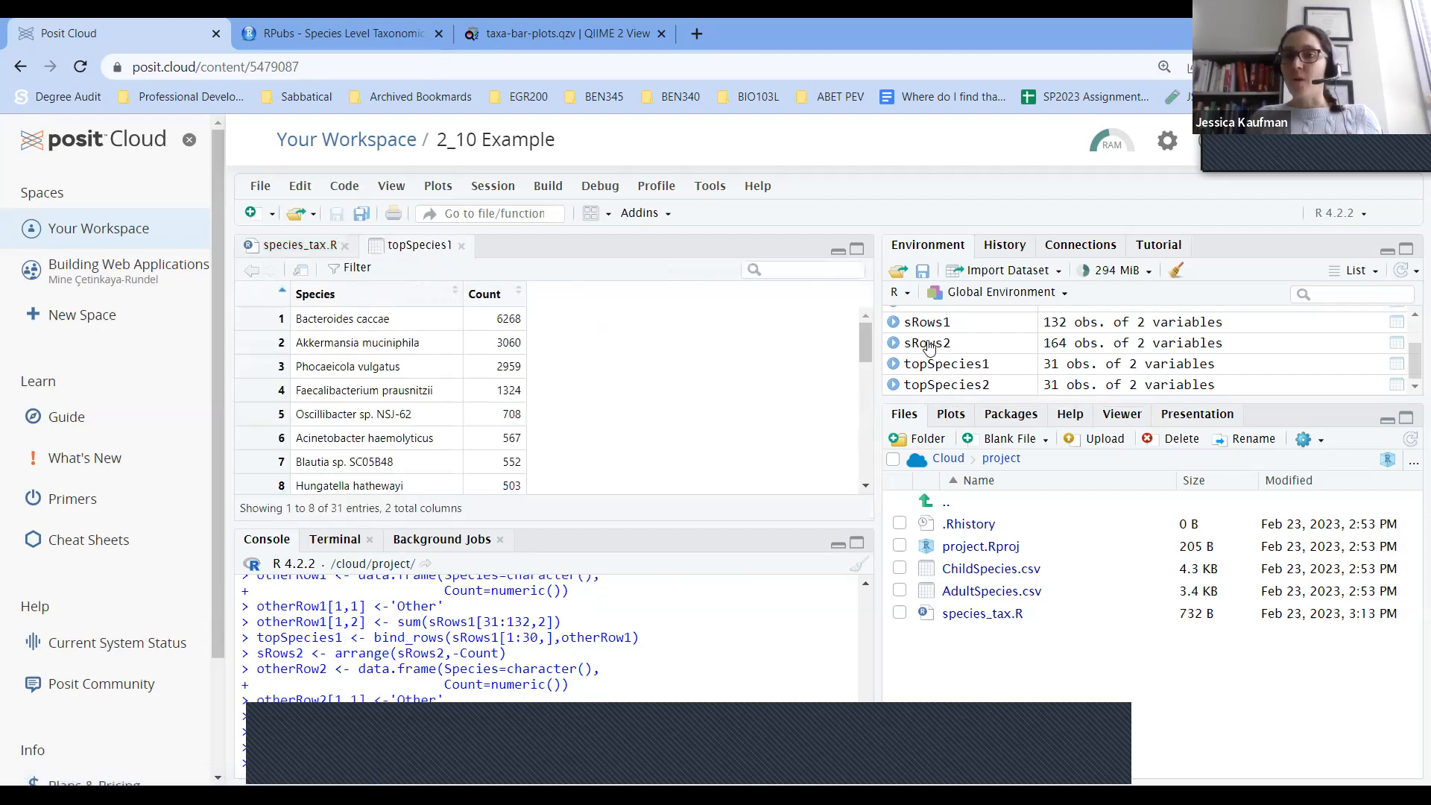
Scroll topSpecies1 to row 31 confirming the Other total of 634, then return to species_tax.R.
{"action": "scroll", "scroll_direction": "down", "scroll_amount": 3}
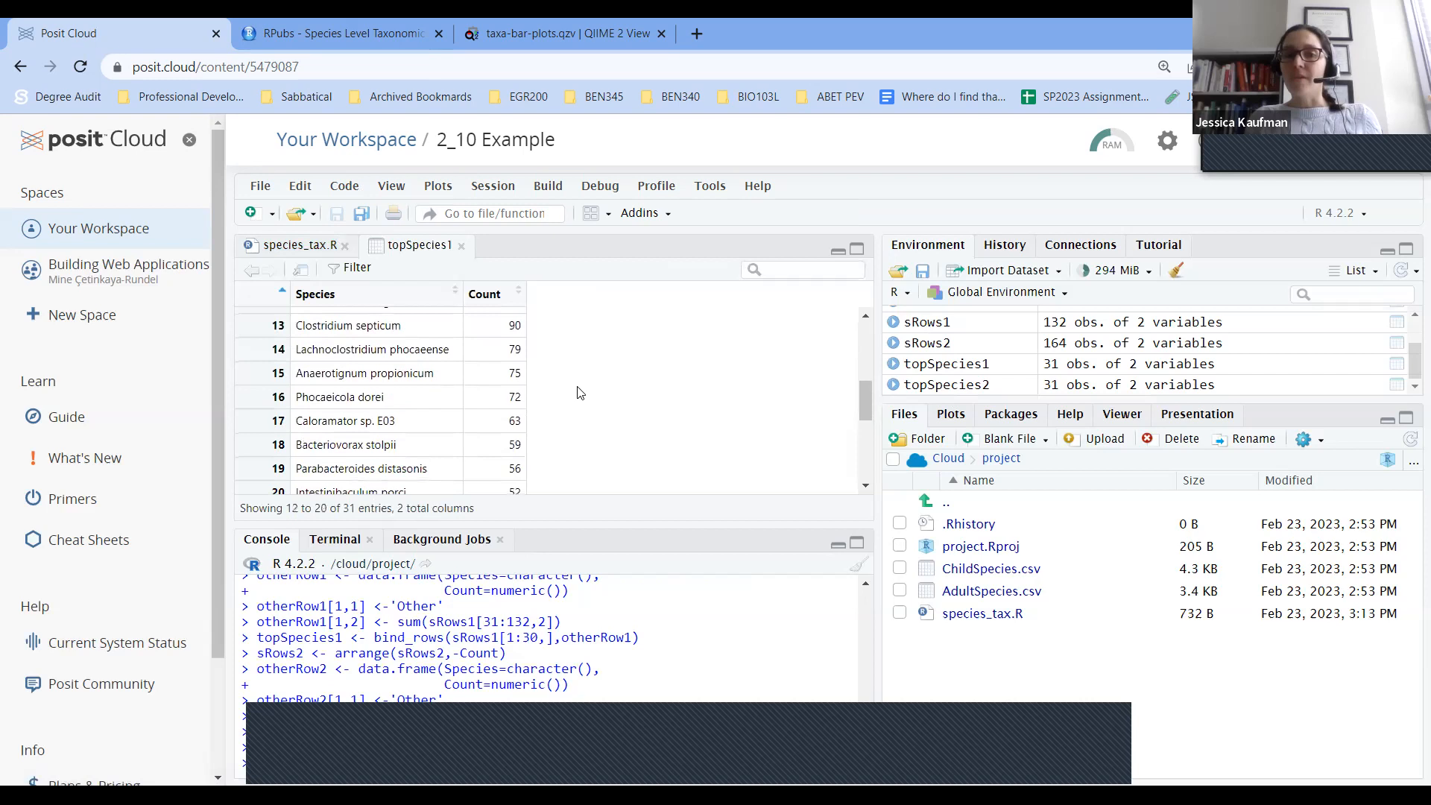
{"action": "scroll", "scroll_direction": "down", "scroll_amount": 3}
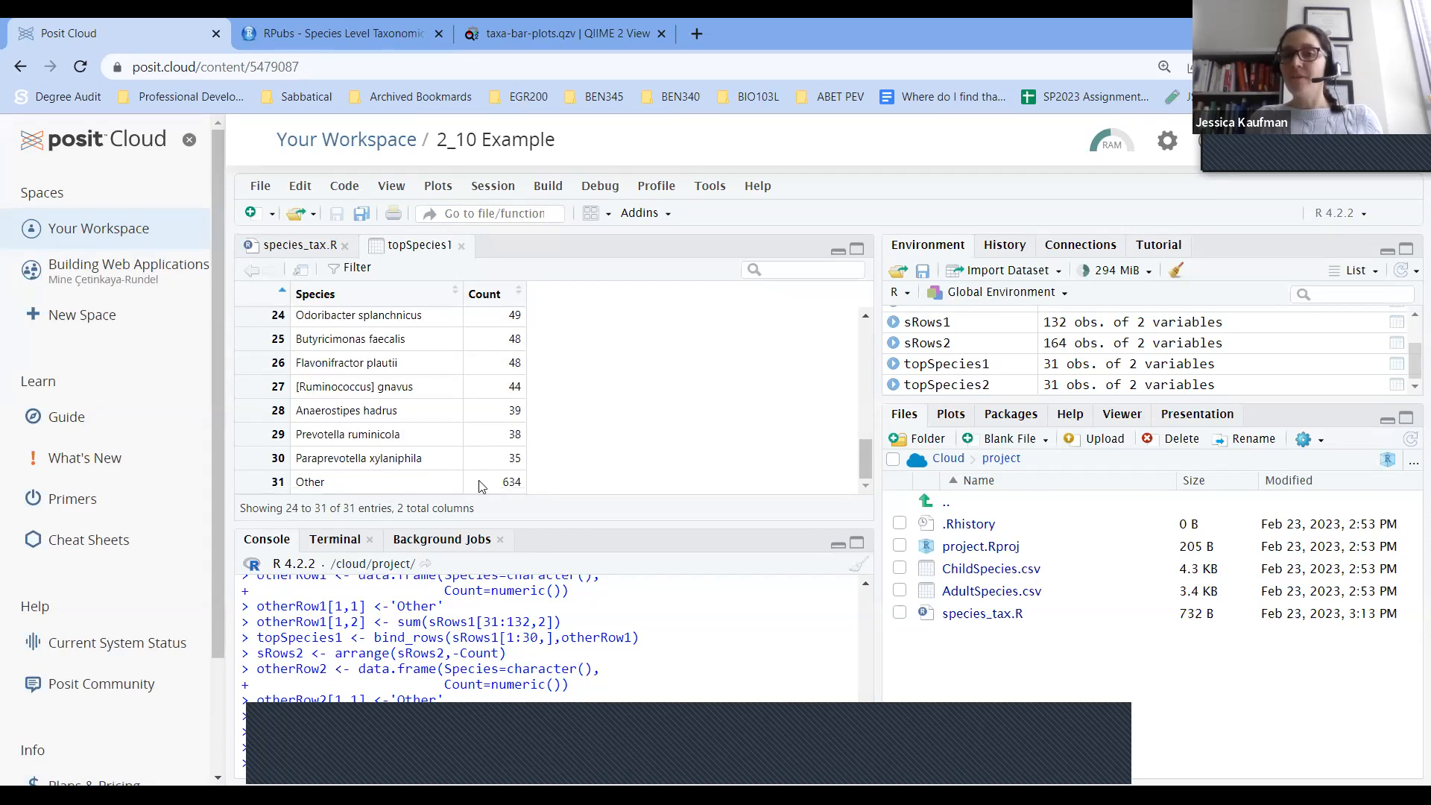
{"action": "mouse_move", "coordinate": [489, 500]}
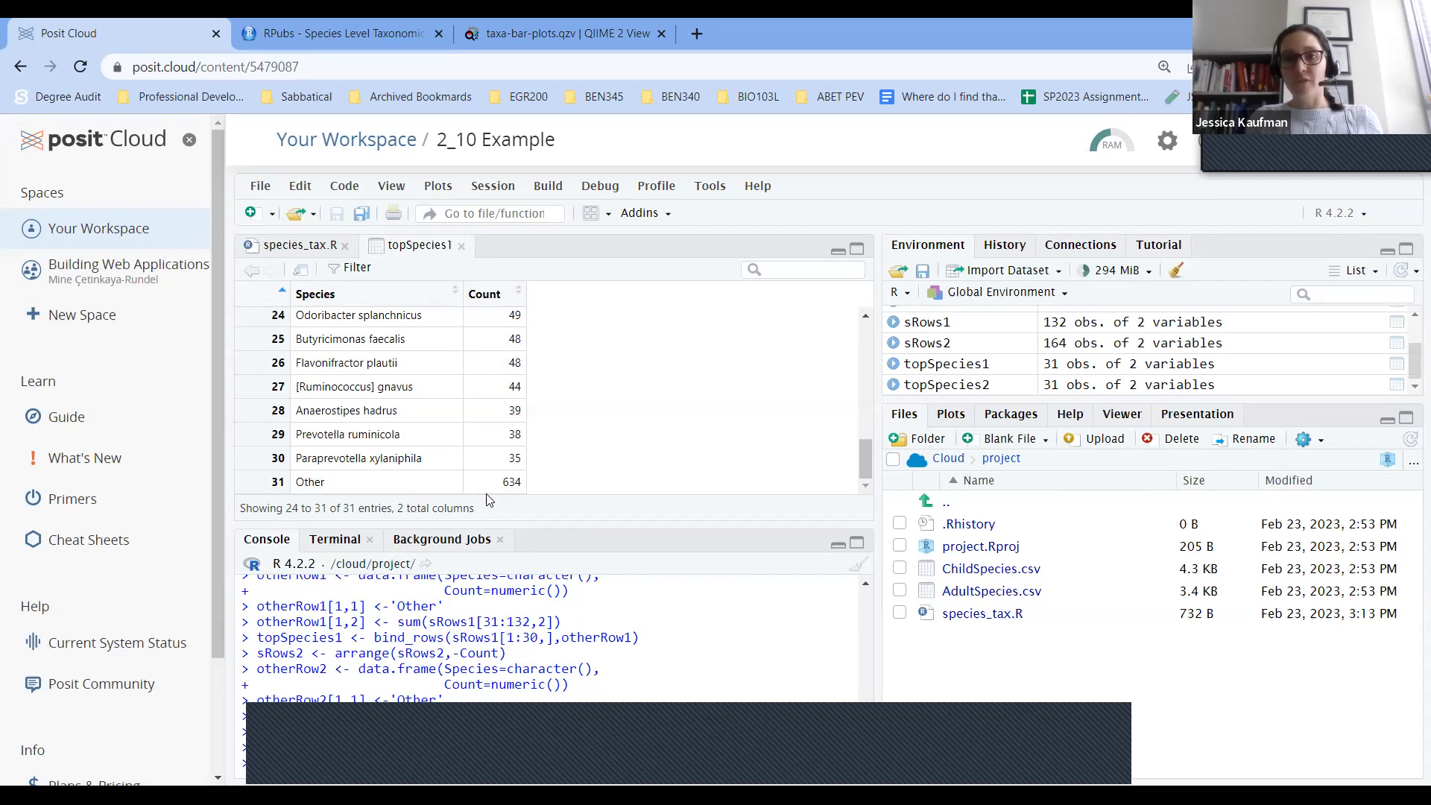
{"action": "mouse_move", "coordinate": [328, 313]}
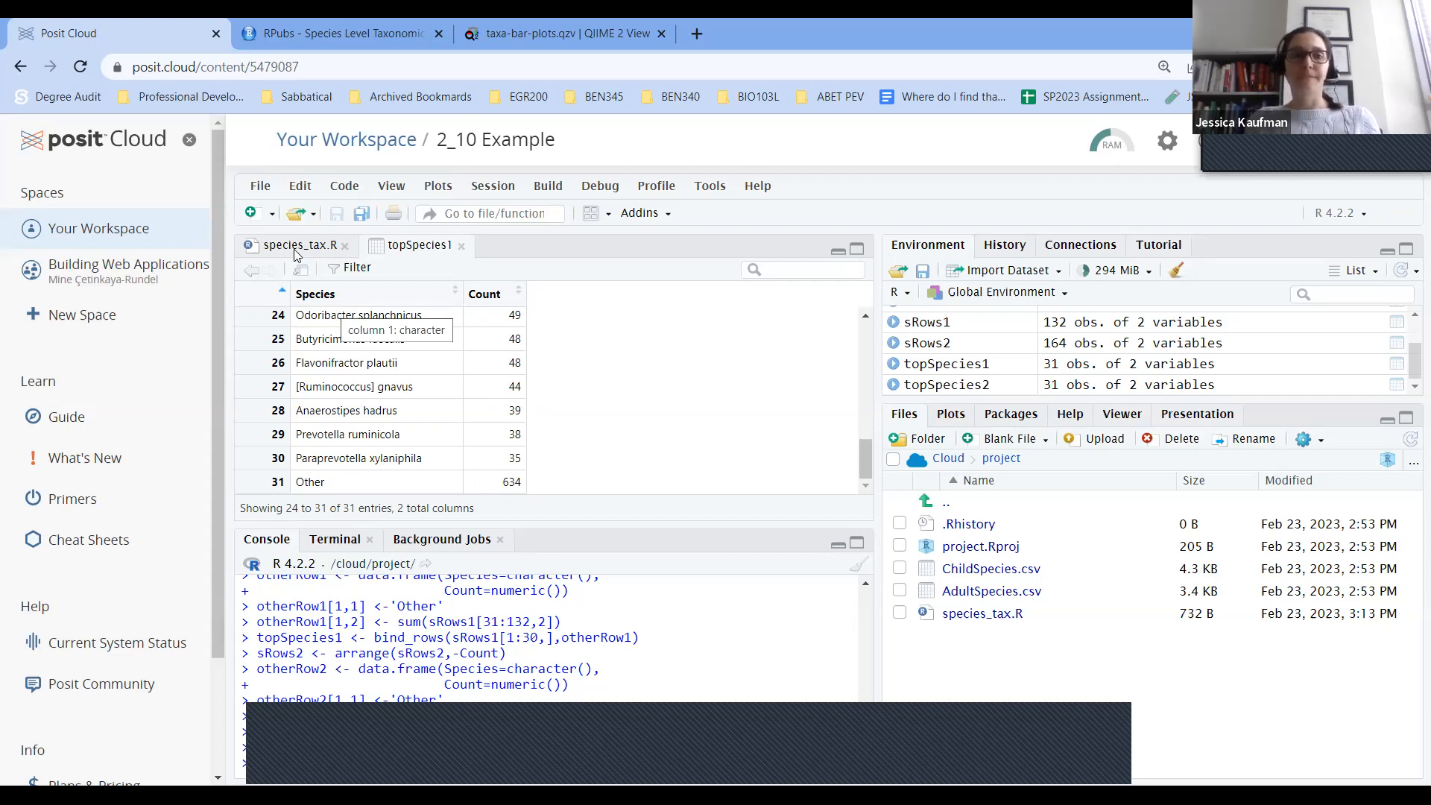
{"action": "left_click", "coordinate": [291, 244]}
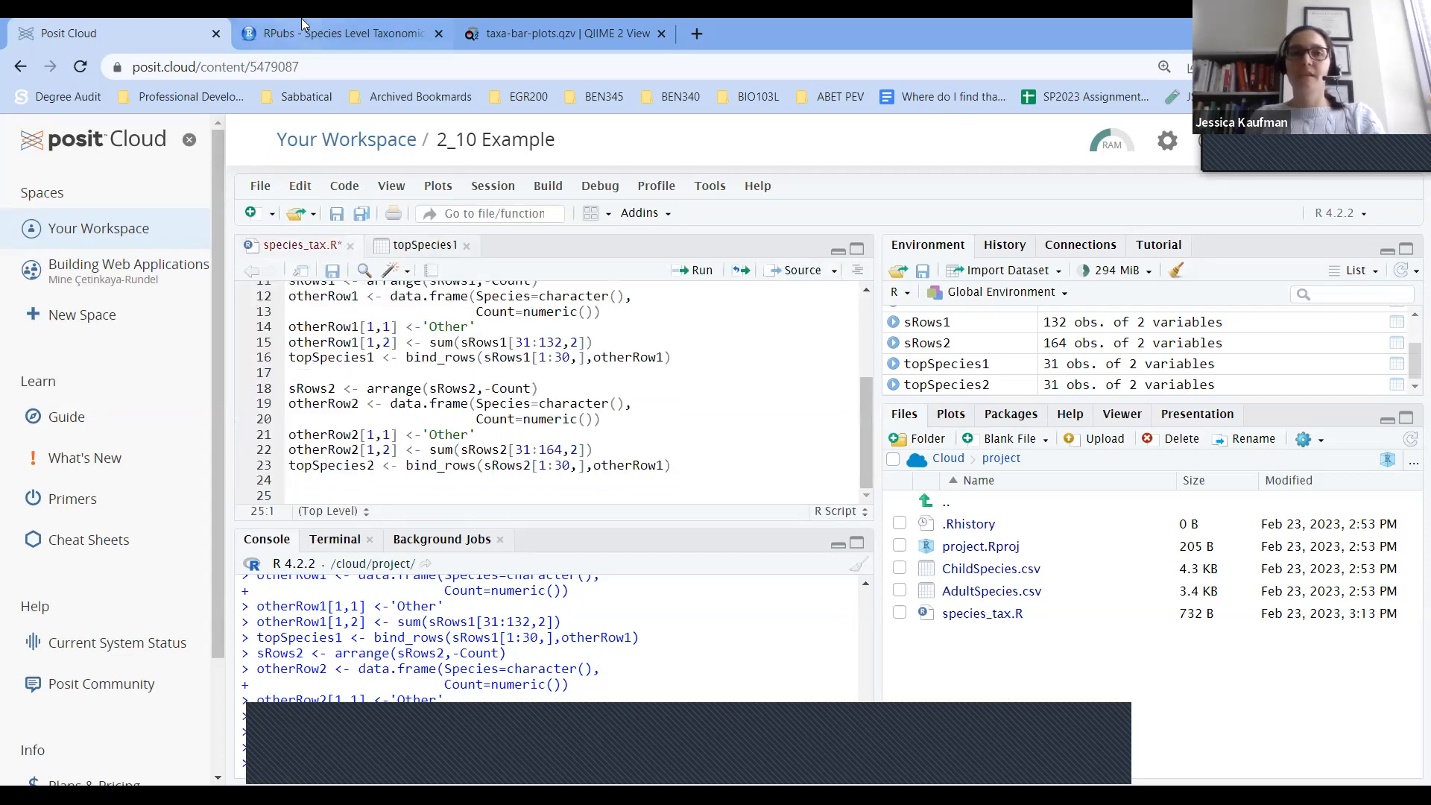
Copy the RPubs percentage-conversion and tidy code building Sample1, Sample2 and myData.
{"action": "left_click", "coordinate": [339, 34]}
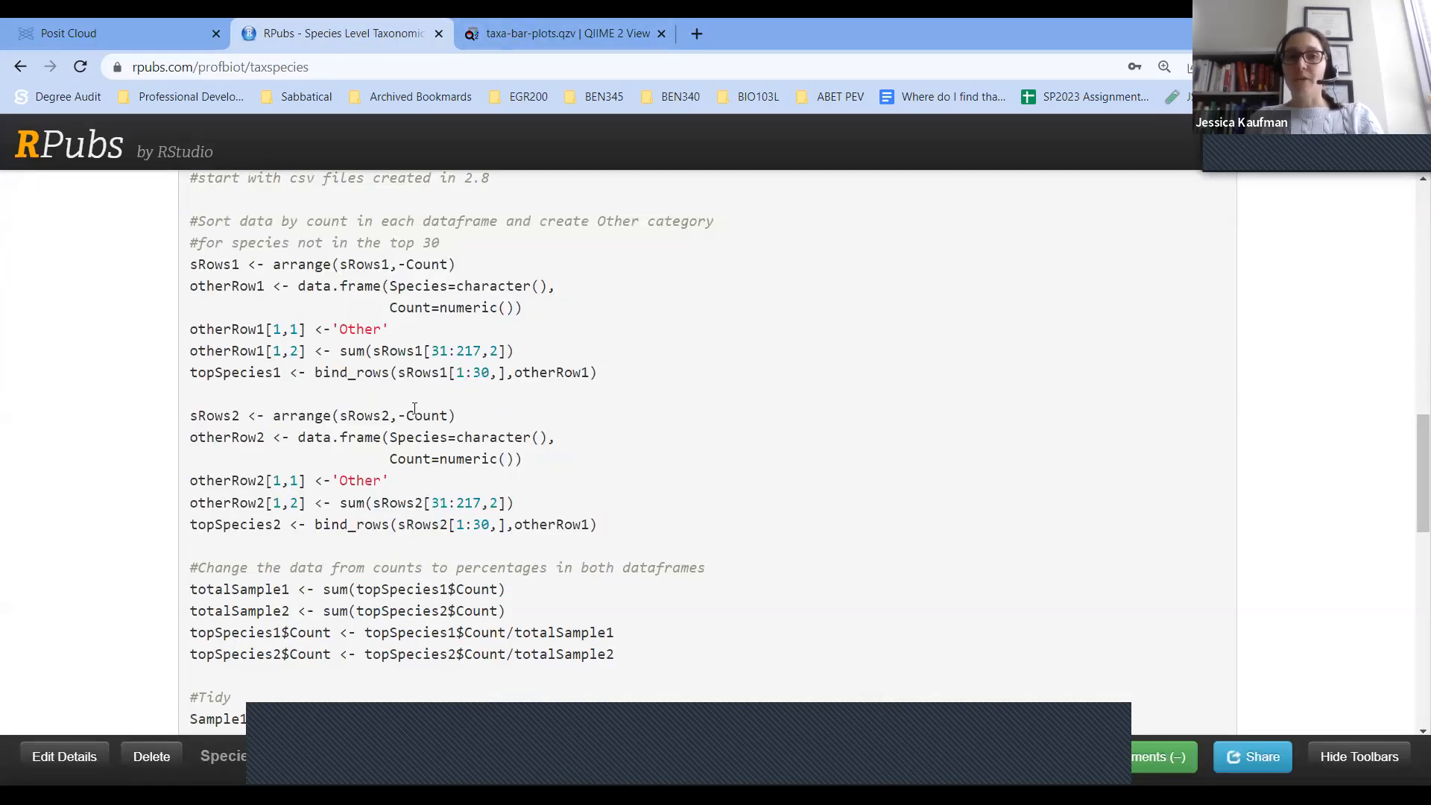
{"action": "scroll", "scroll_direction": "down", "scroll_amount": 3}
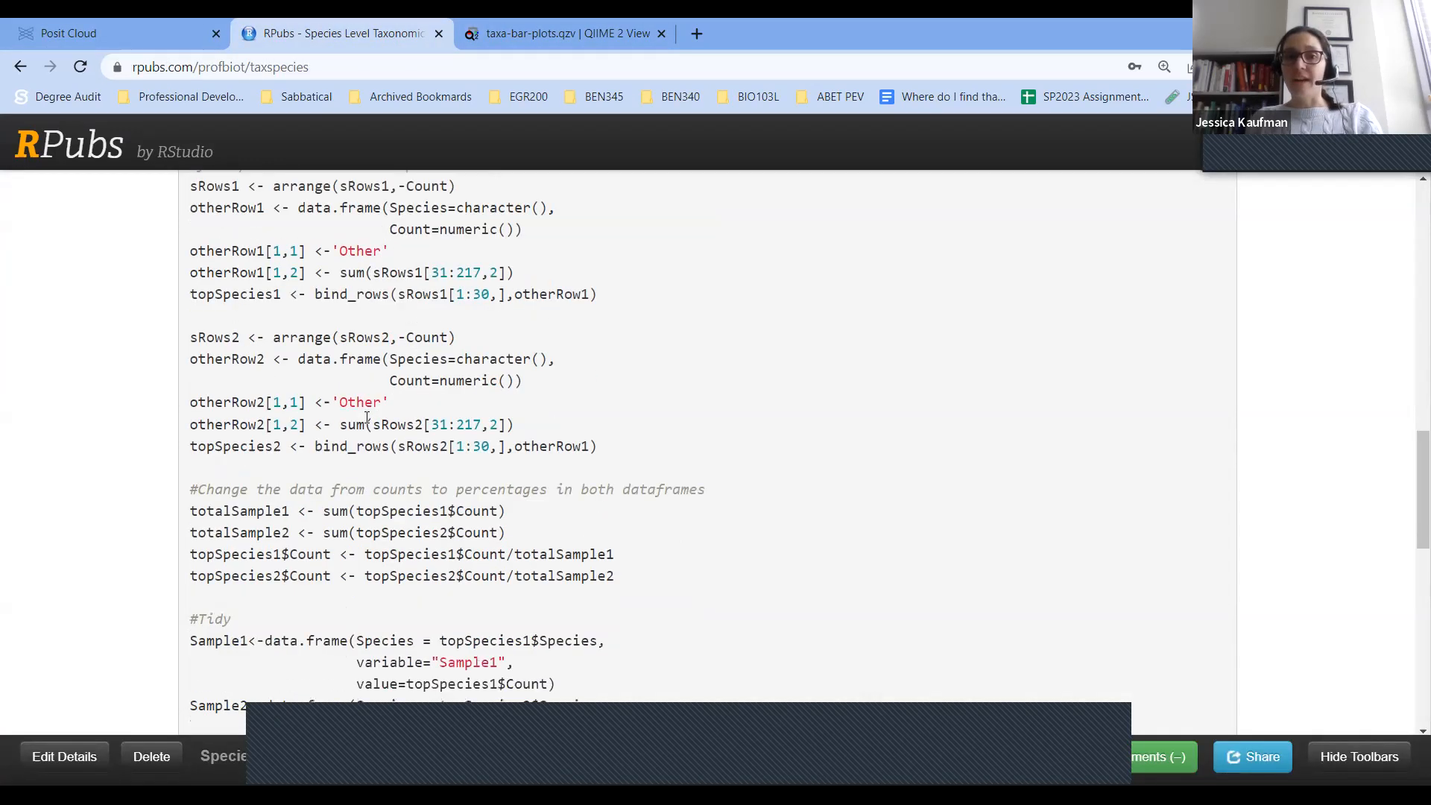
{"action": "scroll", "scroll_direction": "down", "scroll_amount": 3}
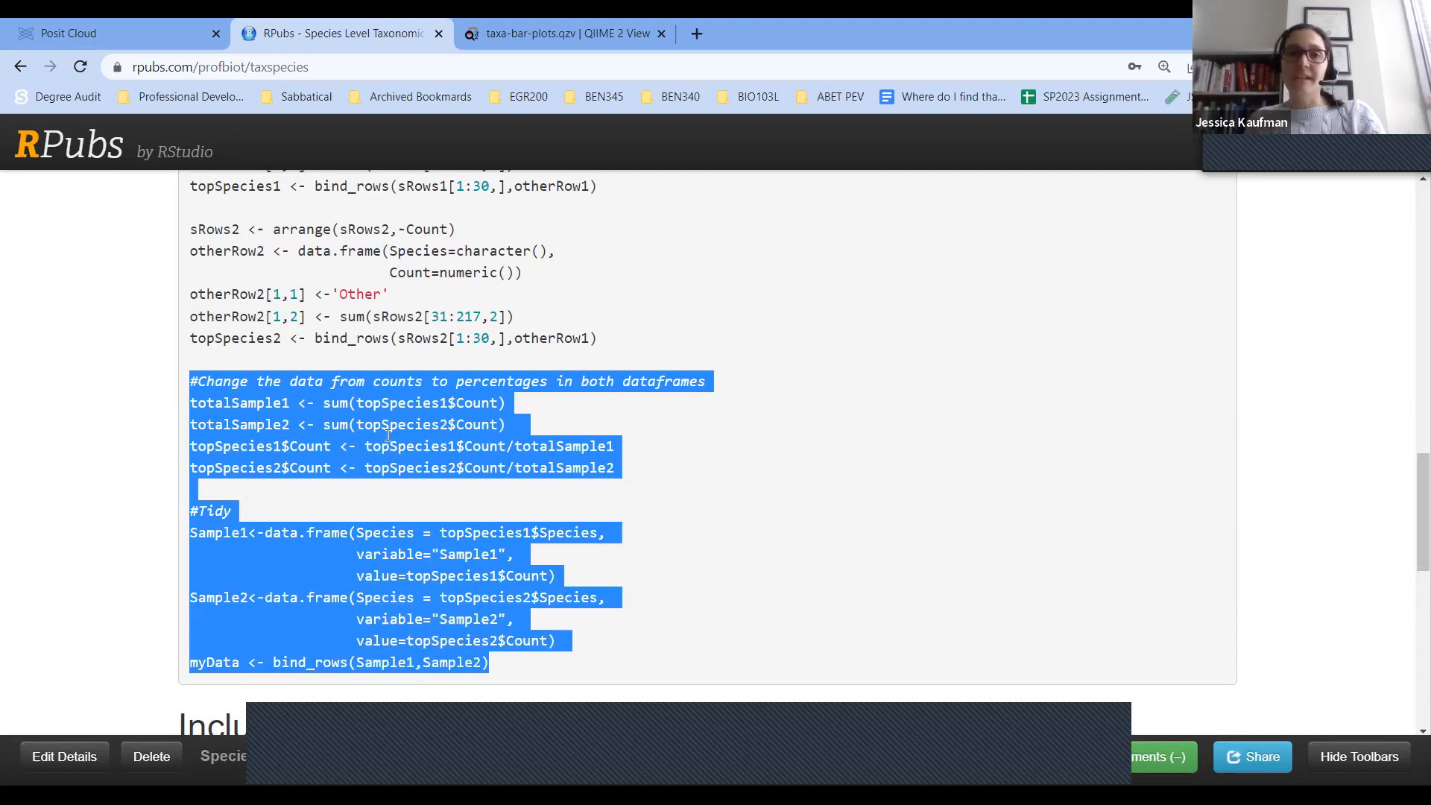
{"action": "left_click", "coordinate": [109, 34]}
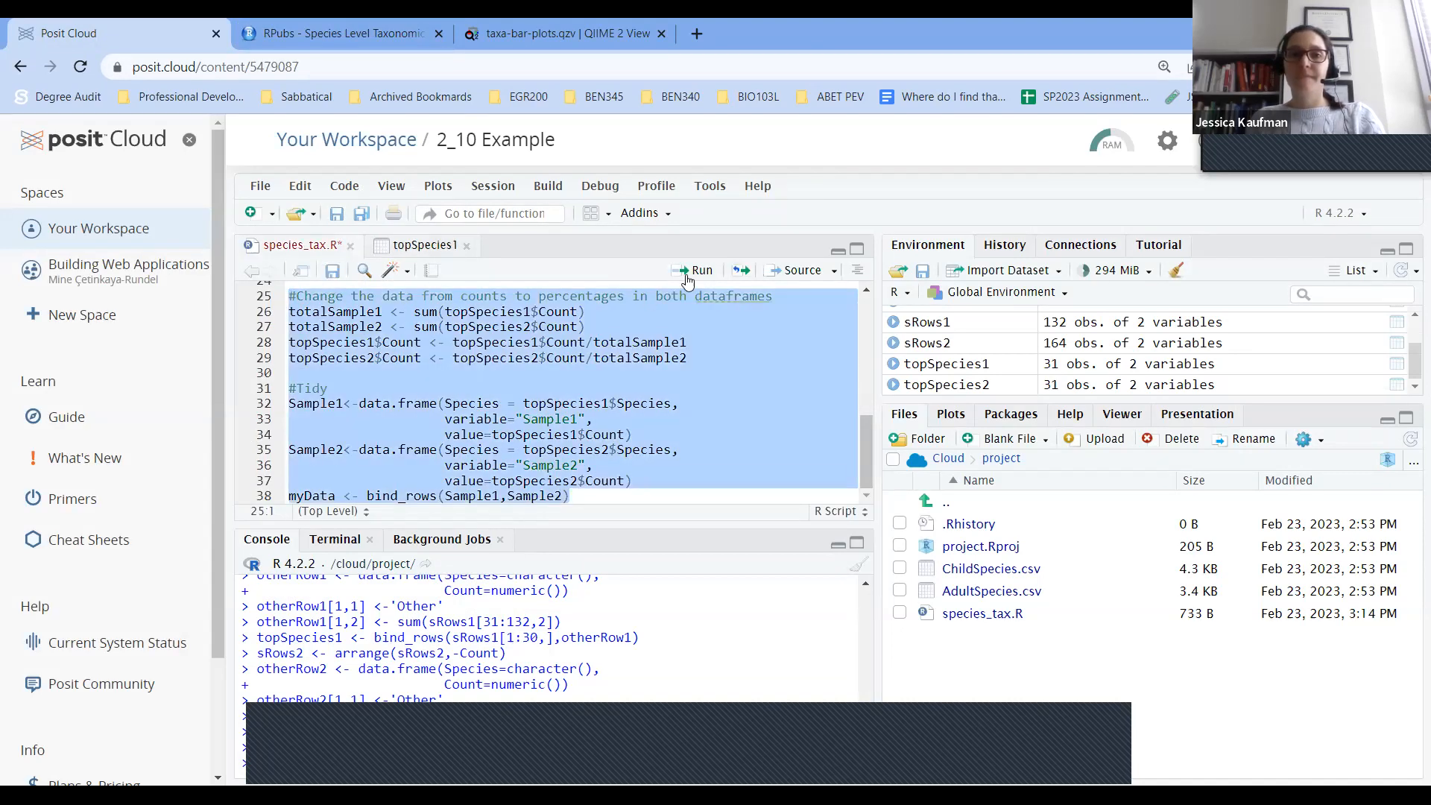
Run the pasted percentage and tidy code, producing myData with 62 rows of 3 variables.
{"action": "left_click", "coordinate": [701, 270]}
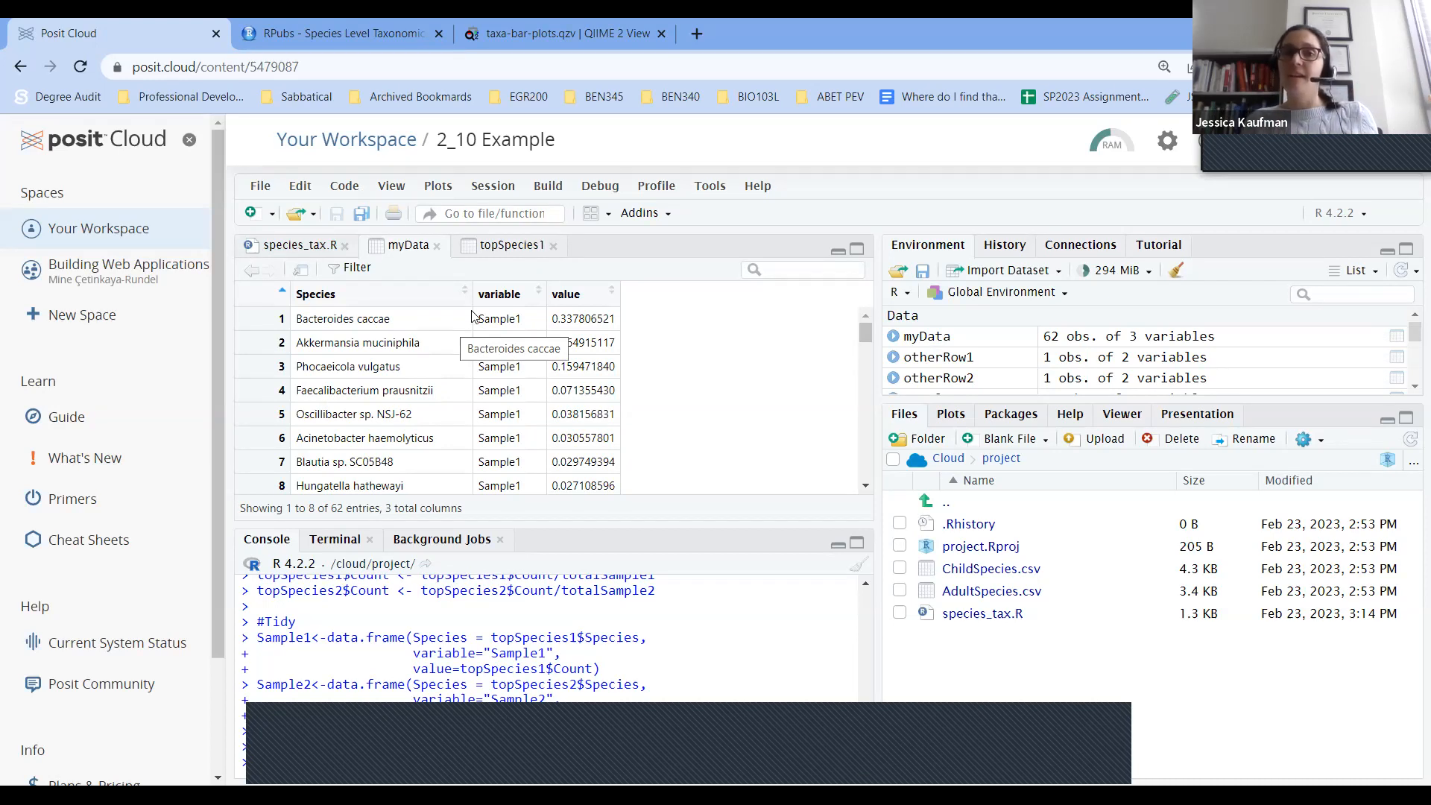
{"action": "mouse_move", "coordinate": [502, 386]}
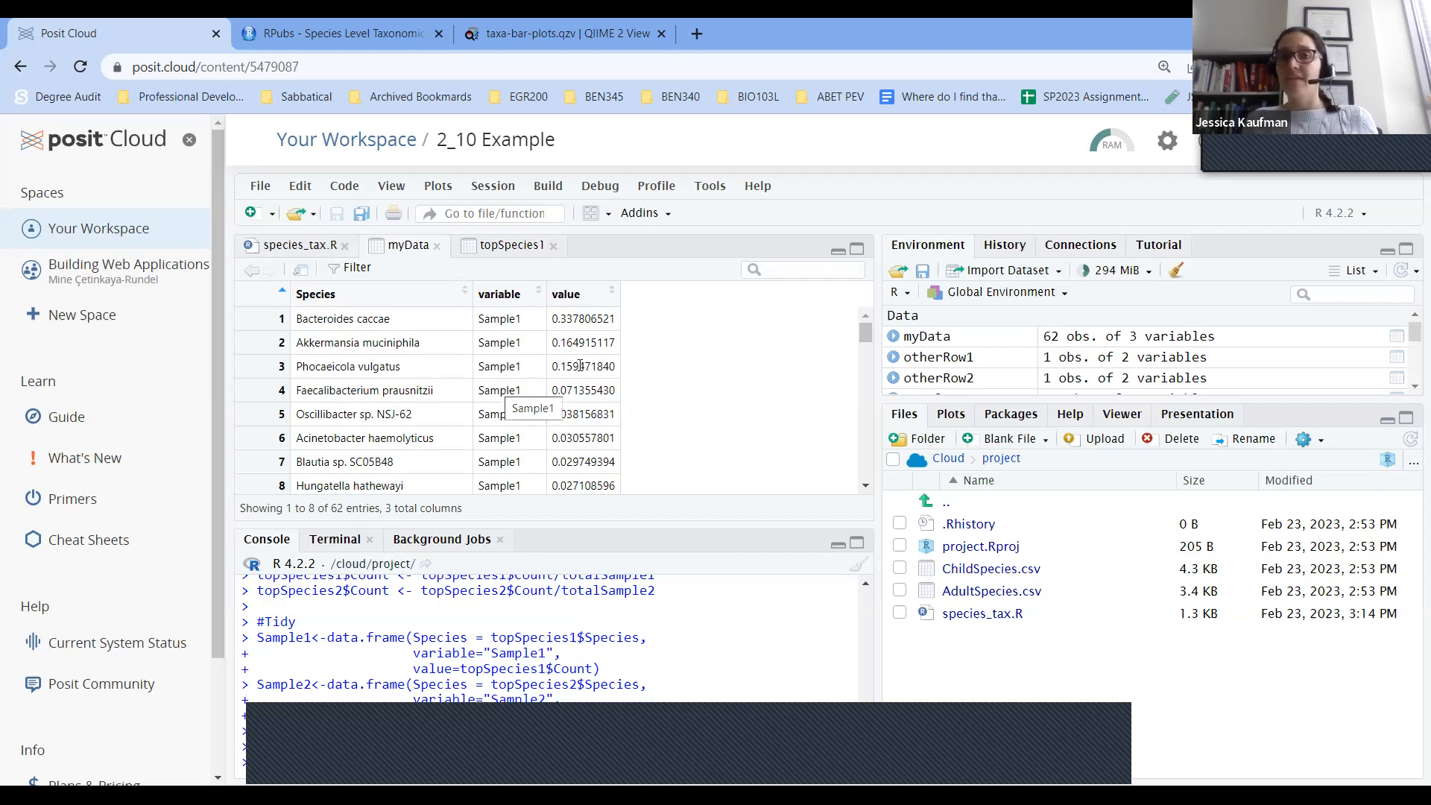
{"action": "mouse_move", "coordinate": [577, 367]}
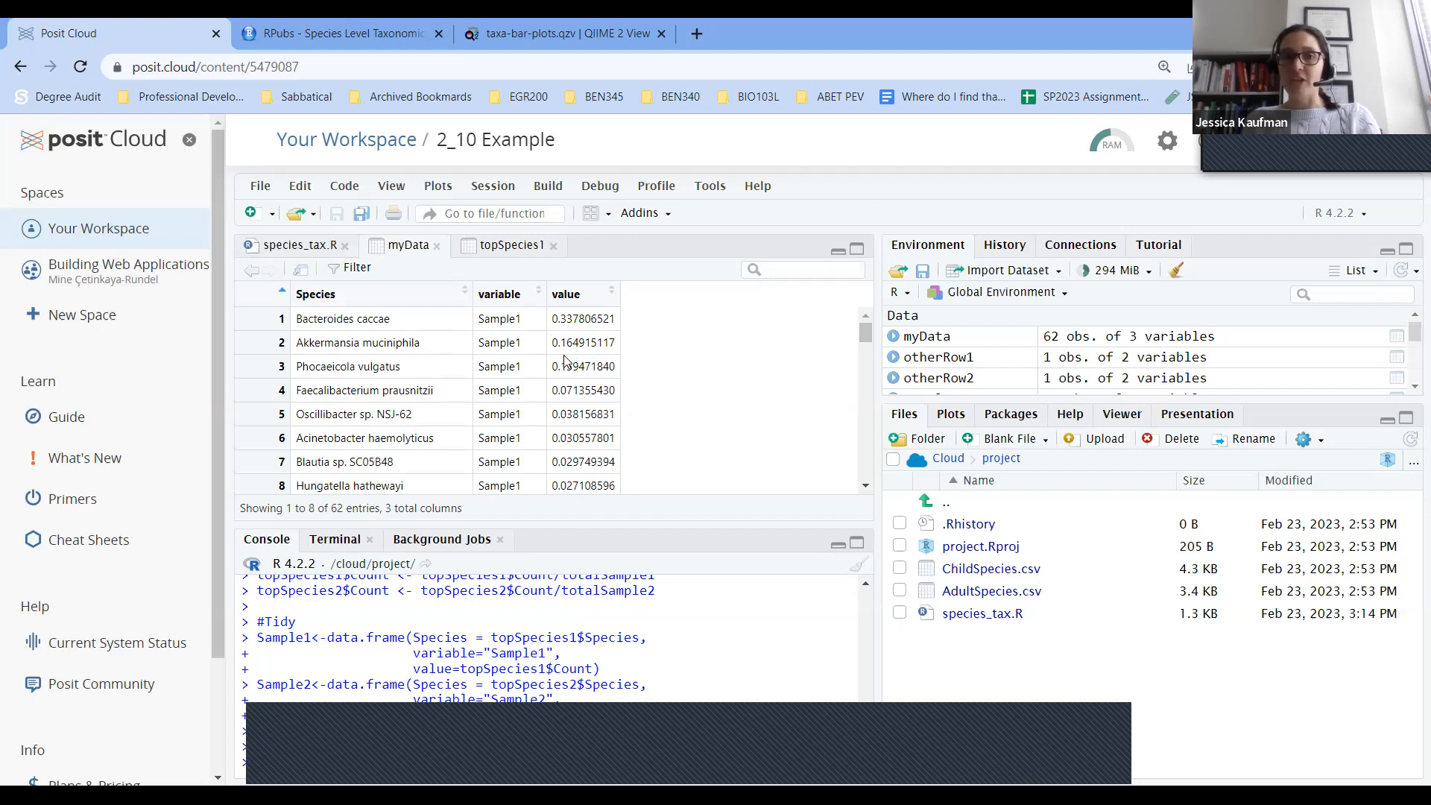
{"action": "mouse_move", "coordinate": [583, 319]}
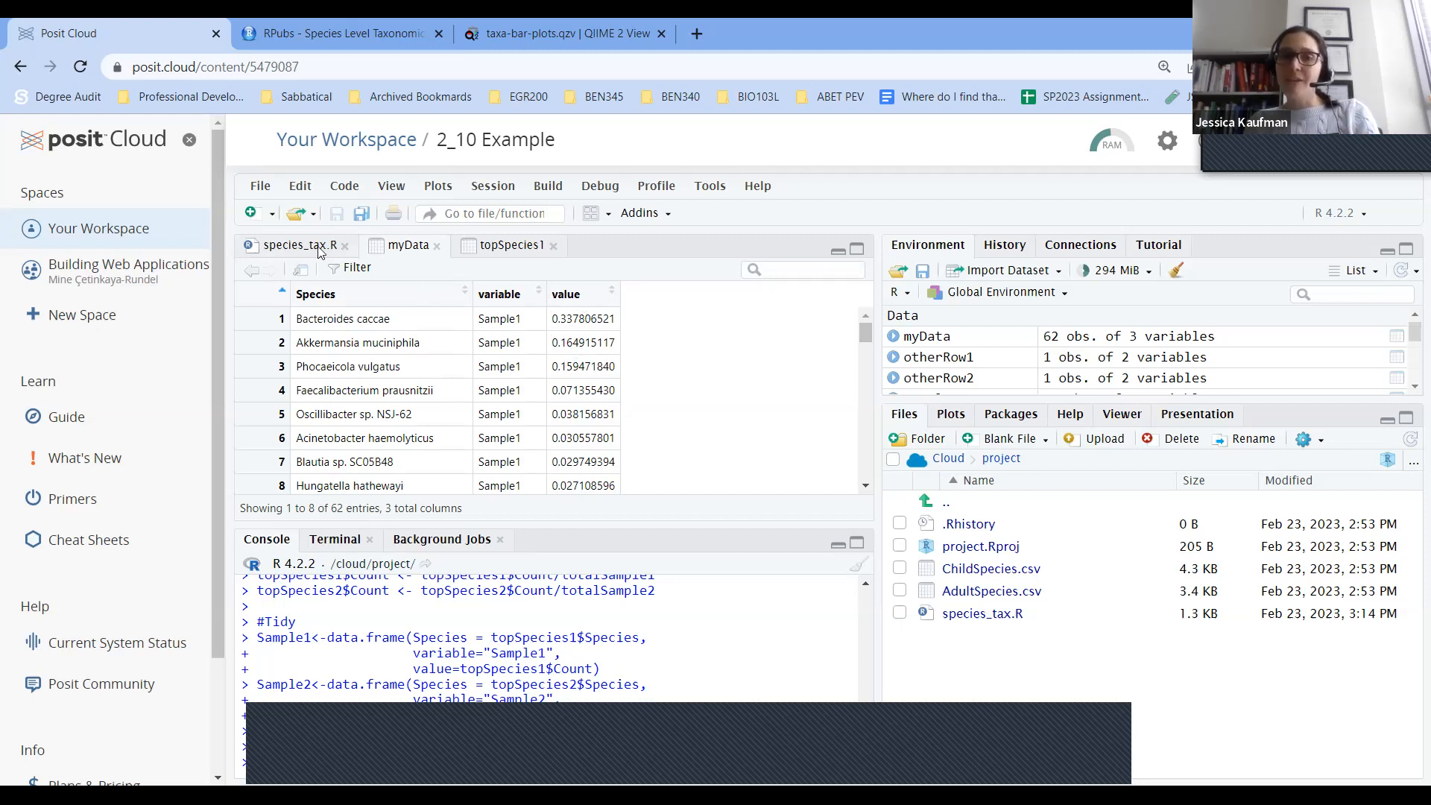
Return to the species_tax.R script after inspecting the myData table.
{"action": "left_click", "coordinate": [292, 244]}
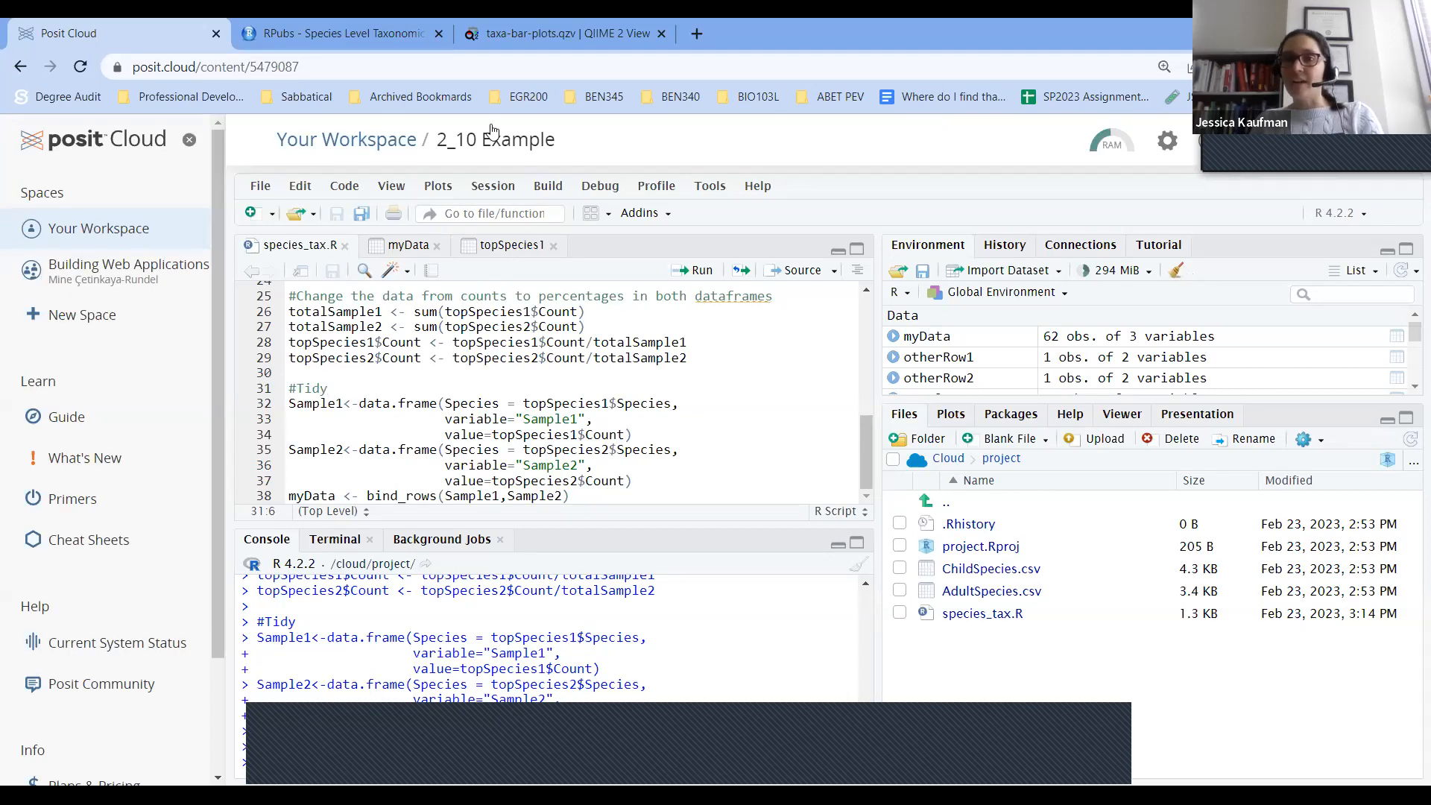
{"action": "mouse_move", "coordinate": [463, 429]}
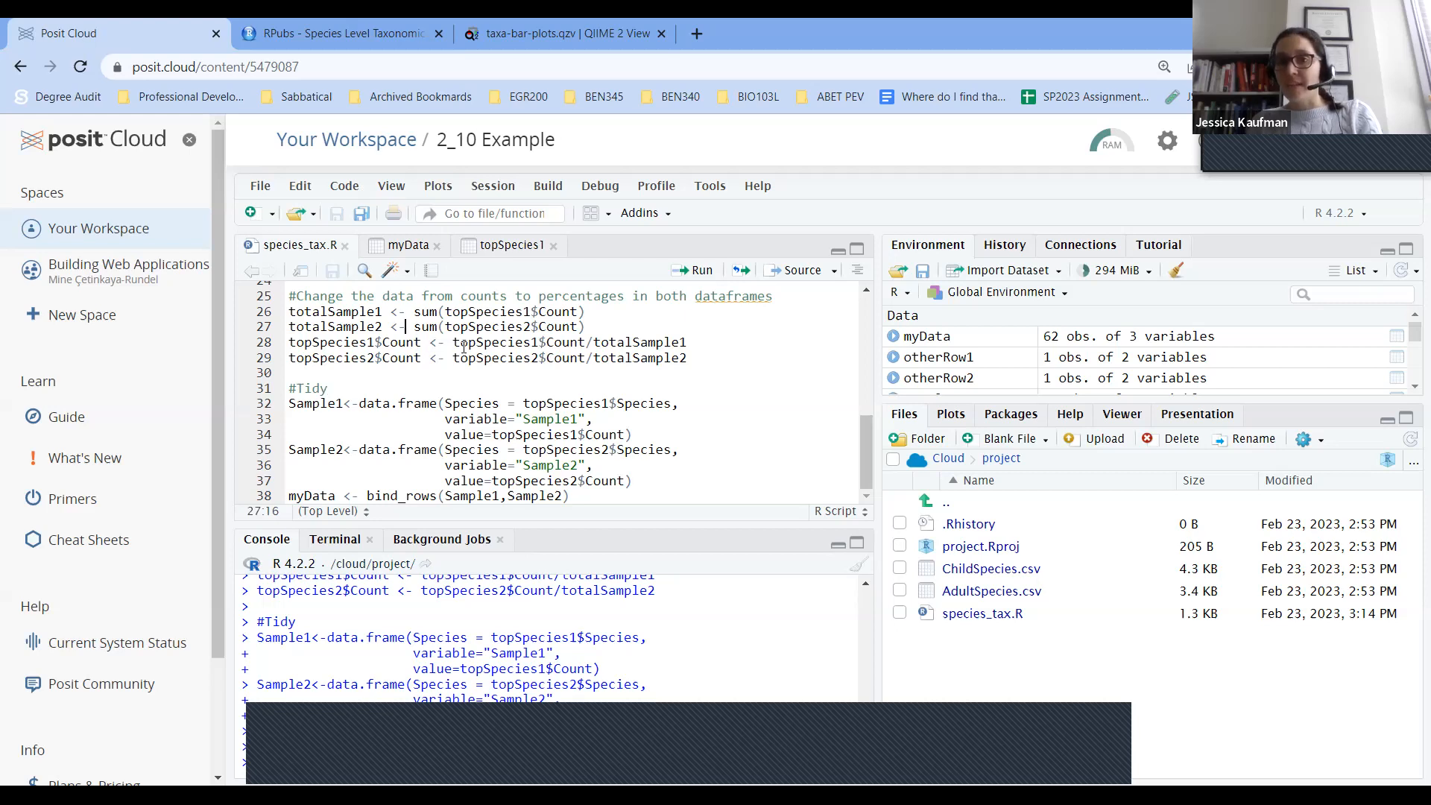
{"action": "mouse_move", "coordinate": [606, 490]}
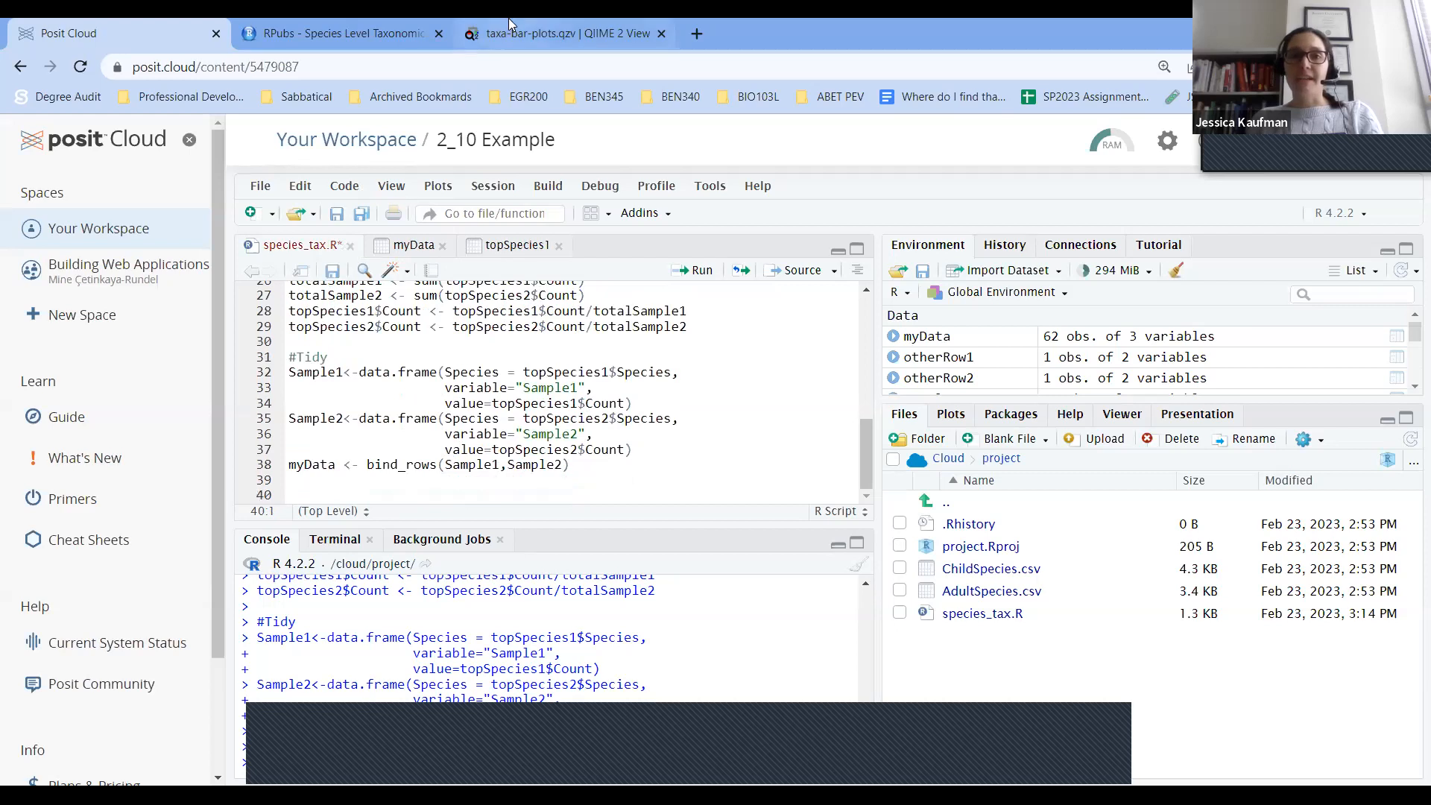
Copy the ggplot bar plot code from the RPubs page and return to species_tax.R.
{"action": "left_click", "coordinate": [339, 34]}
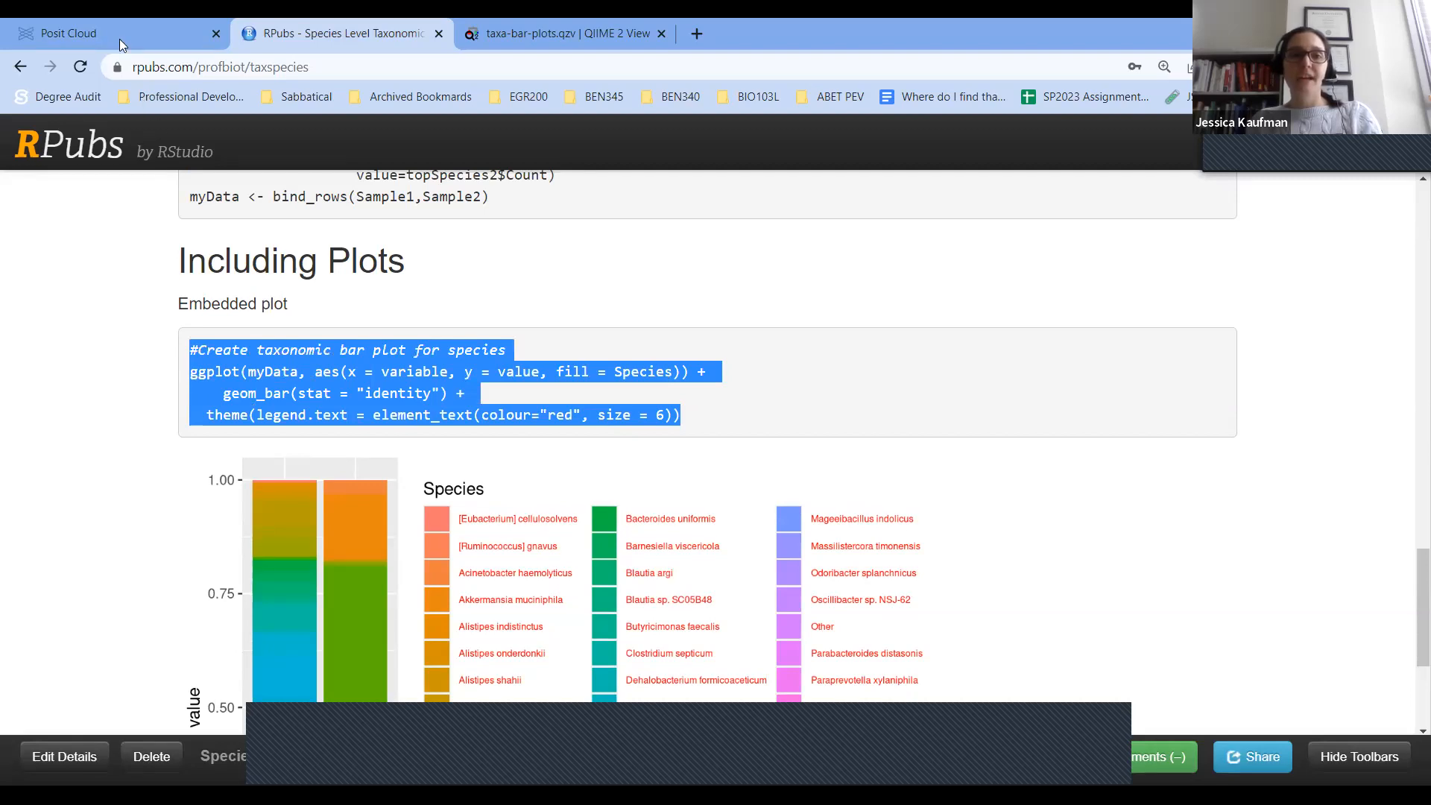
{"action": "left_click", "coordinate": [66, 34]}
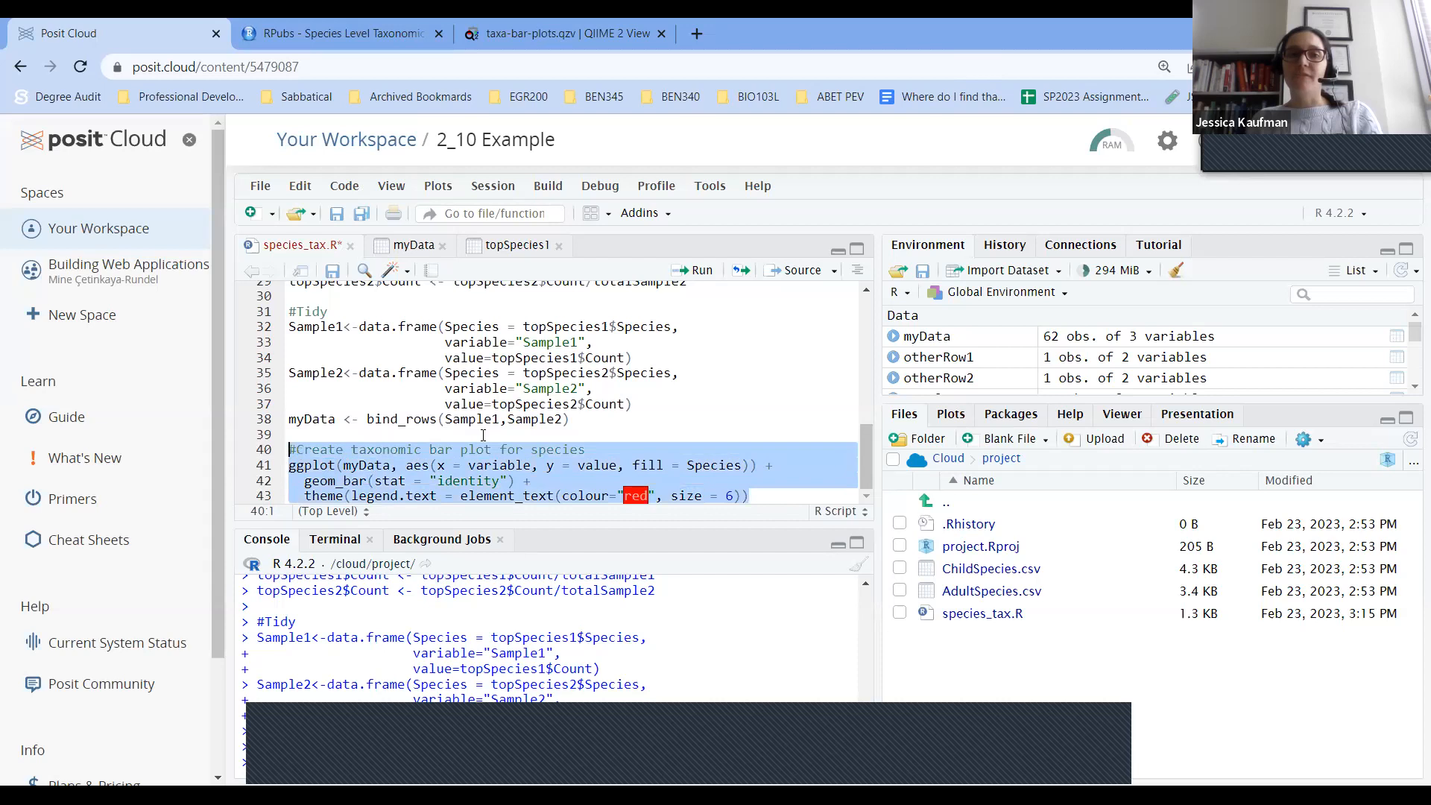
Run the pasted ggplot code to render the stacked species bar plot with red legend text.
{"action": "left_click", "coordinate": [695, 270]}
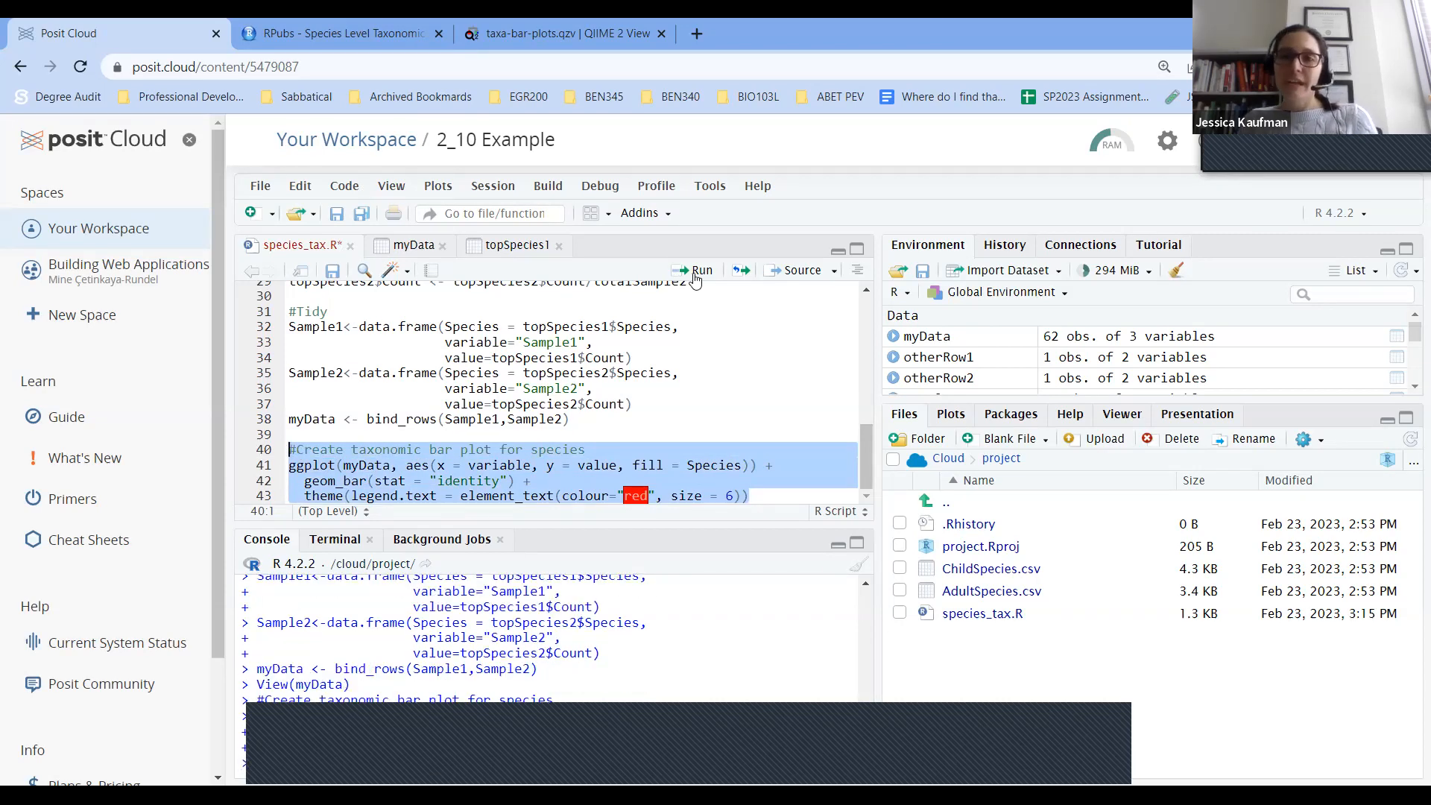
{"action": "left_click", "coordinate": [693, 269]}
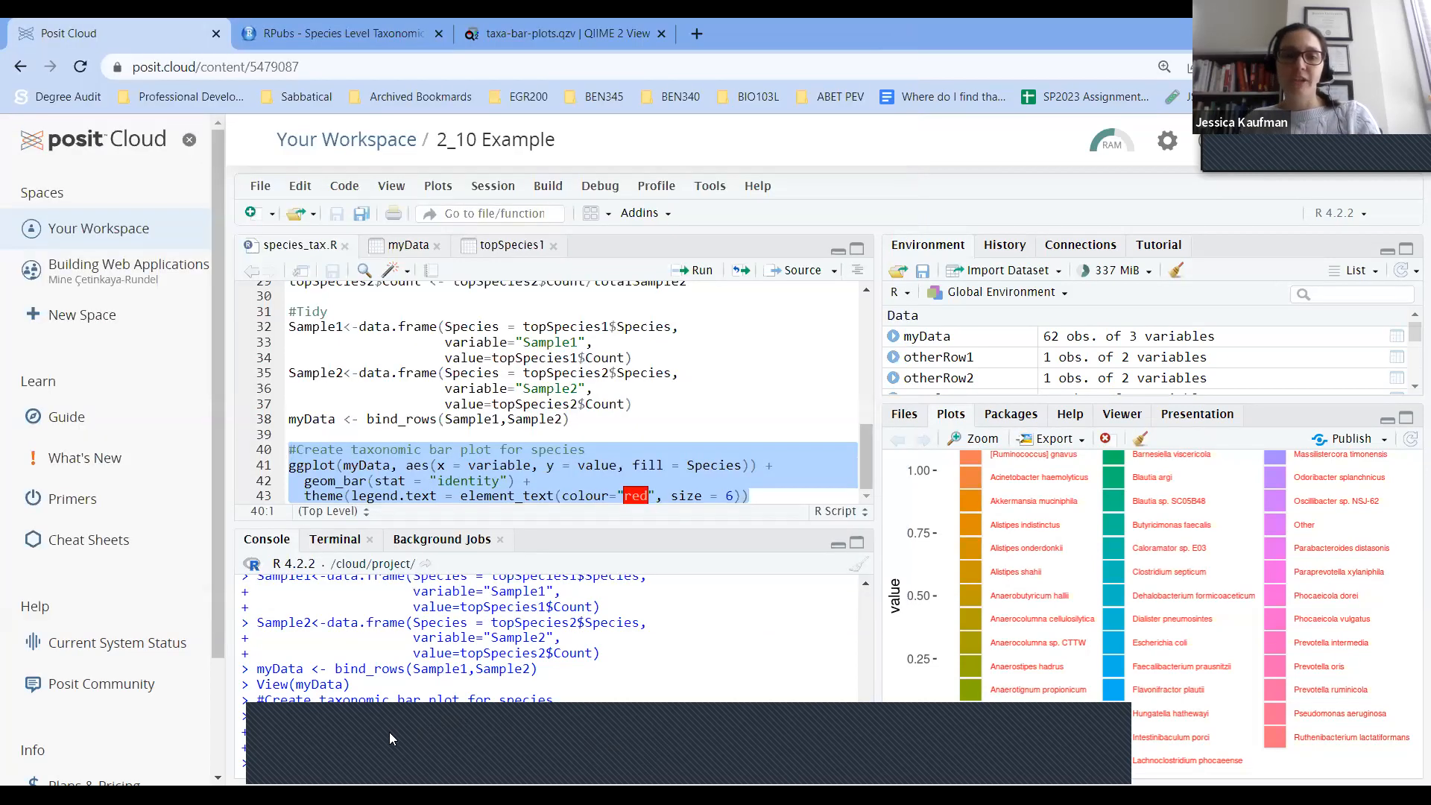
{"action": "mouse_move", "coordinate": [802, 734]}
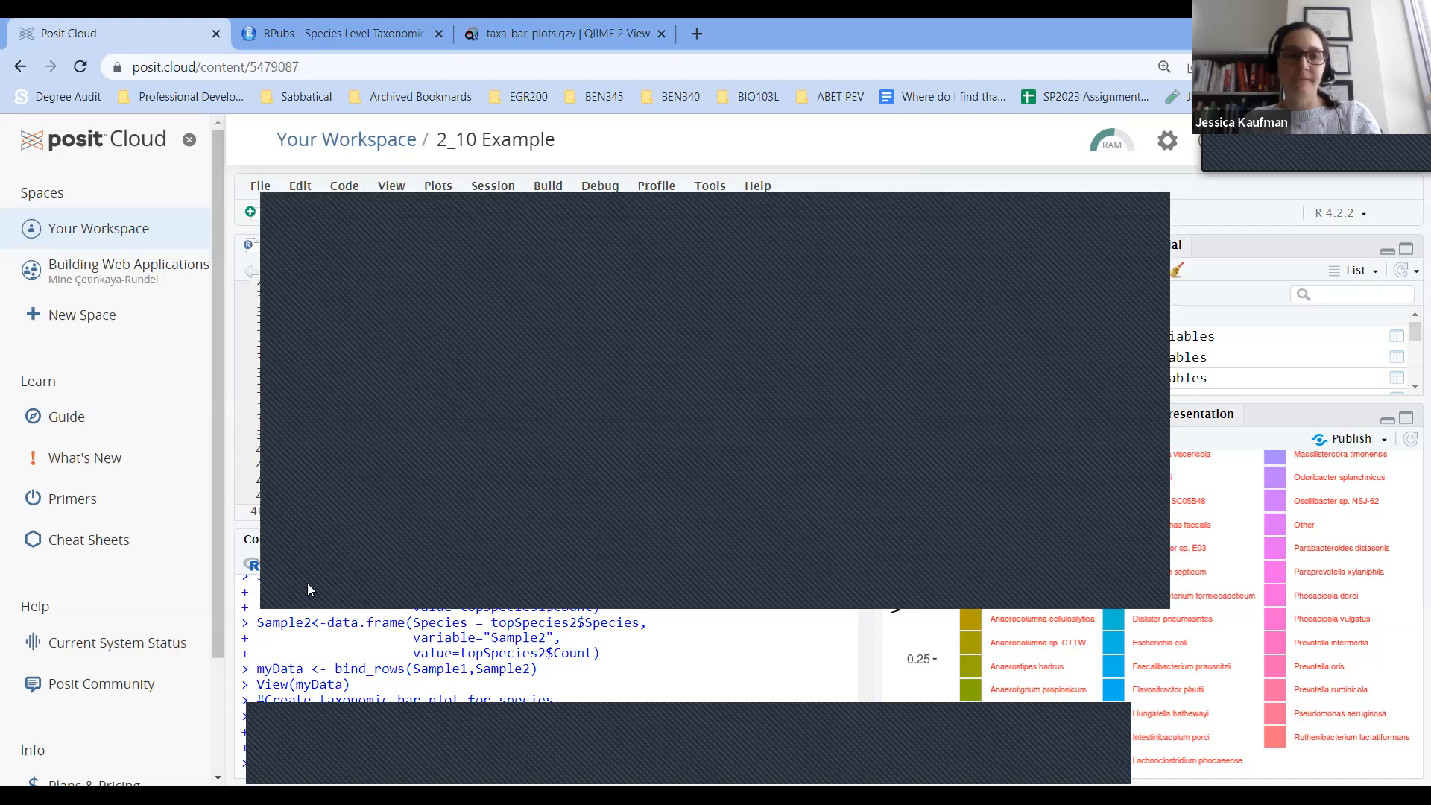
{"action": "mouse_move", "coordinate": [980, 453]}
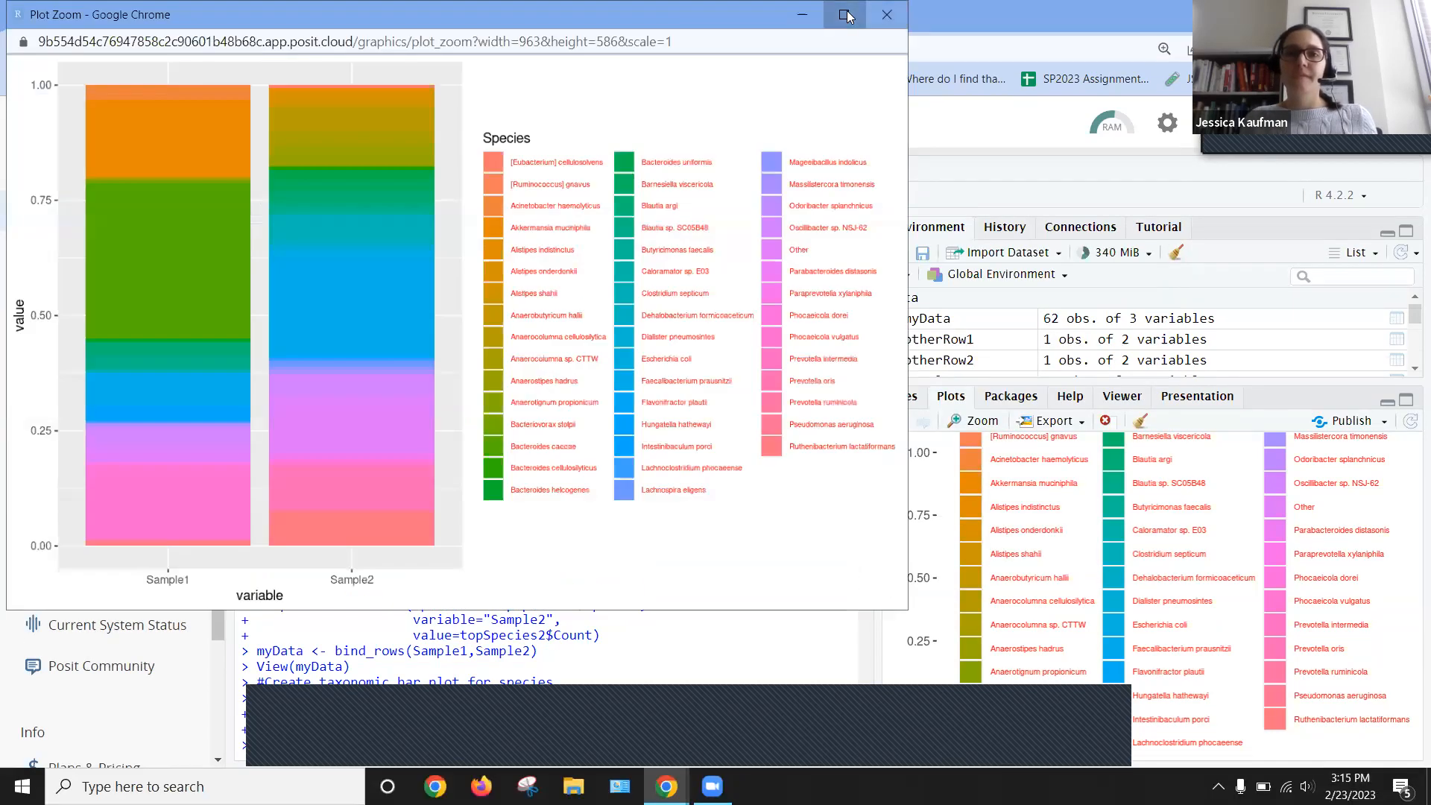
Maximize the Plot Zoom window showing the Sample1 vs Sample2 stacked bar plot.
{"action": "left_click", "coordinate": [845, 15]}
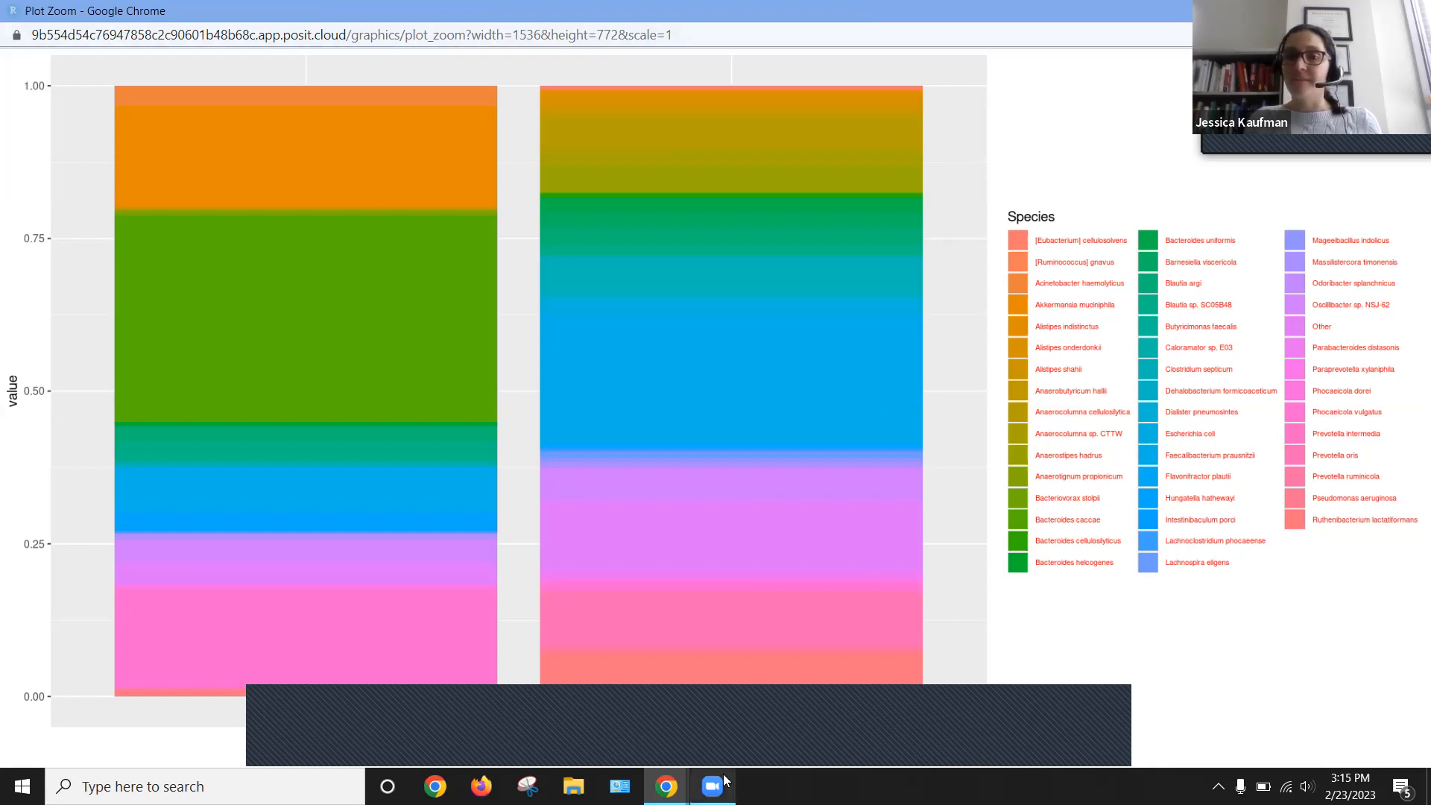
{"action": "mouse_move", "coordinate": [1148, 374]}
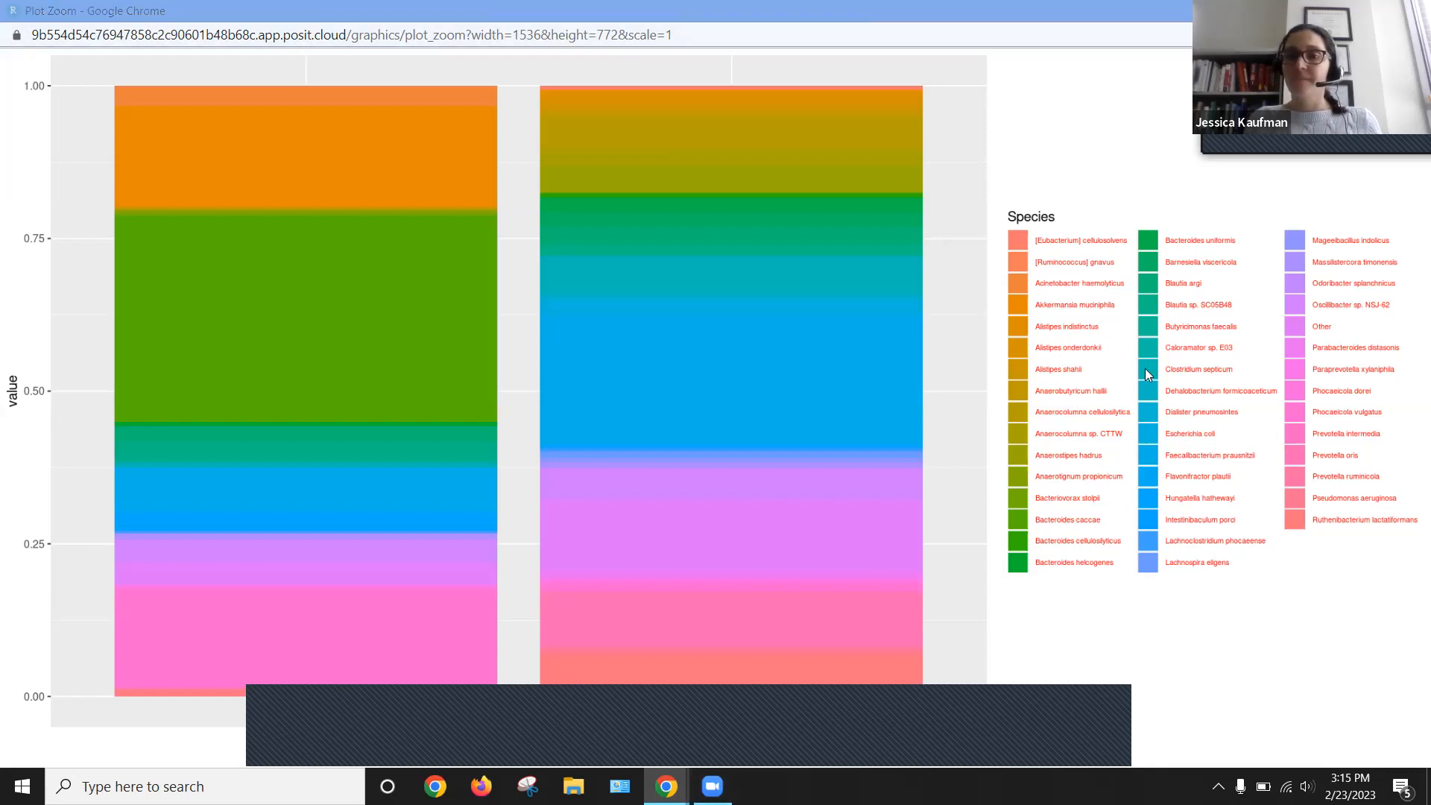